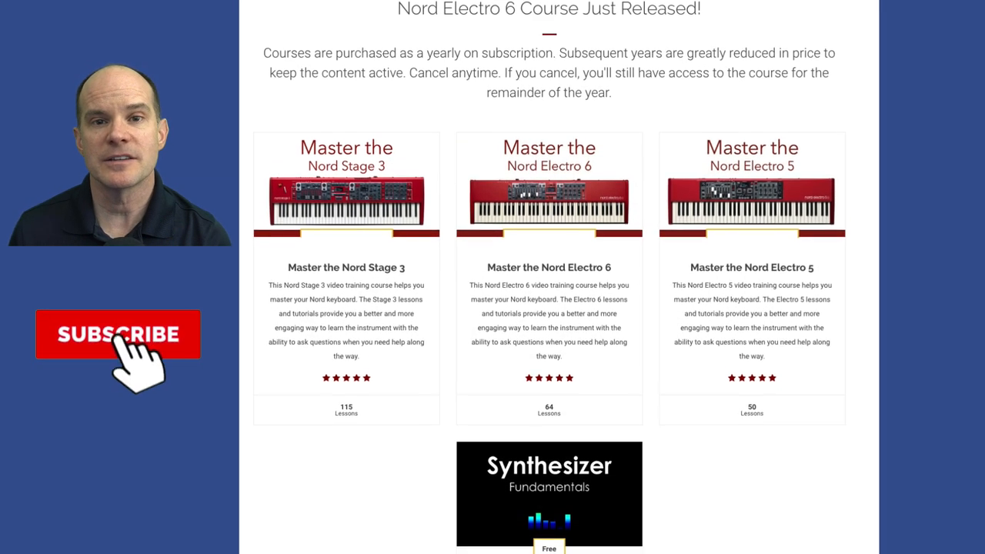
Step: Browse the Piano, Samp Lib, Program, Synth and Song lists, ending on Program's 307 programs
{"action": "left_click", "coordinate": [118, 334]}
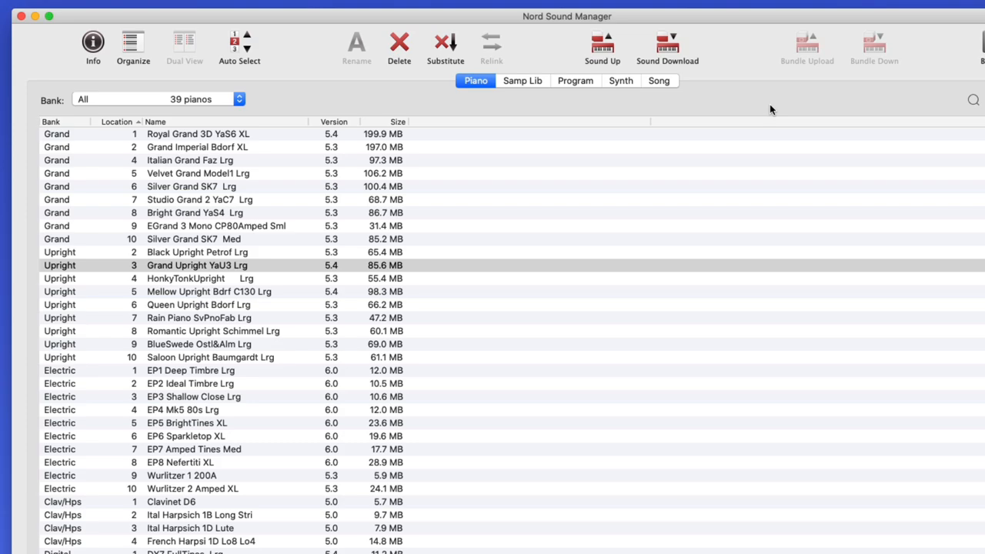
{"action": "mouse_move", "coordinate": [724, 112]}
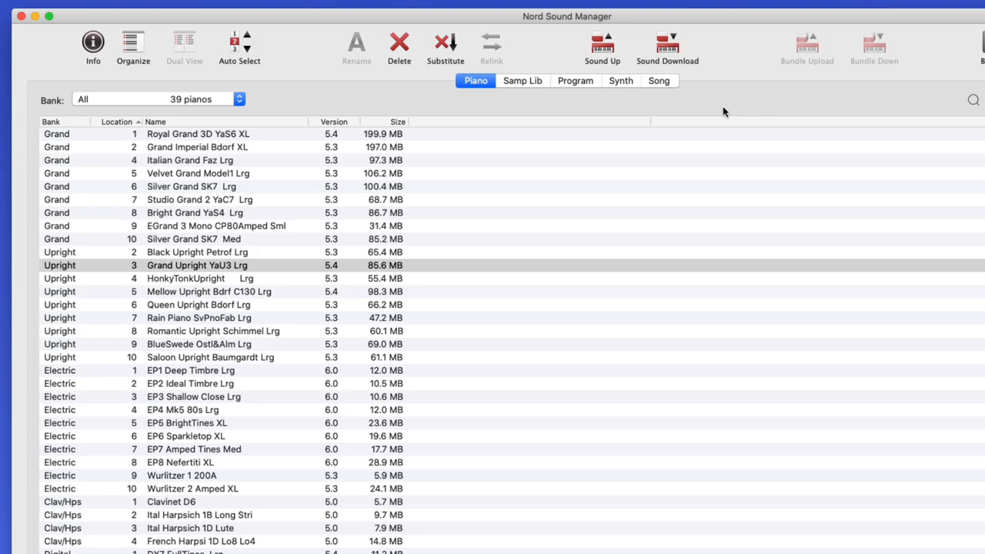
{"action": "mouse_move", "coordinate": [279, 504]}
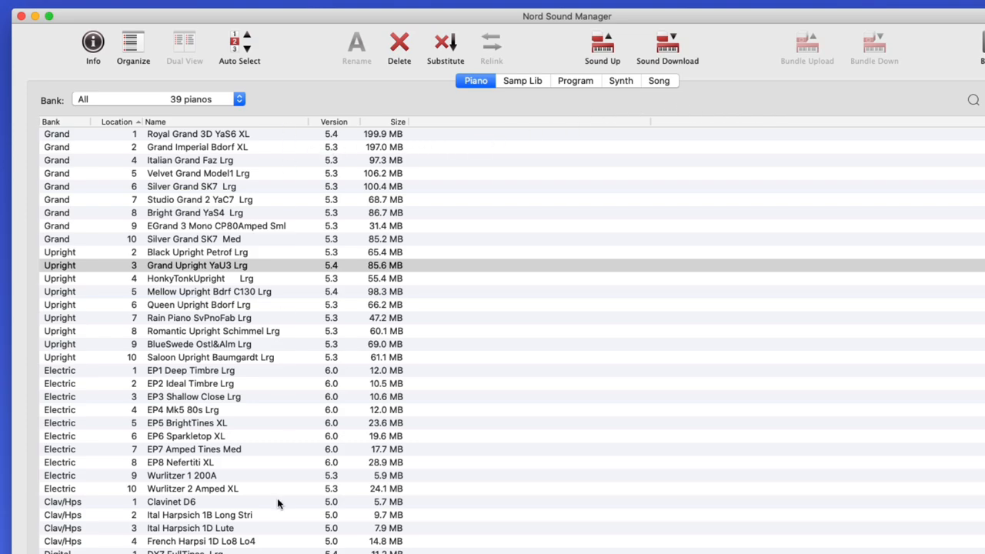
{"action": "mouse_move", "coordinate": [407, 483]}
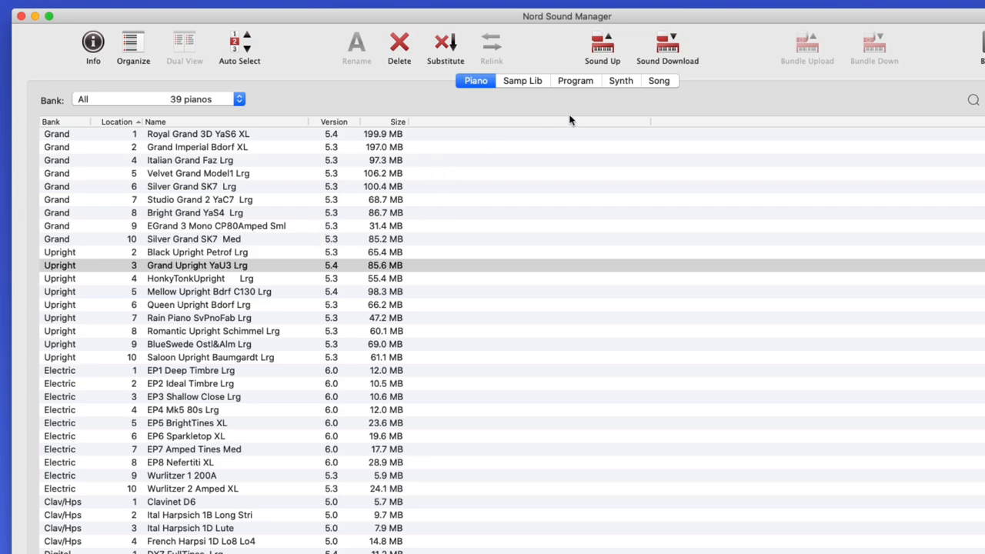
{"action": "mouse_move", "coordinate": [439, 102]}
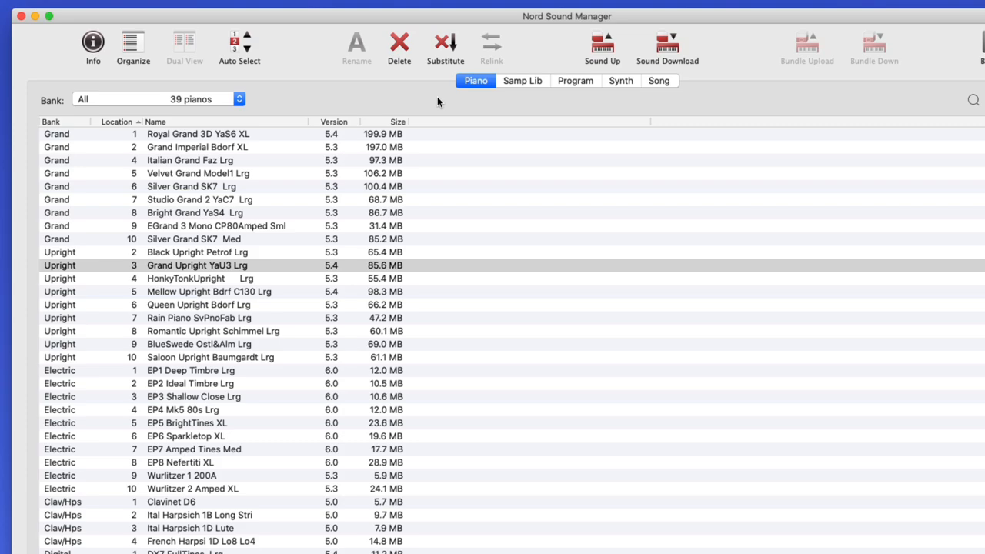
{"action": "mouse_move", "coordinate": [439, 103]}
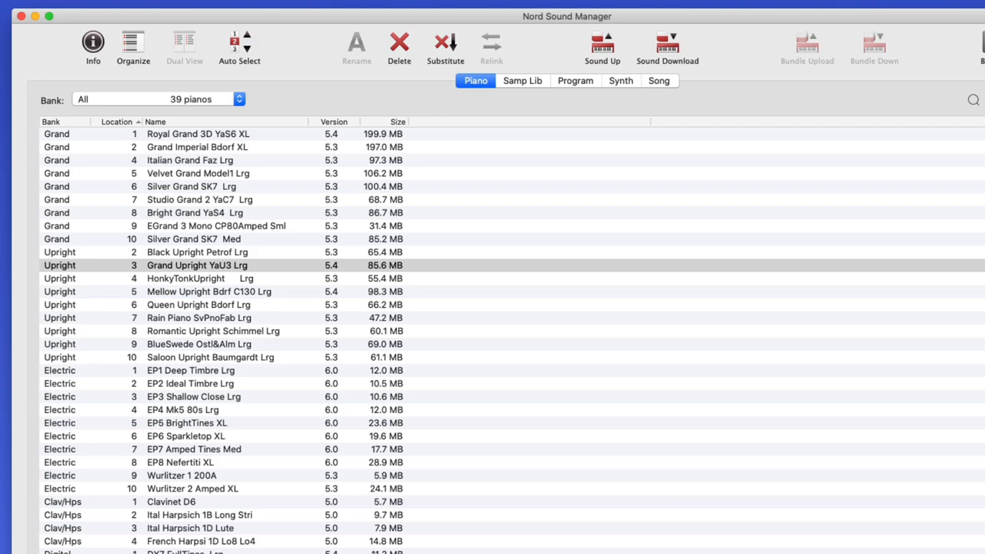
{"action": "left_click", "coordinate": [522, 80]}
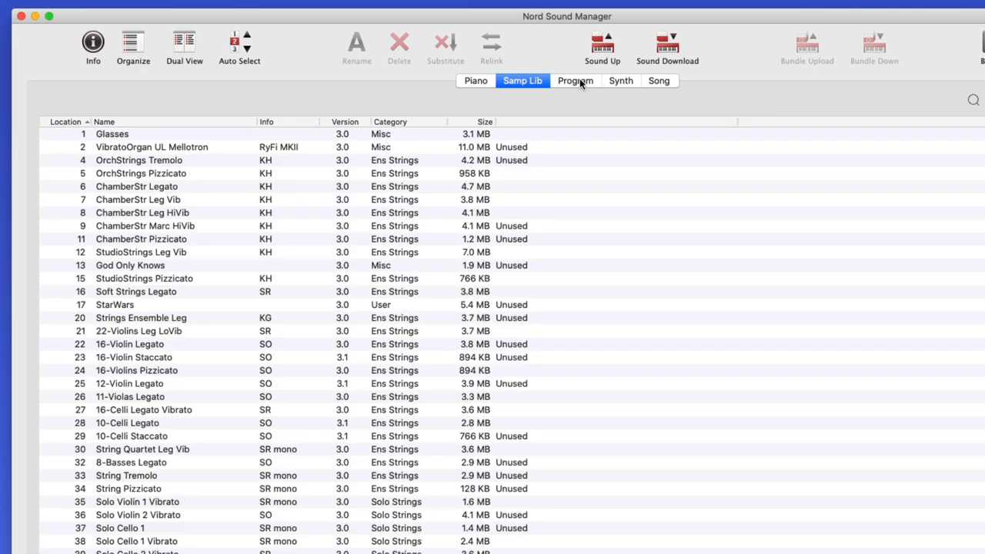
{"action": "left_click", "coordinate": [575, 80]}
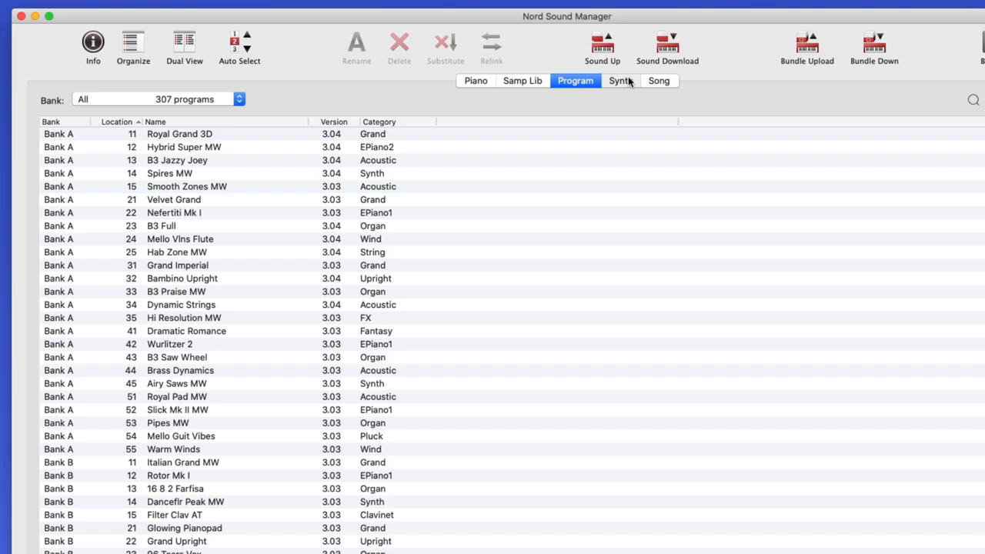
{"action": "left_click", "coordinate": [620, 81]}
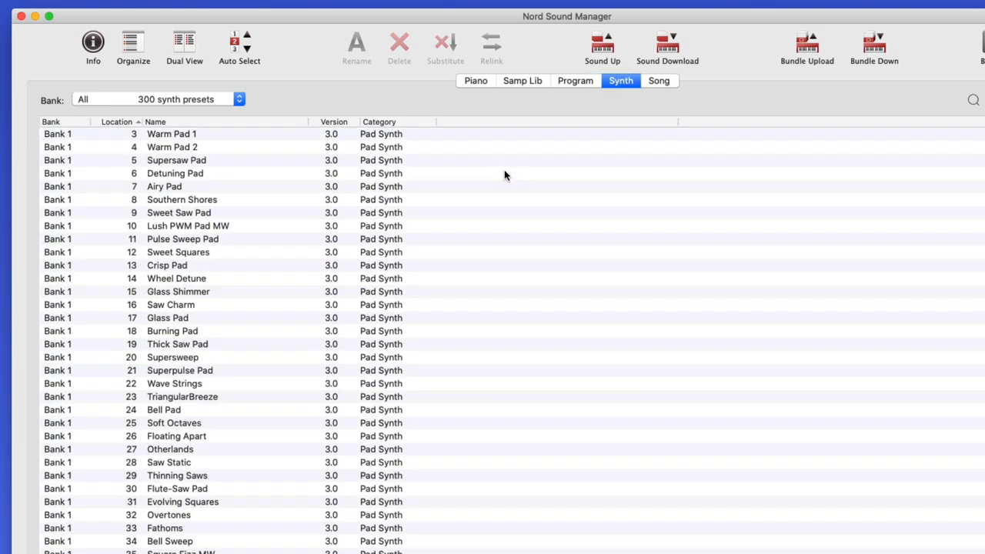
{"action": "left_click", "coordinate": [658, 80]}
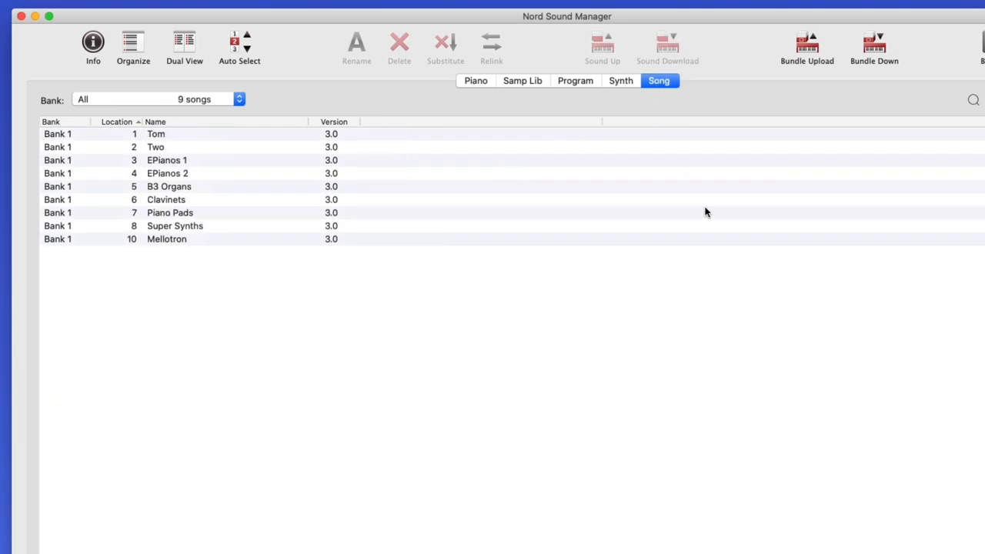
{"action": "left_click", "coordinate": [575, 80]}
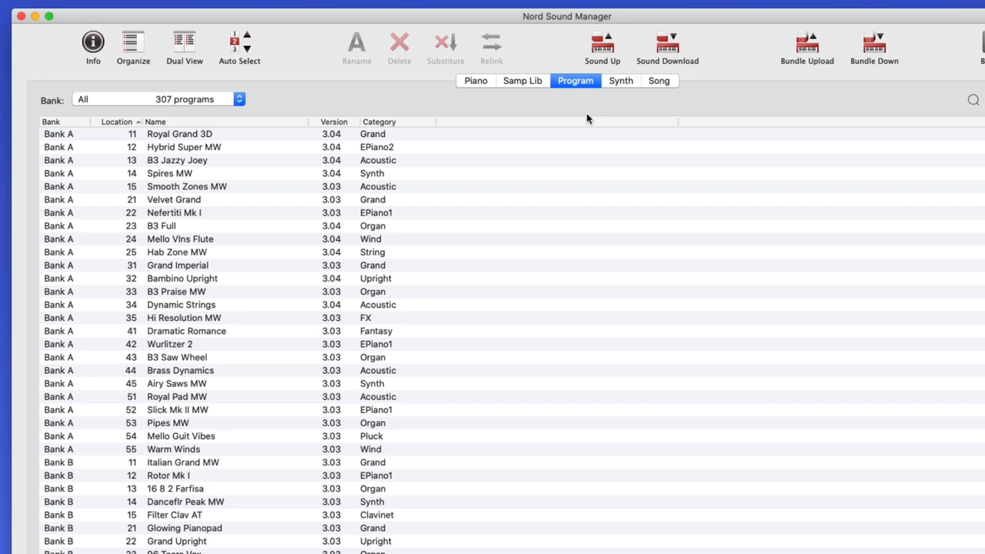
{"action": "mouse_move", "coordinate": [570, 136]}
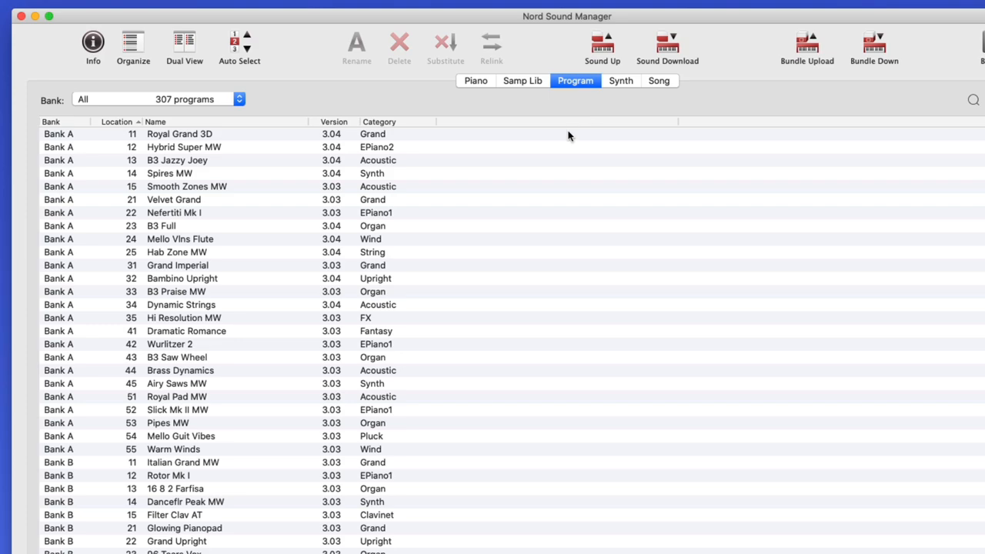
{"action": "mouse_move", "coordinate": [350, 71]}
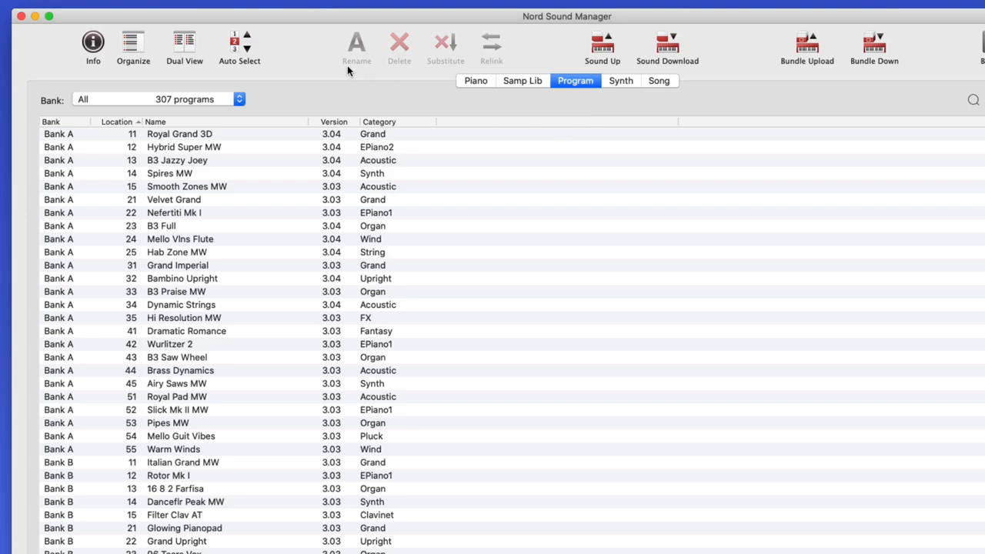
{"action": "mouse_move", "coordinate": [331, 85]}
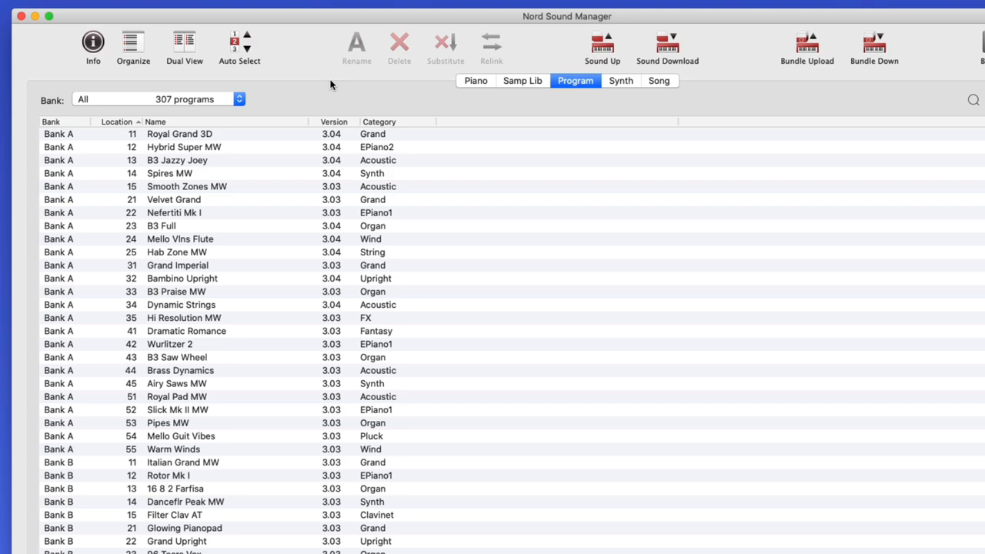
{"action": "mouse_move", "coordinate": [331, 85]}
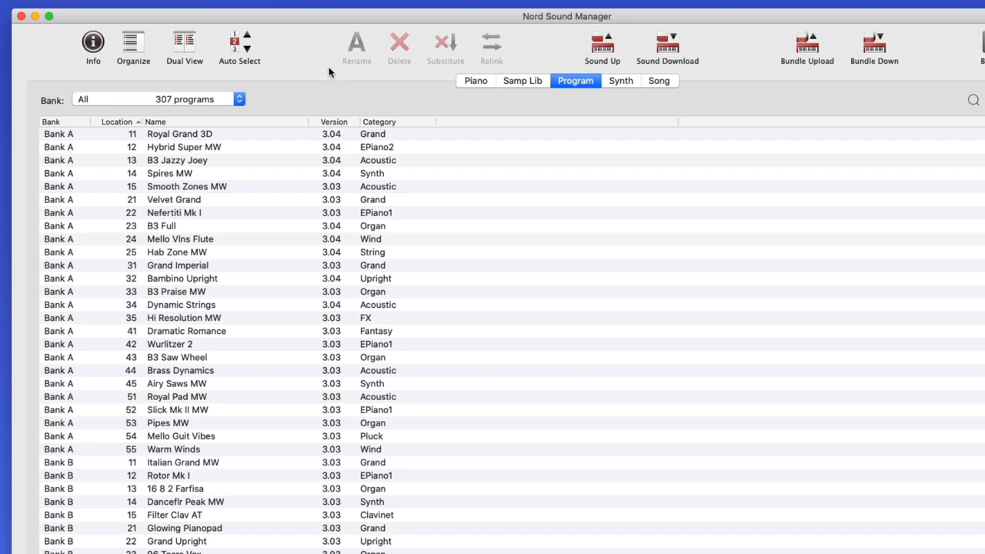
Step: Export the sound lists via File > Export Sound Lists into My Sounds as dated HTML files
{"action": "left_click", "coordinate": [264, 12]}
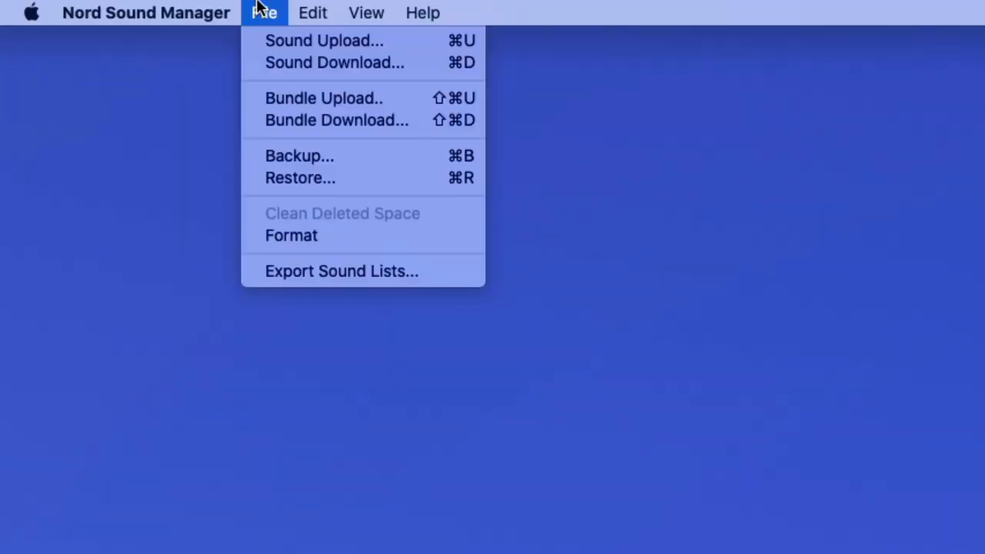
{"action": "mouse_move", "coordinate": [322, 307]}
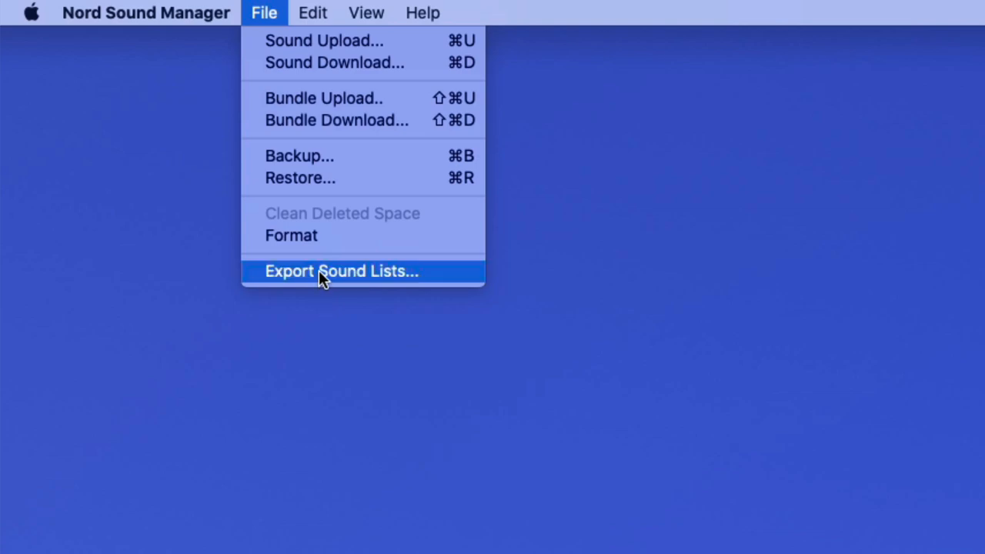
{"action": "mouse_move", "coordinate": [289, 271]}
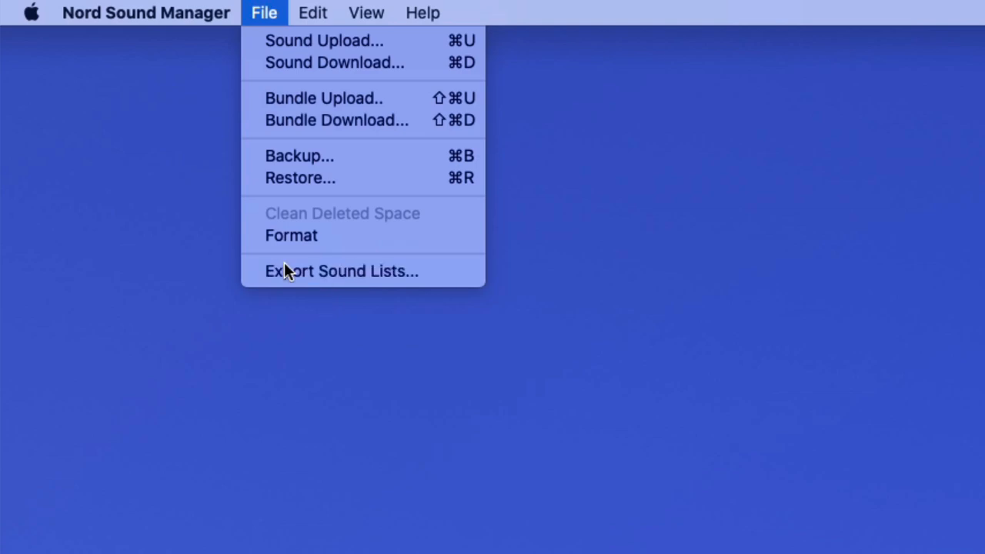
{"action": "left_click", "coordinate": [341, 270]}
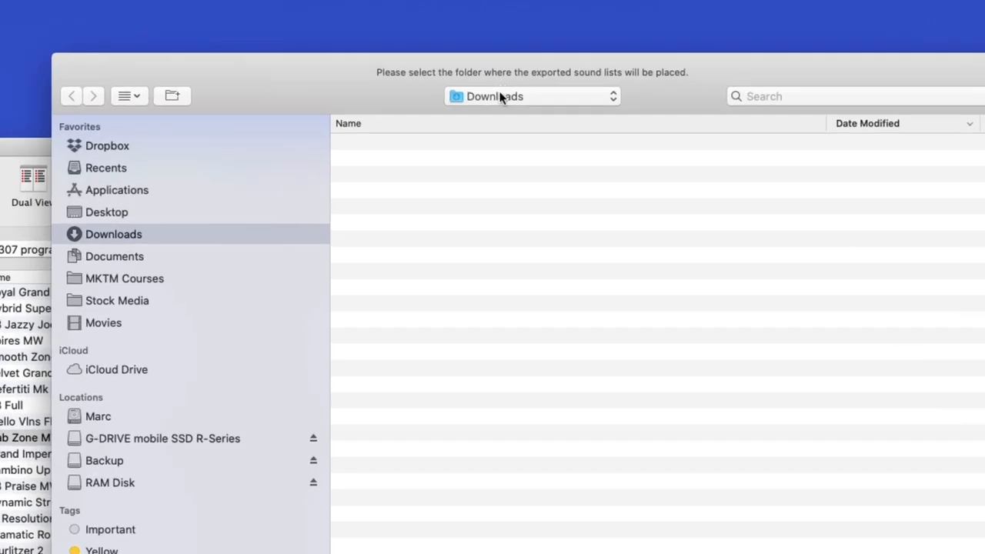
{"action": "mouse_move", "coordinate": [550, 140]}
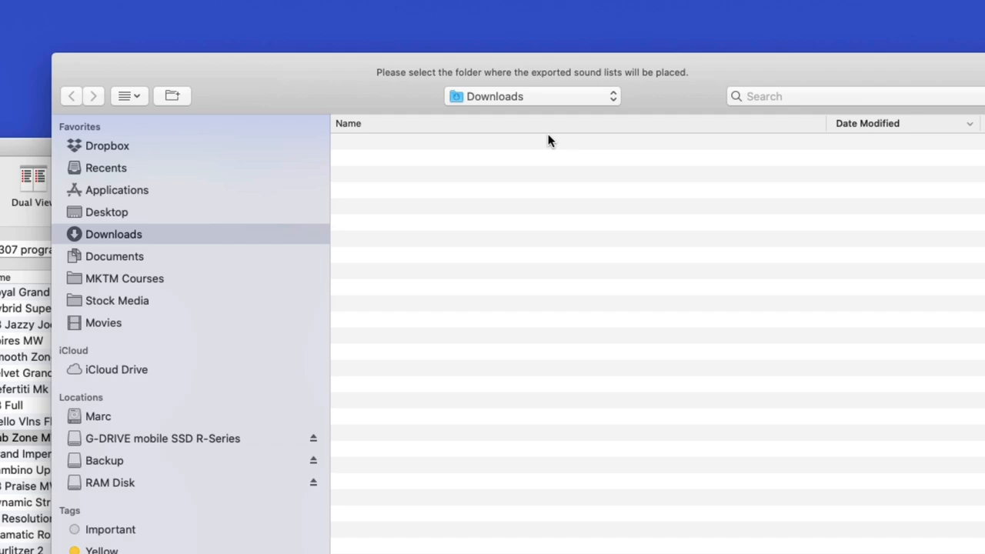
{"action": "mouse_move", "coordinate": [107, 212]}
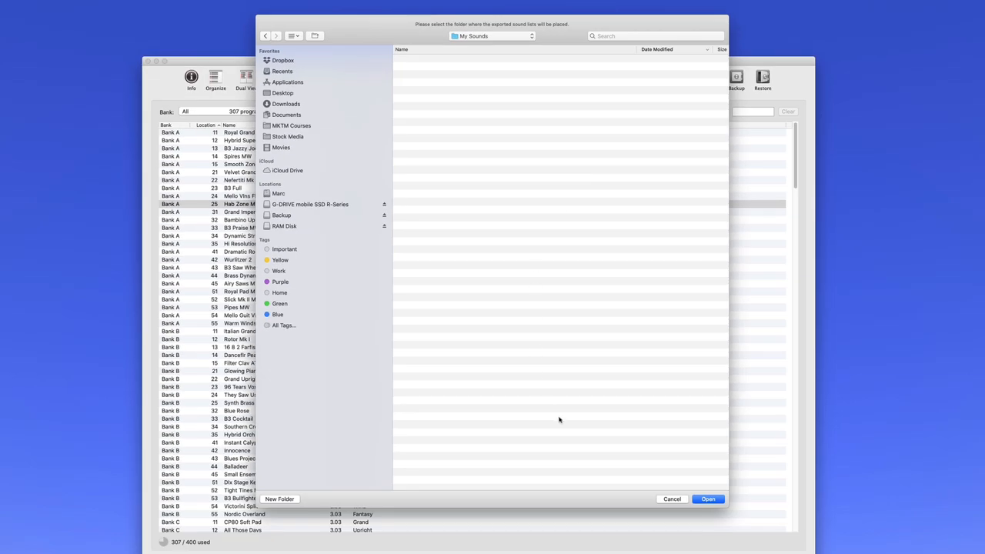
{"action": "left_click", "coordinate": [707, 498]}
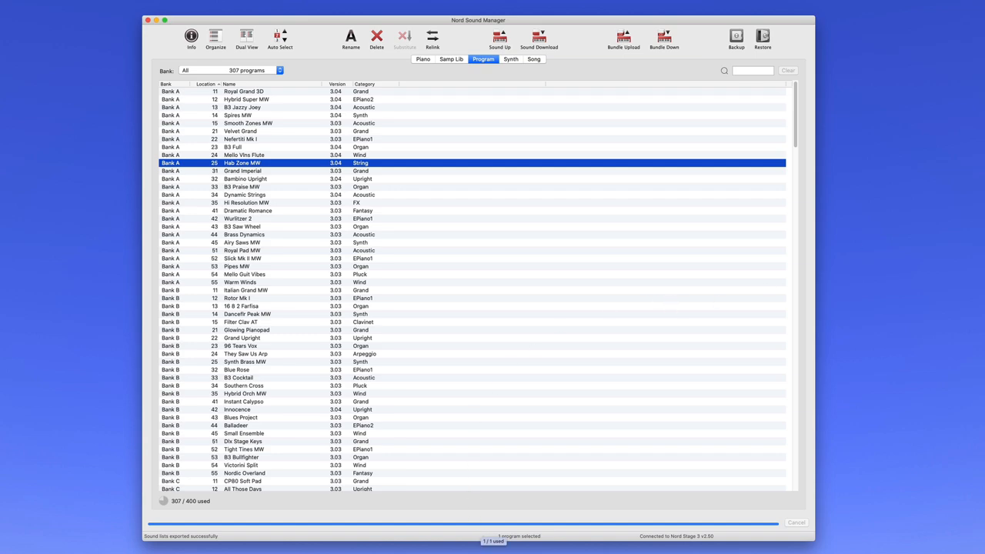
{"action": "left_click", "coordinate": [245, 179]}
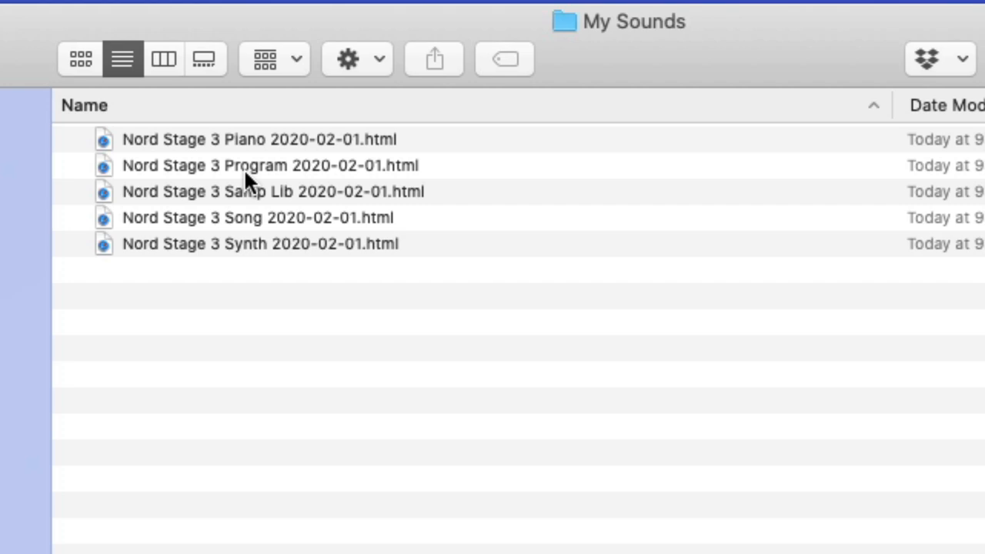
{"action": "mouse_move", "coordinate": [190, 154]}
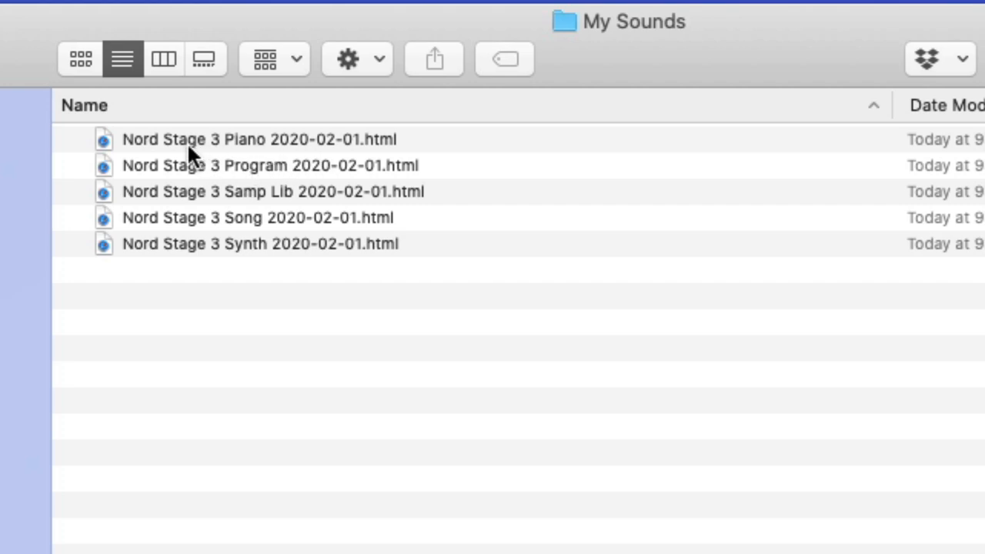
{"action": "mouse_move", "coordinate": [264, 183]}
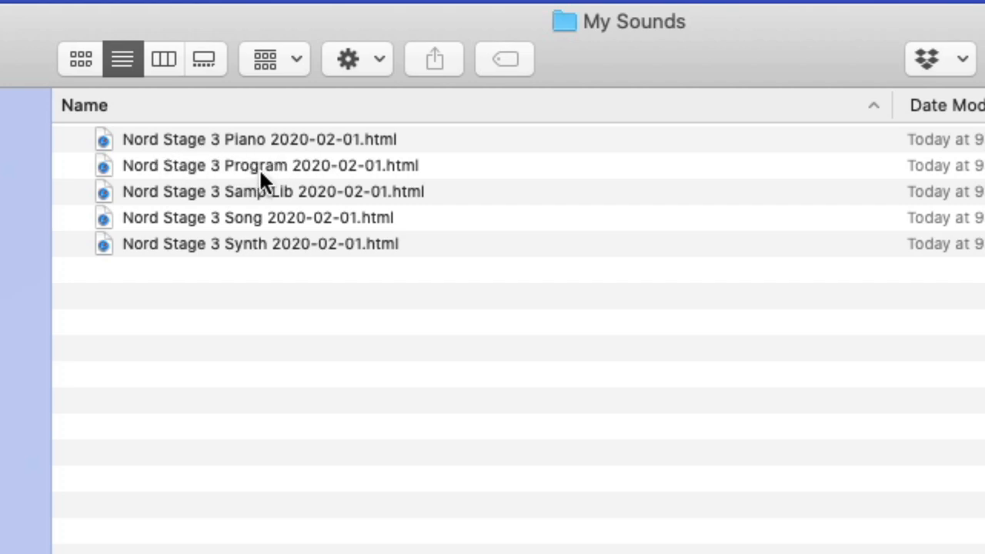
{"action": "mouse_move", "coordinate": [268, 265]}
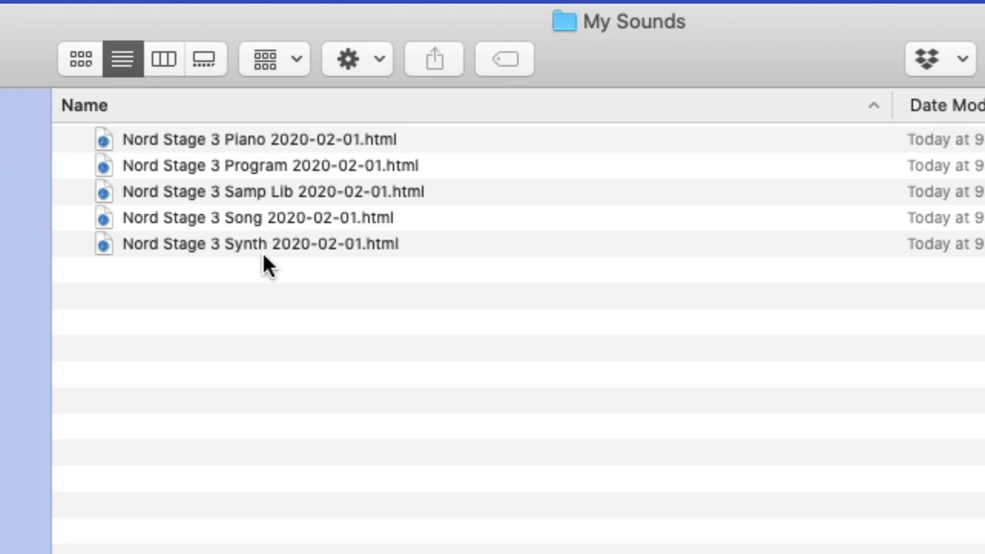
{"action": "mouse_move", "coordinate": [262, 254]}
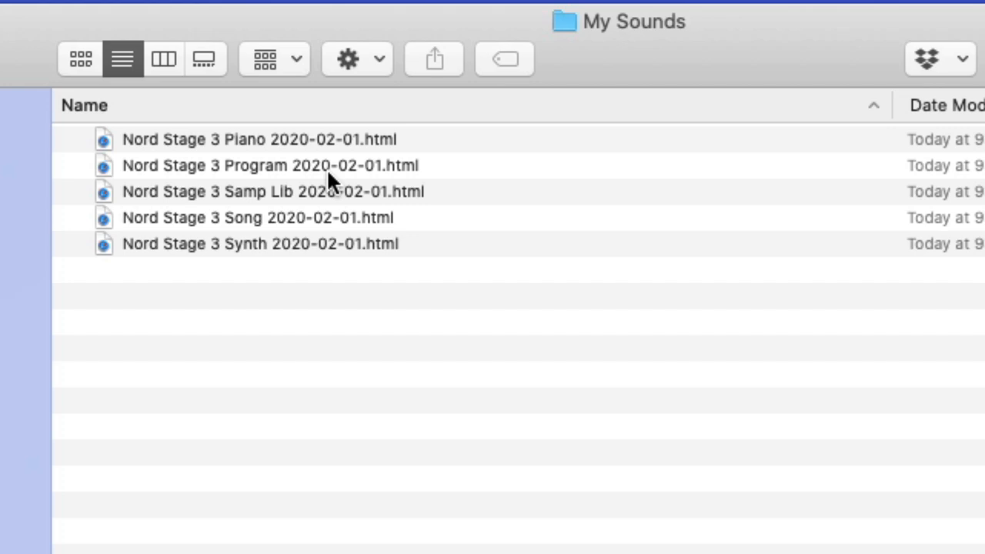
{"action": "mouse_move", "coordinate": [348, 158]}
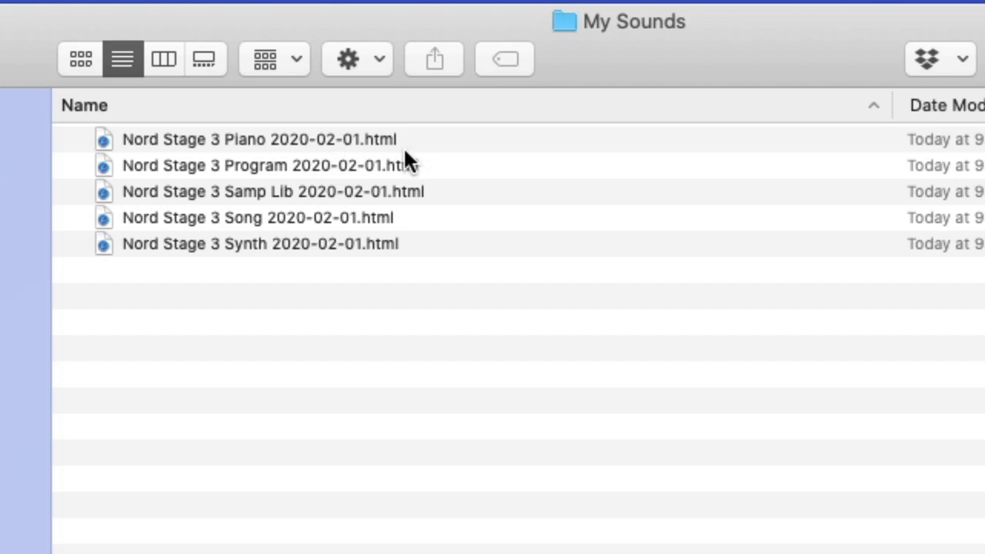
{"action": "mouse_move", "coordinate": [474, 164]}
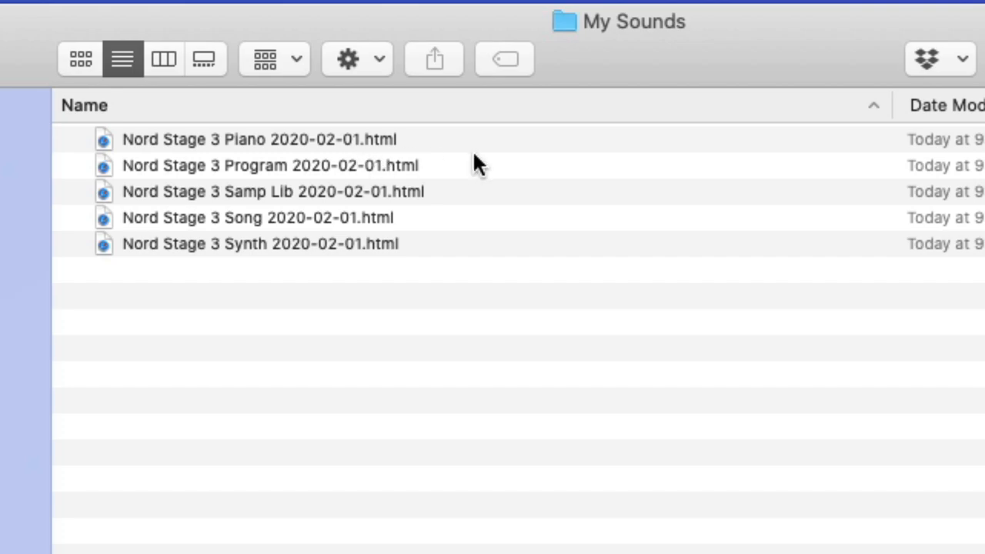
{"action": "mouse_move", "coordinate": [312, 150]}
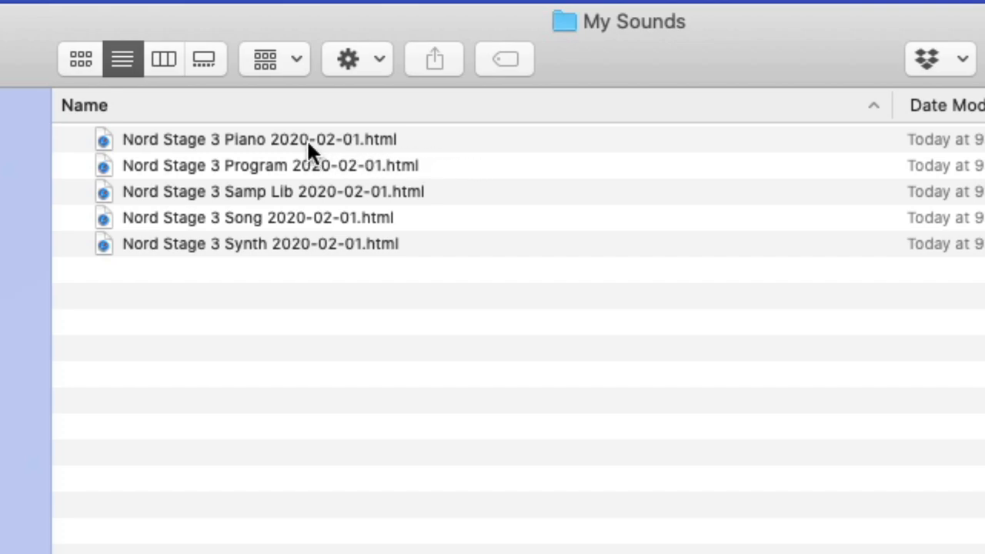
Step: Open Nord Stage 3 Piano 2020-02-01.html in Safari to review its Bank, Location and Name columns
{"action": "double_click", "coordinate": [259, 139]}
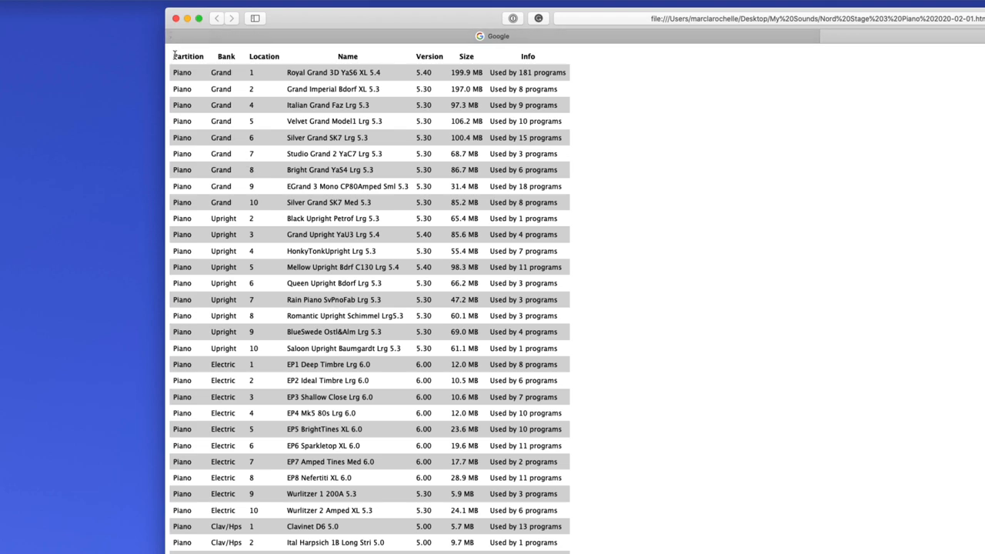
{"action": "mouse_move", "coordinate": [389, 70]}
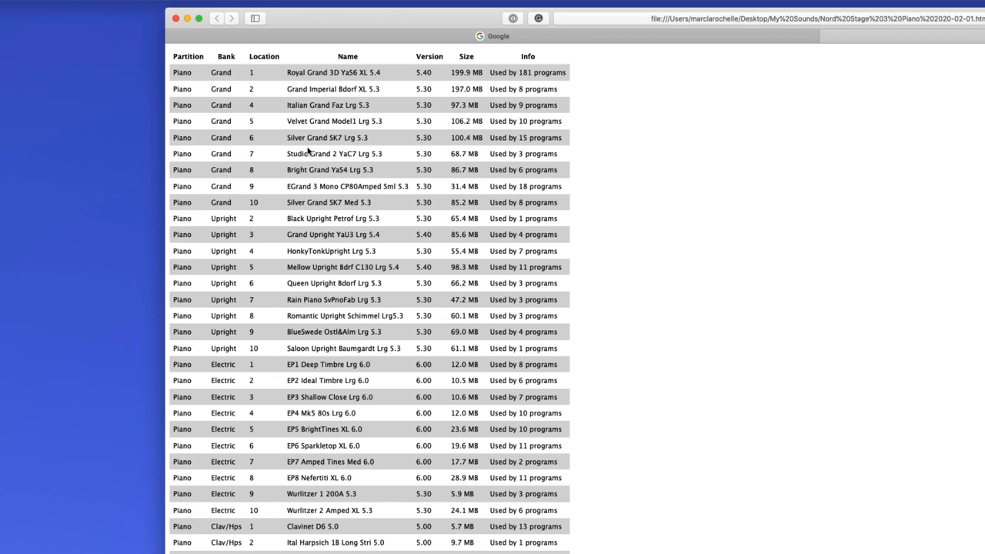
{"action": "mouse_move", "coordinate": [278, 254]}
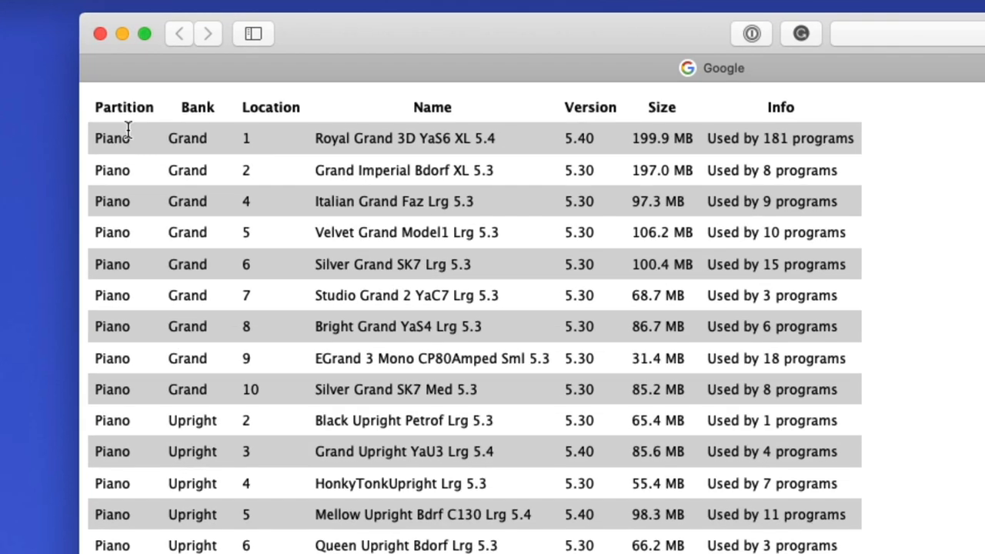
{"action": "mouse_move", "coordinate": [160, 145]}
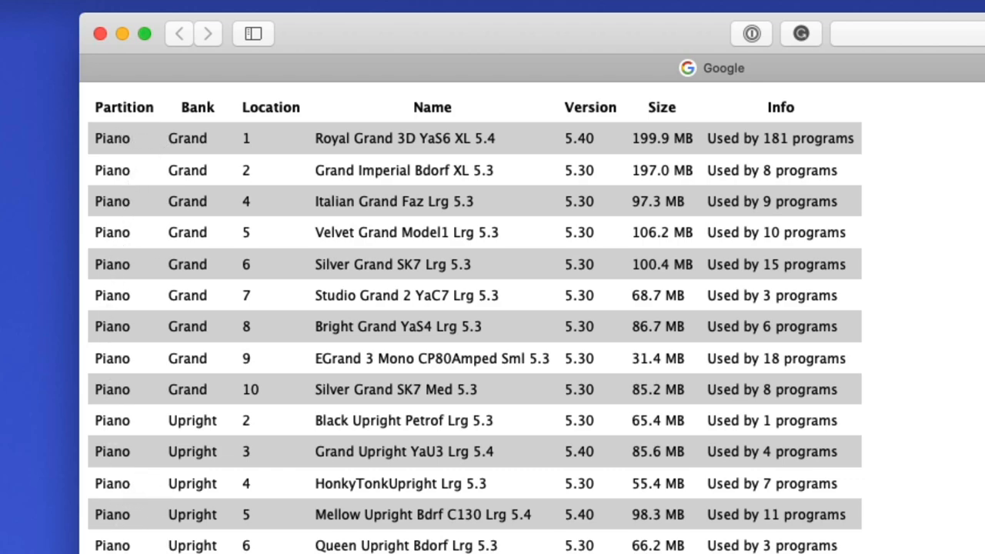
{"action": "mouse_move", "coordinate": [222, 477]}
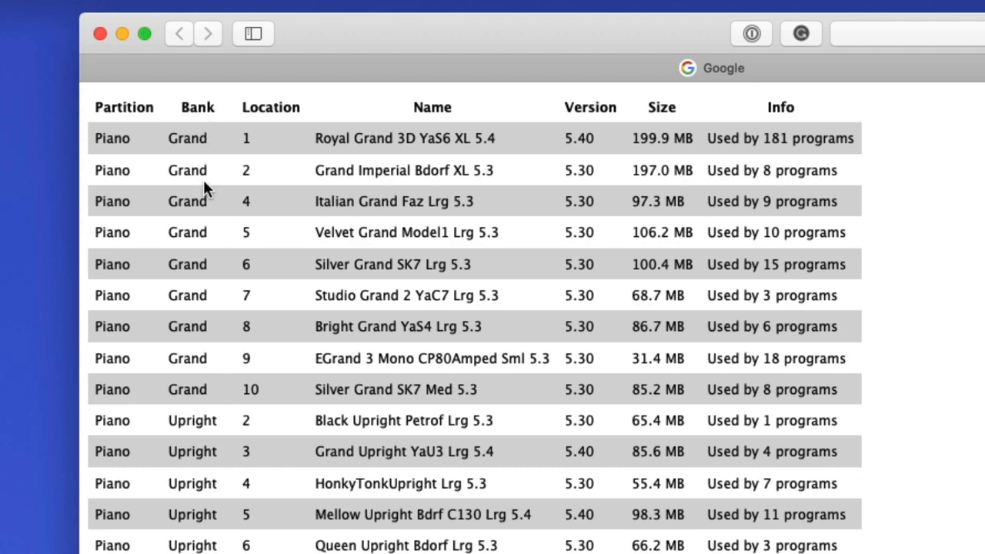
{"action": "mouse_move", "coordinate": [233, 143]}
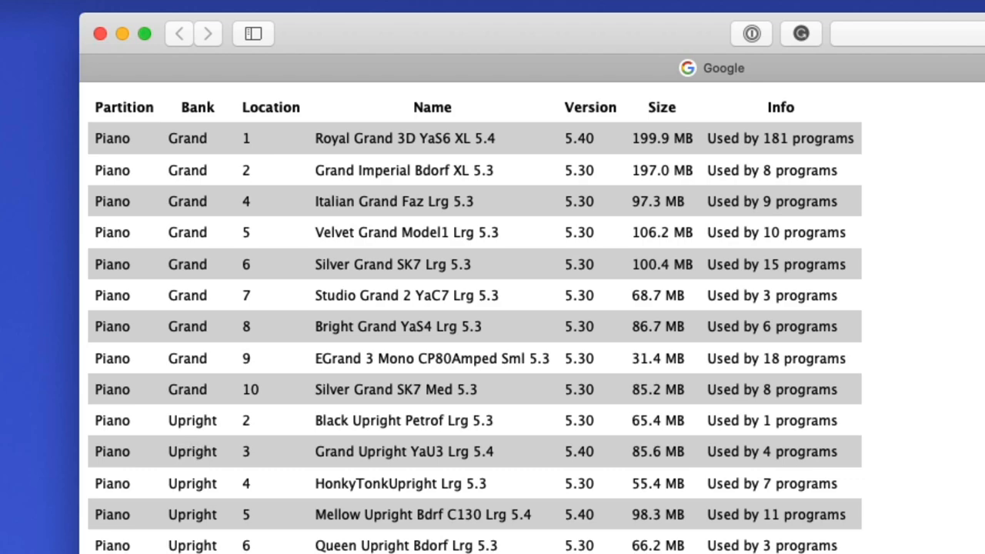
{"action": "mouse_move", "coordinate": [277, 135]}
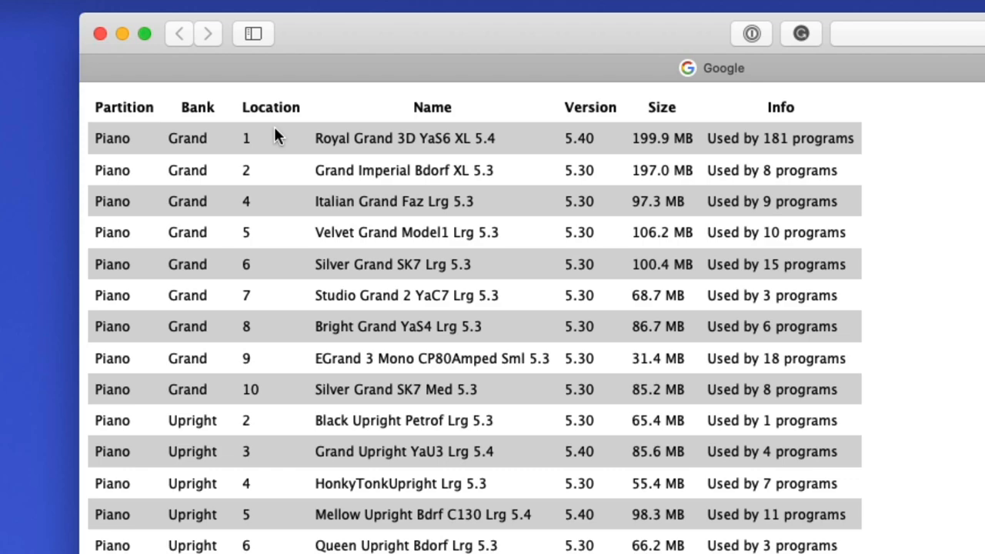
{"action": "mouse_move", "coordinate": [430, 164]}
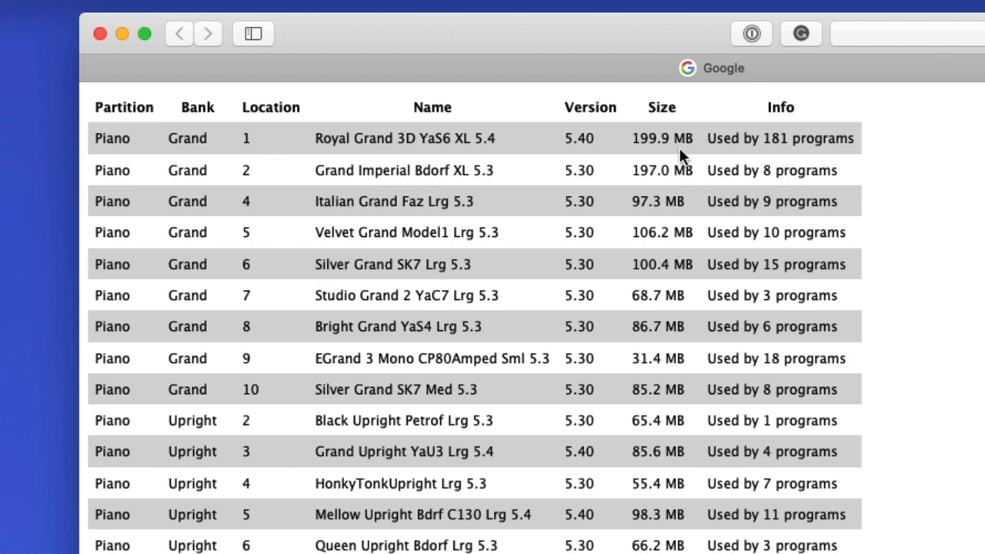
{"action": "mouse_move", "coordinate": [845, 168]}
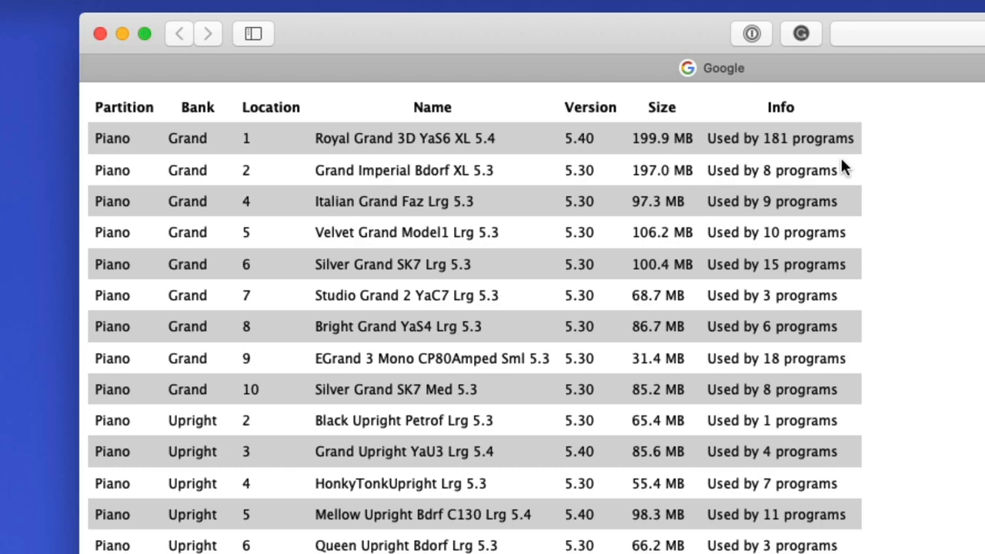
{"action": "mouse_move", "coordinate": [795, 139]}
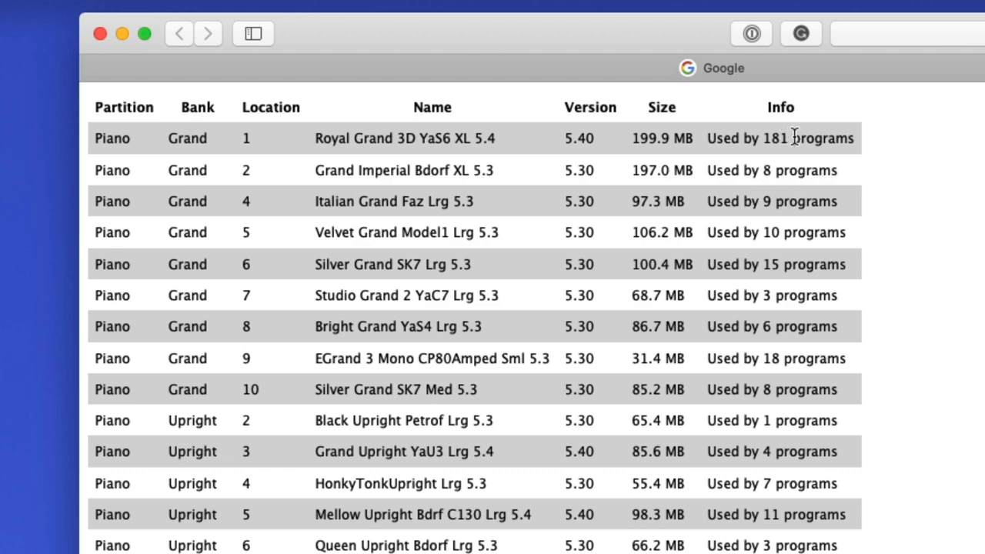
{"action": "mouse_move", "coordinate": [794, 190]}
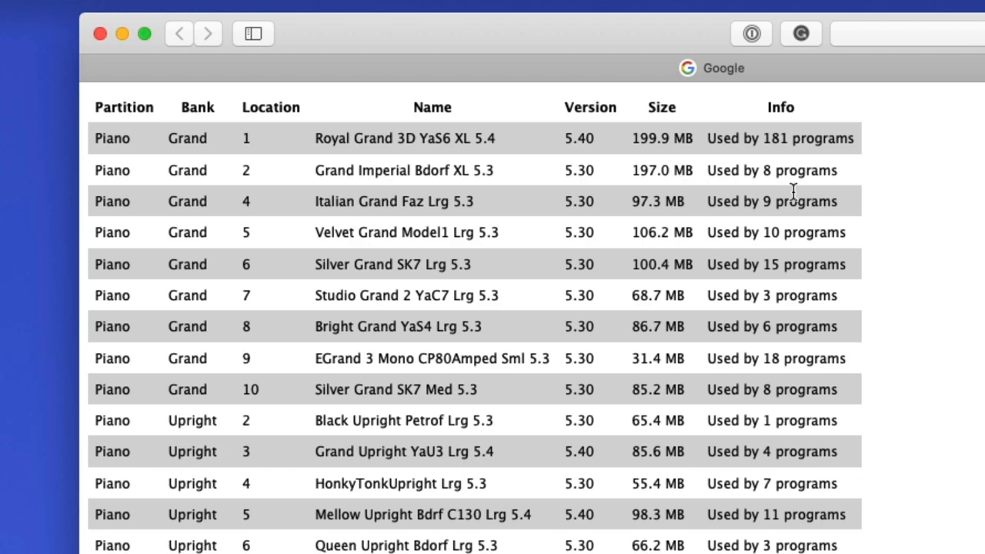
{"action": "mouse_move", "coordinate": [792, 156]}
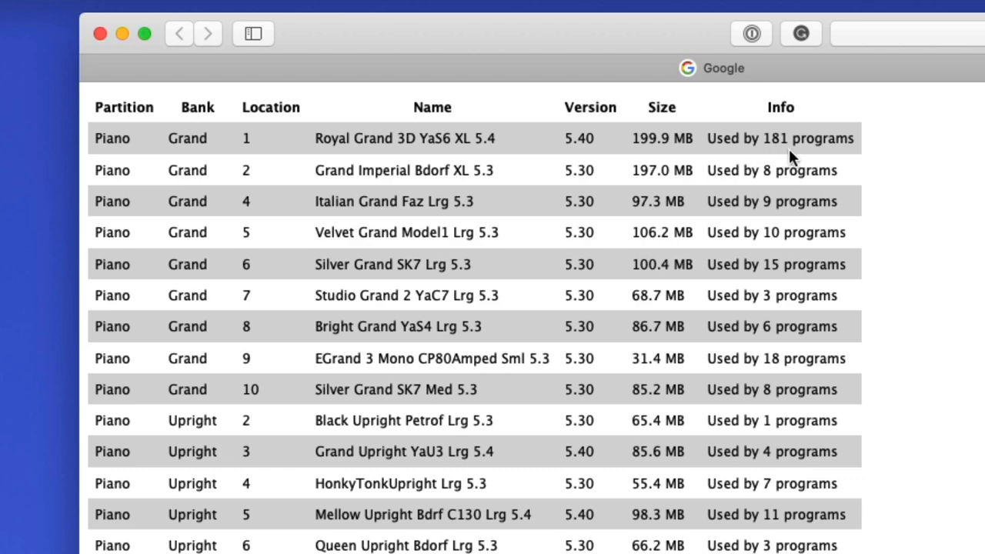
{"action": "mouse_move", "coordinate": [793, 154]}
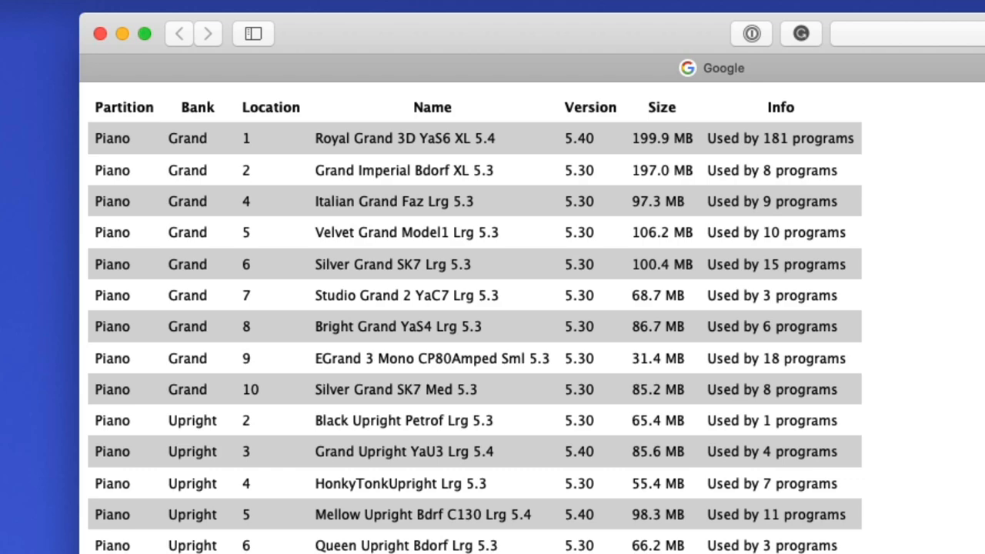
{"action": "mouse_move", "coordinate": [801, 394]}
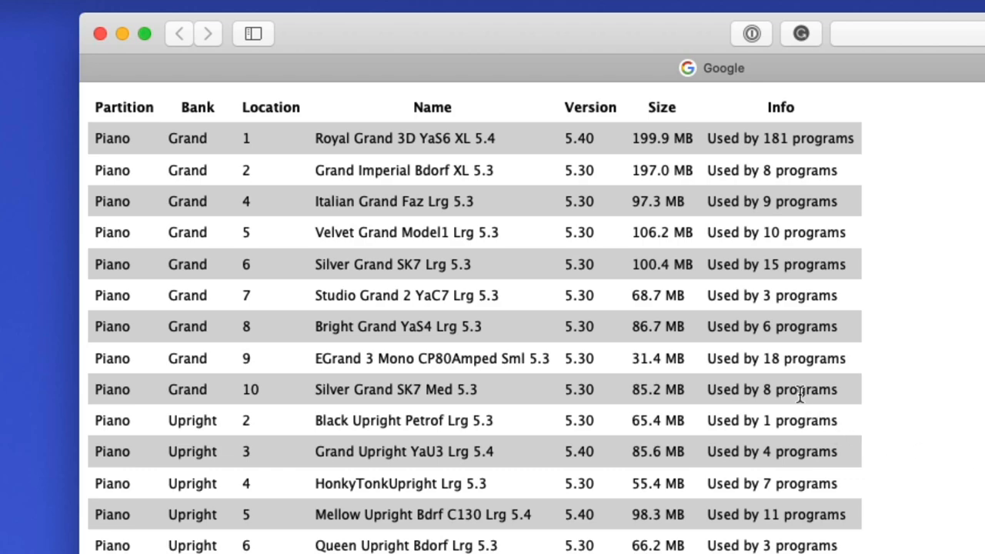
{"action": "mouse_move", "coordinate": [778, 320]}
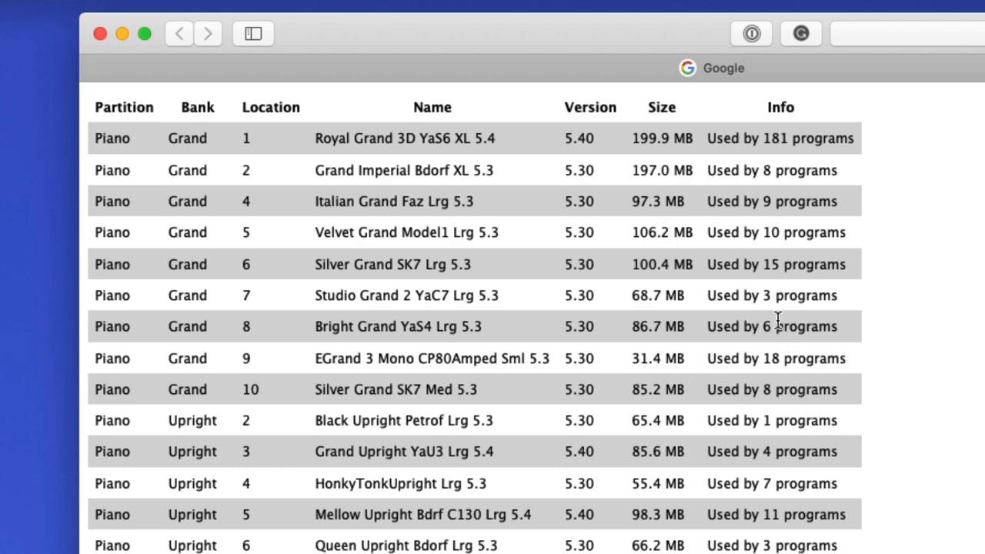
{"action": "mouse_move", "coordinate": [699, 315]}
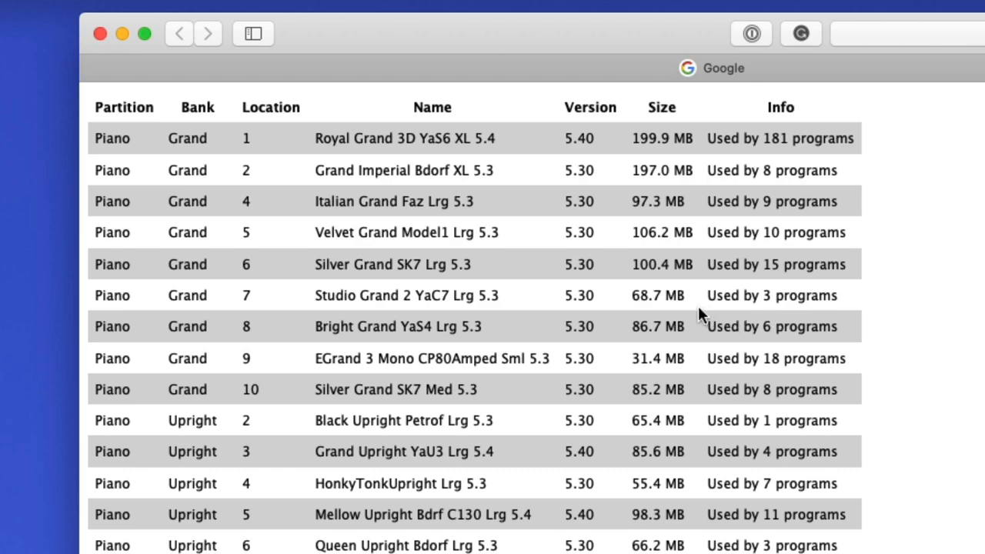
{"action": "mouse_move", "coordinate": [532, 264]}
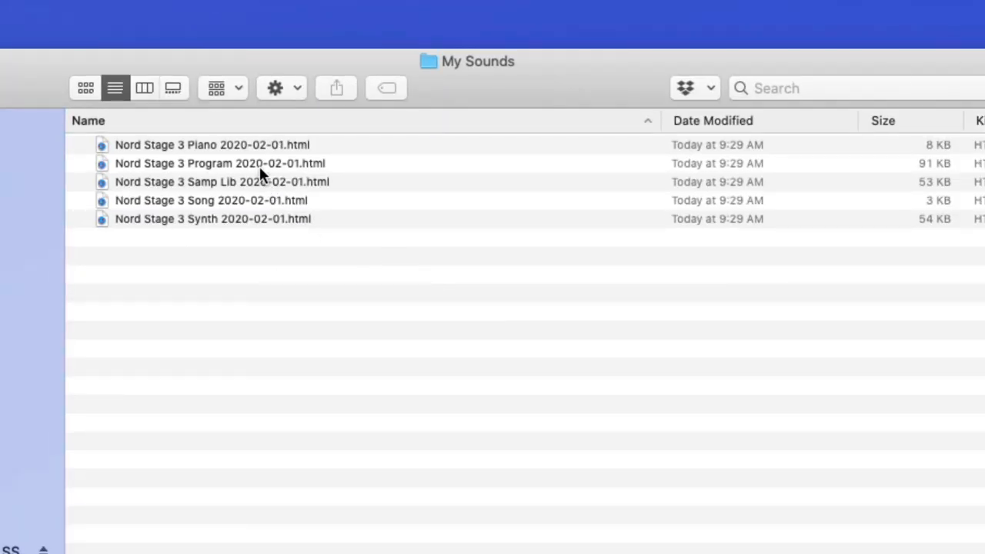
Step: Open the Nord Stage 3 Program HTML file in Safari and scroll through its program table
{"action": "double_click", "coordinate": [220, 163]}
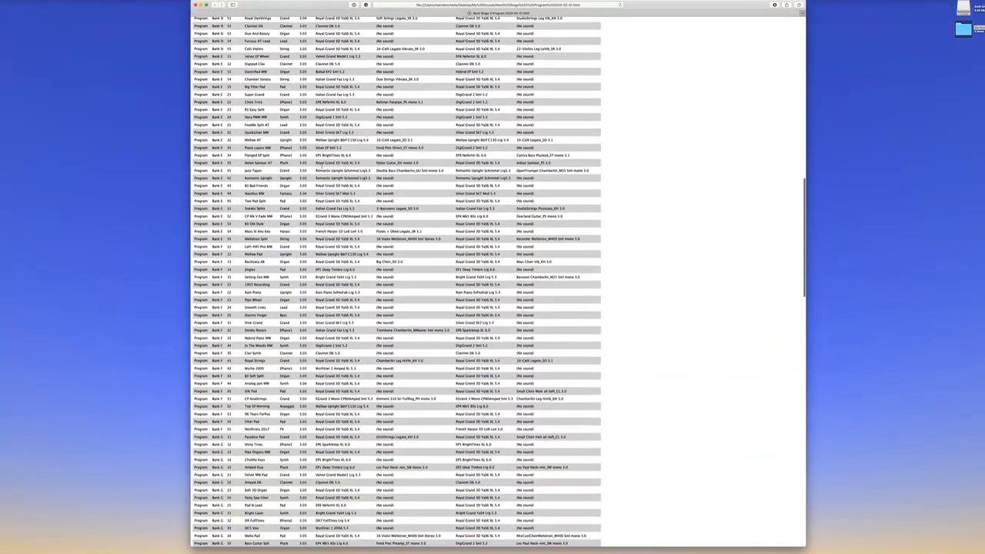
{"action": "scroll", "scroll_direction": "down", "scroll_amount": 3}
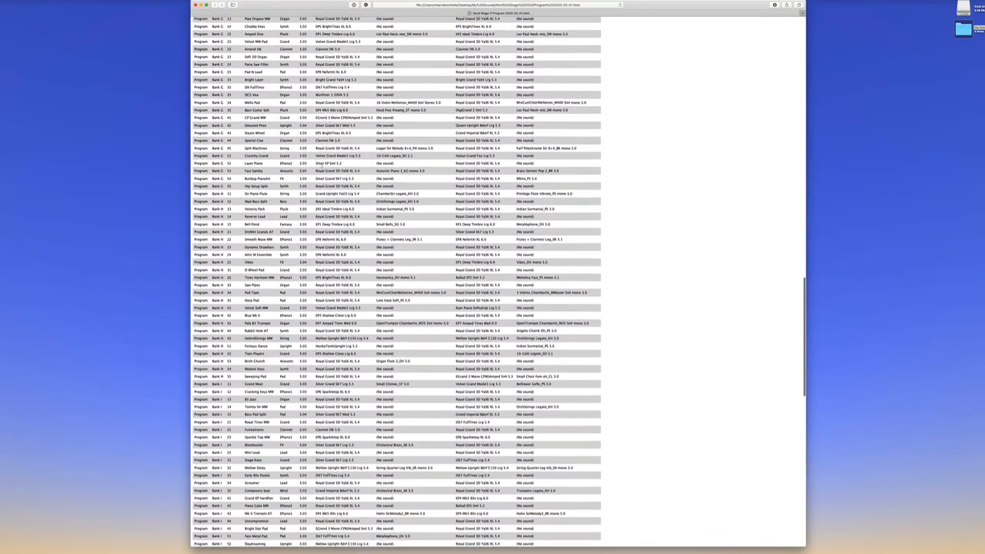
{"action": "scroll", "scroll_direction": "down", "scroll_amount": 3}
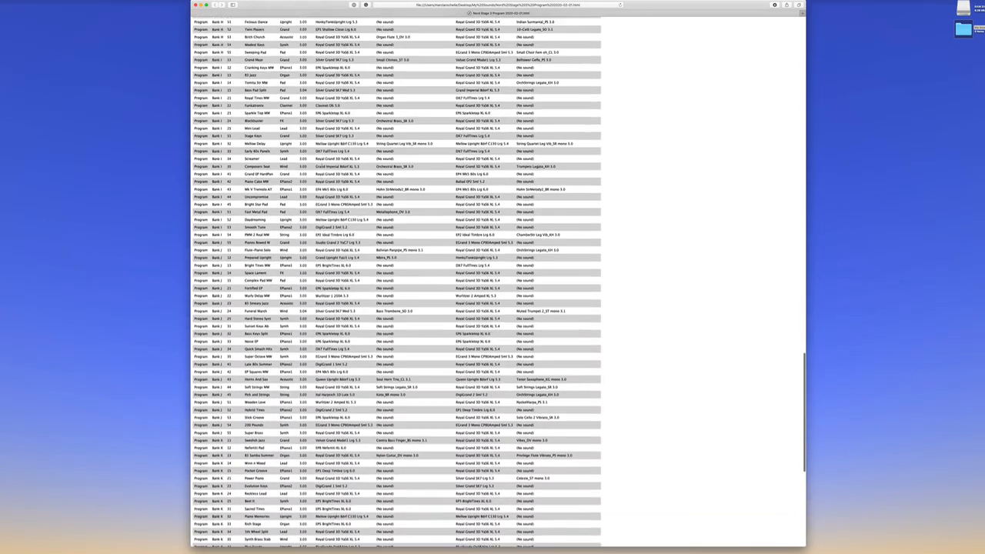
{"action": "scroll", "scroll_direction": "up", "scroll_amount": 3}
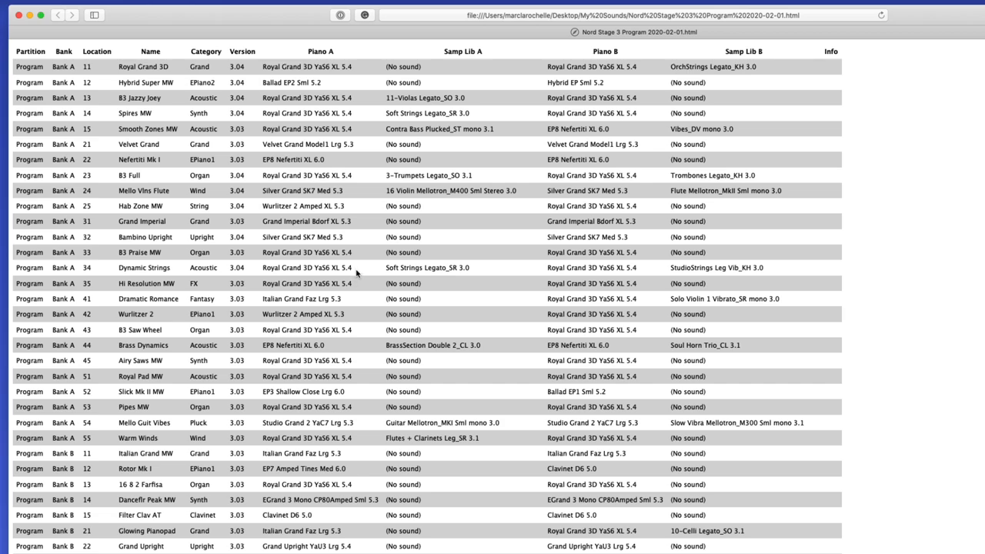
{"action": "mouse_move", "coordinate": [374, 68]}
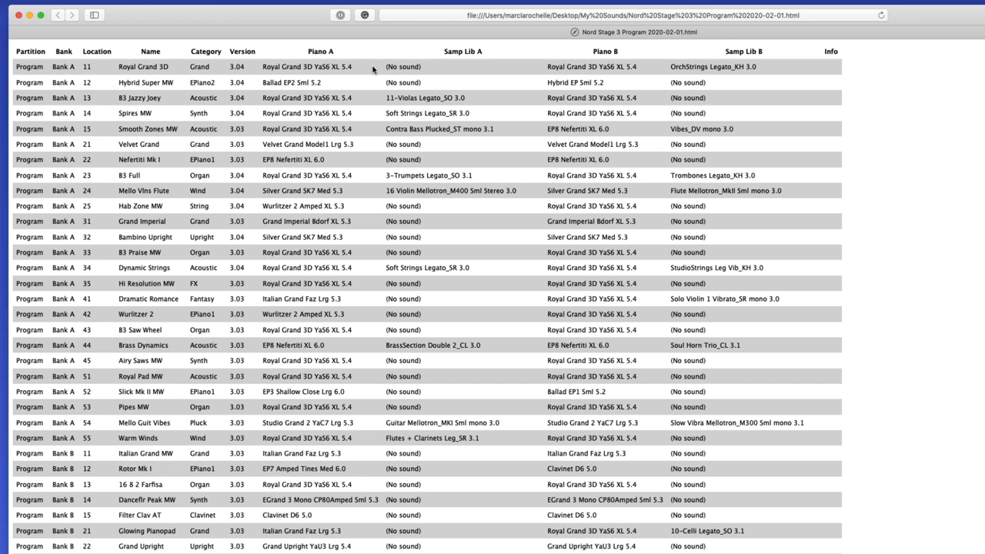
{"action": "mouse_move", "coordinate": [132, 67]}
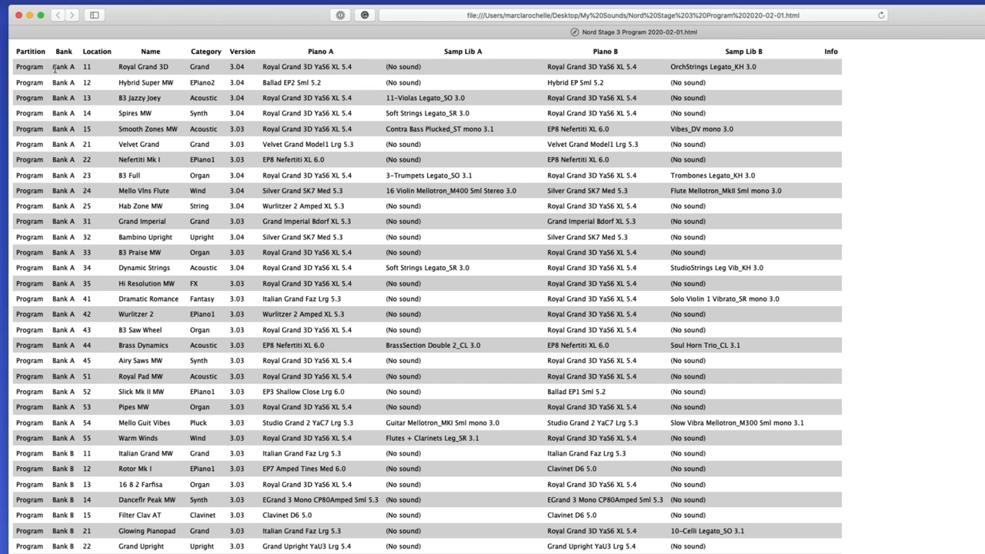
{"action": "mouse_move", "coordinate": [54, 68]}
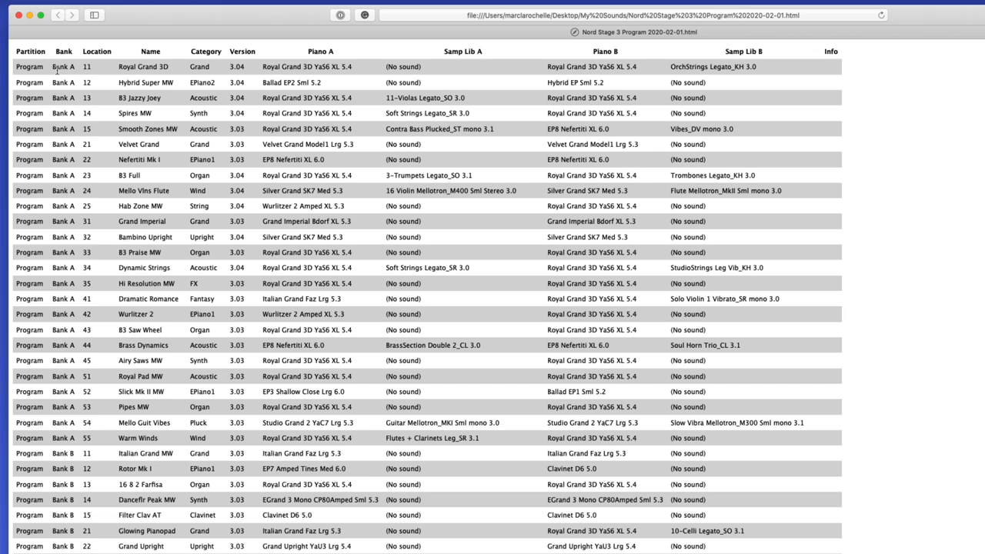
{"action": "mouse_move", "coordinate": [177, 114]}
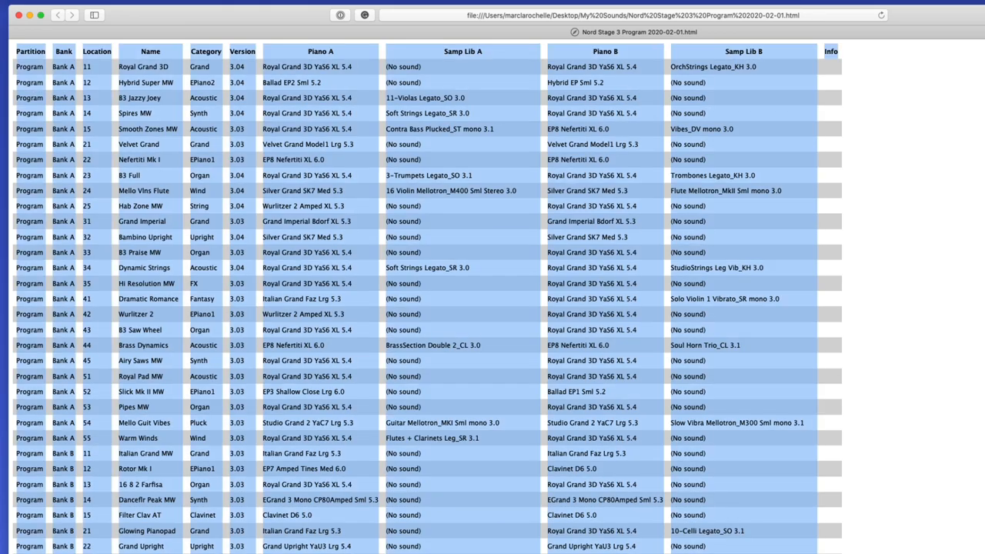
Step: Select the whole Nord Stage 3 Program table from Safari's Edit menu
{"action": "left_click", "coordinate": [146, 9]}
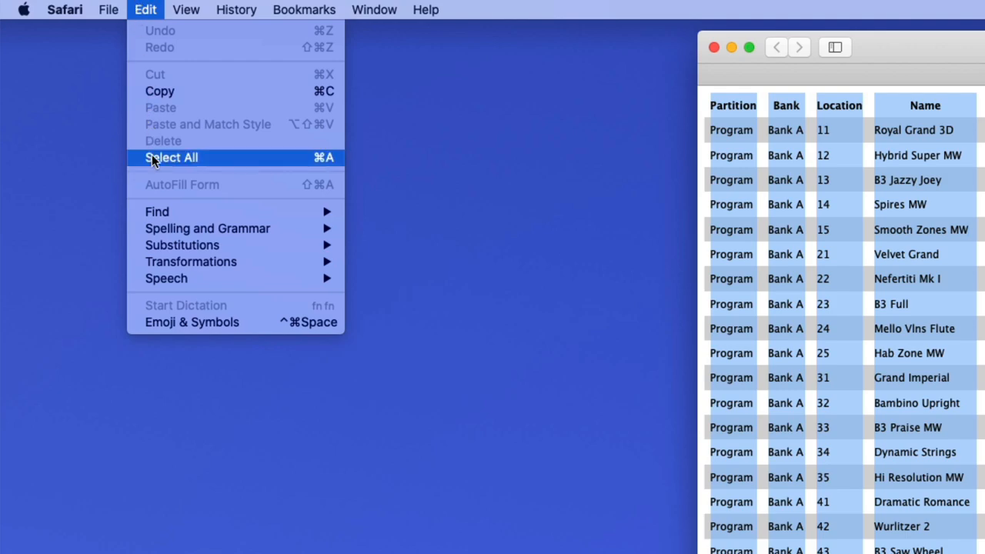
{"action": "mouse_move", "coordinate": [146, 9]}
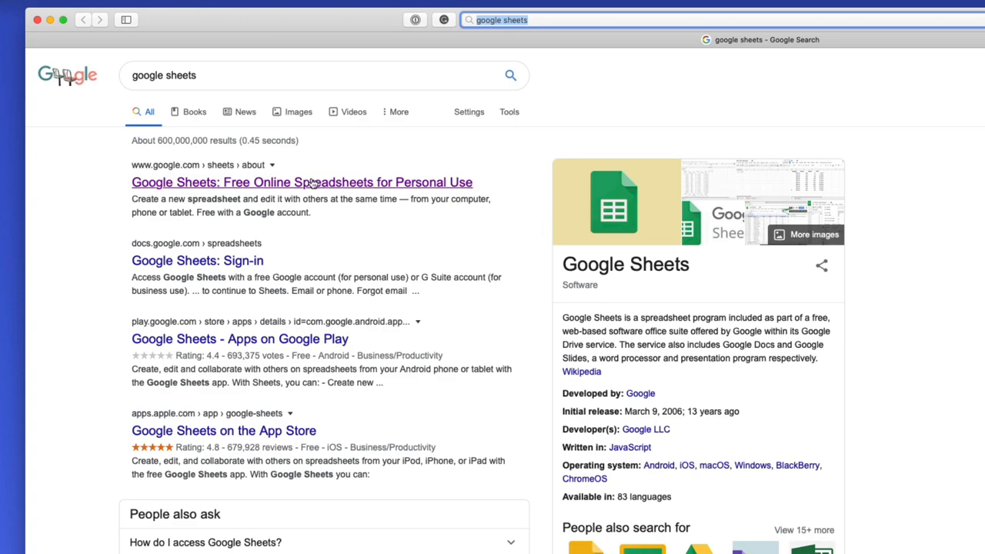
Step: Open the 'Google Sheets: Free Online Spreadsheets for Personal Use' search result
{"action": "left_click", "coordinate": [302, 182]}
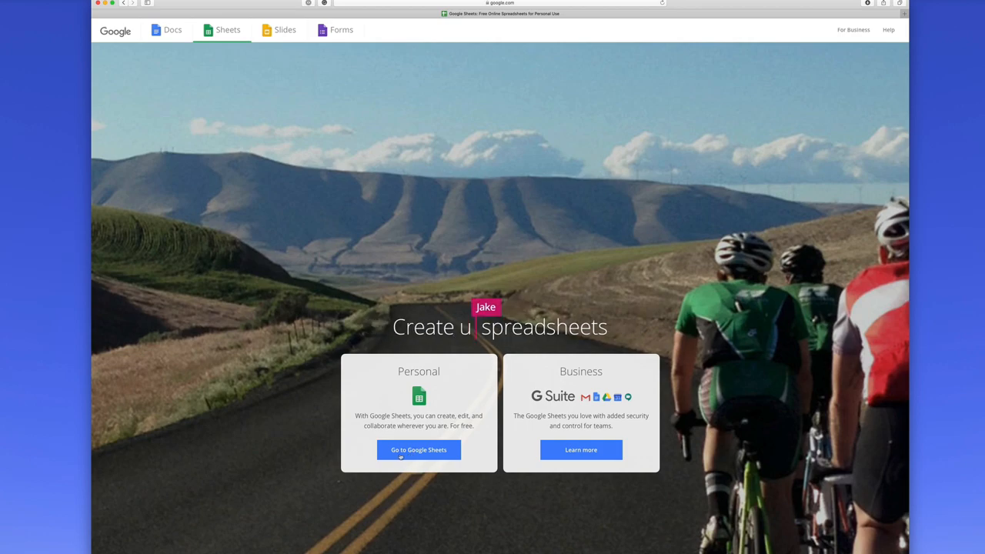
Step: Create a new blank untitled spreadsheet from the Google Sheets start page
{"action": "left_click", "coordinate": [418, 449]}
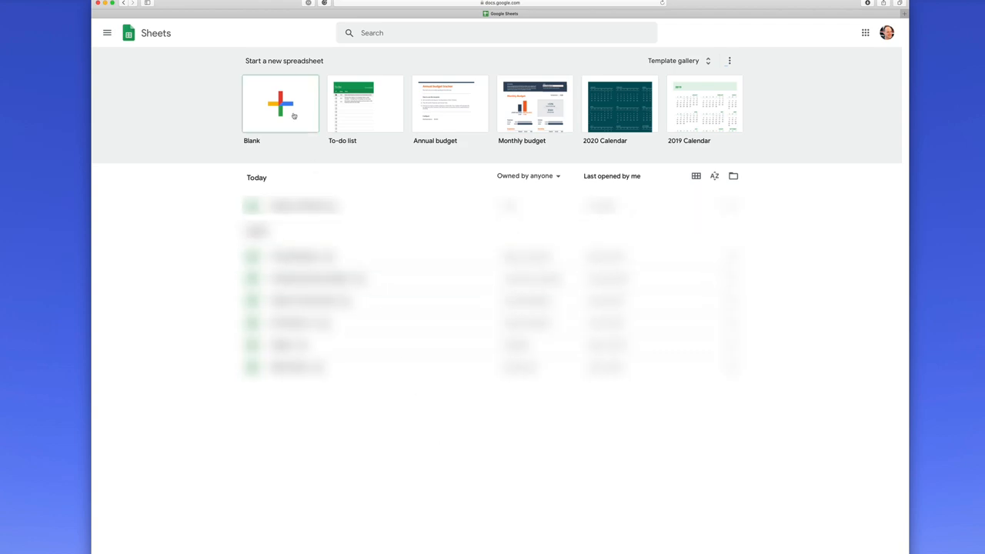
{"action": "left_click", "coordinate": [280, 104]}
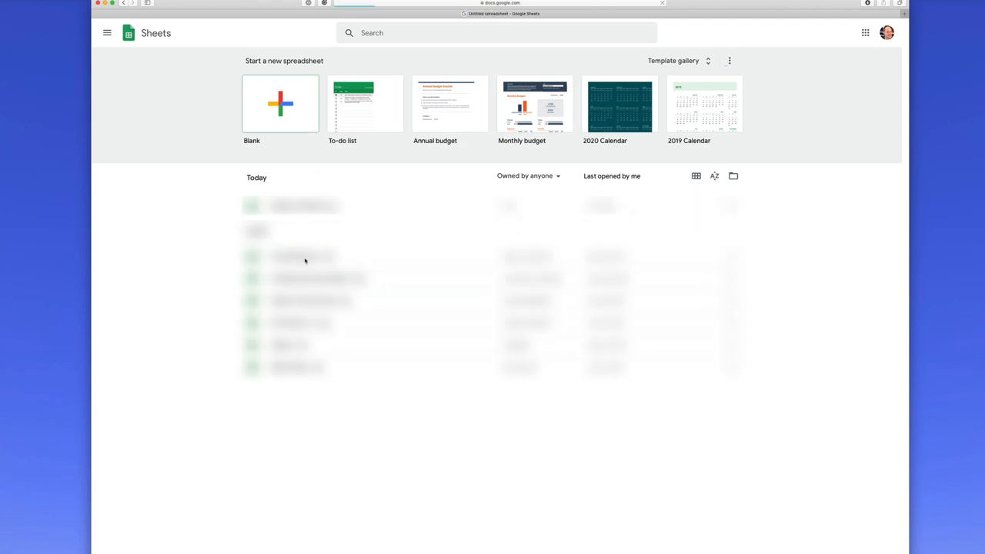
{"action": "left_click", "coordinate": [280, 104]}
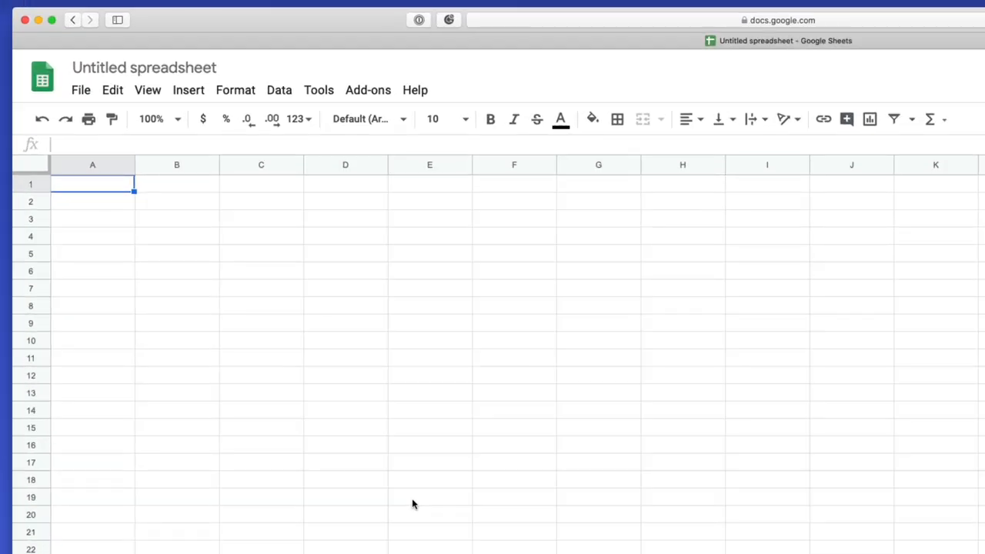
{"action": "mouse_move", "coordinate": [125, 222]}
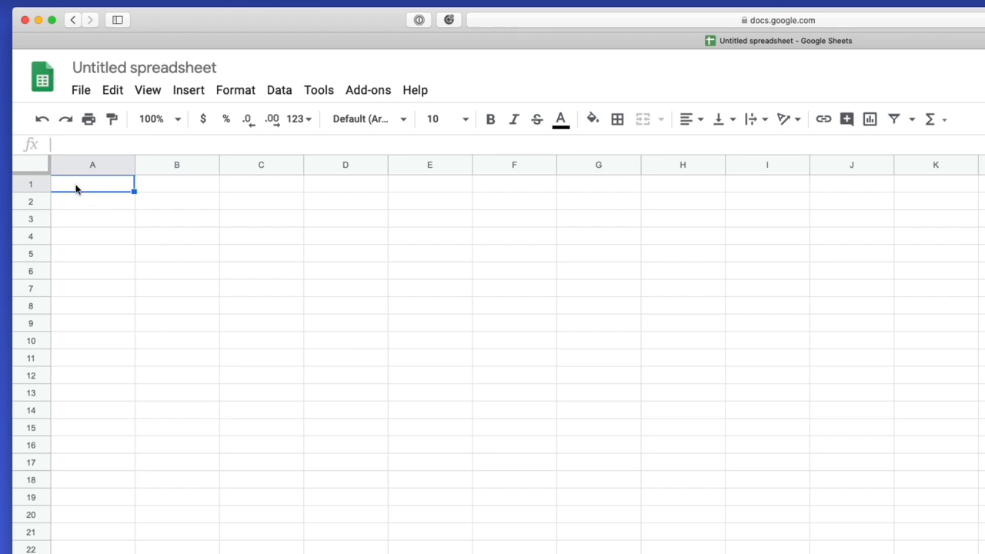
{"action": "mouse_move", "coordinate": [106, 192]}
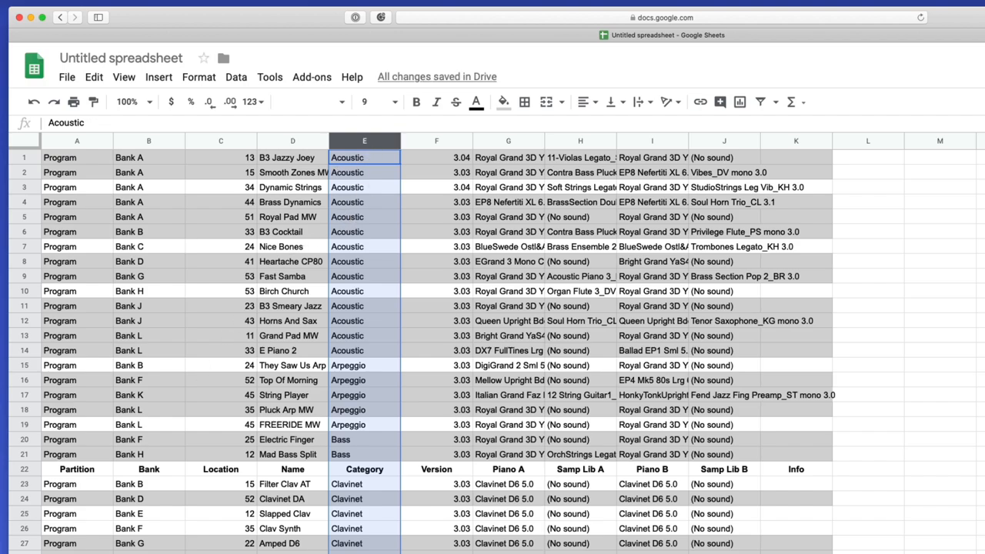
{"action": "mouse_move", "coordinate": [574, 475]}
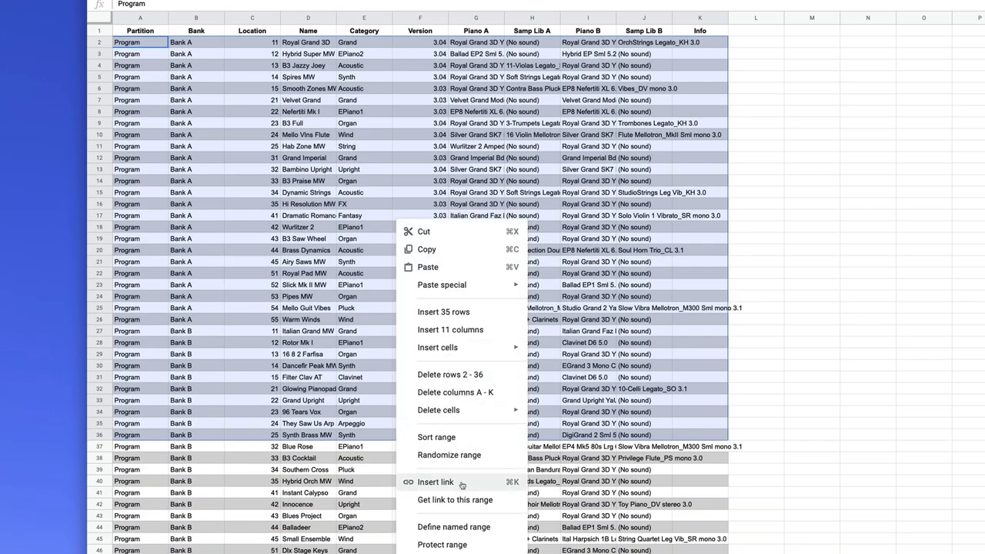
{"action": "left_click", "coordinate": [437, 436]}
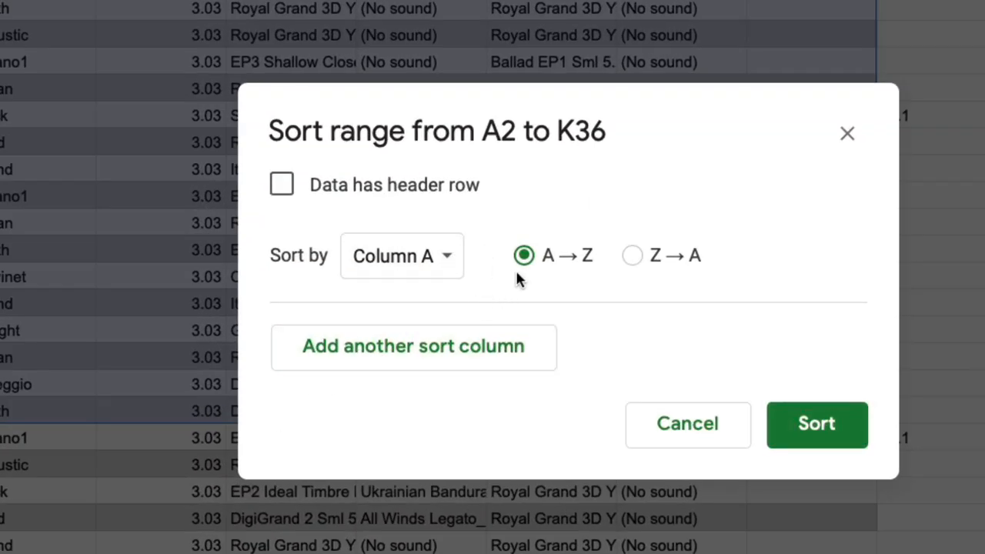
{"action": "left_click", "coordinate": [401, 255]}
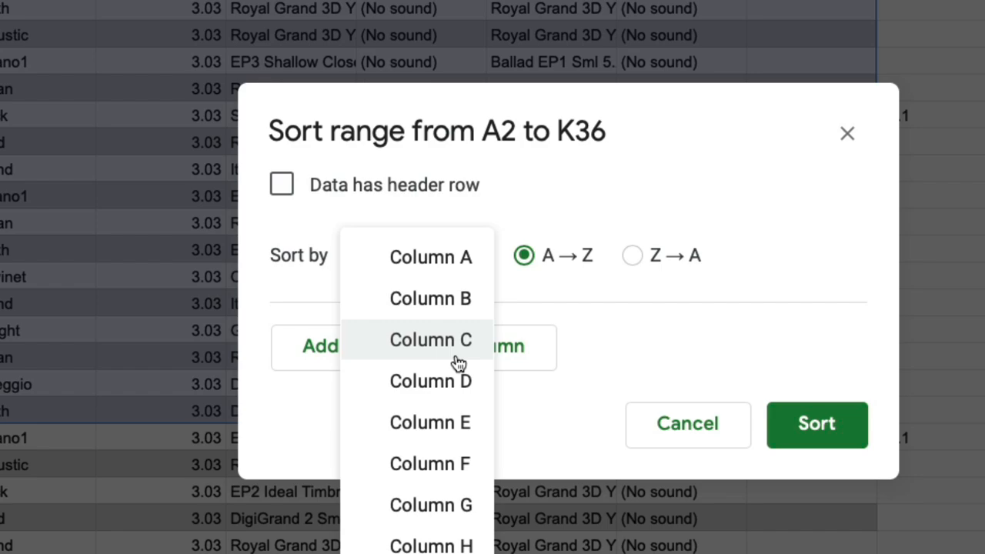
{"action": "mouse_move", "coordinate": [449, 394]}
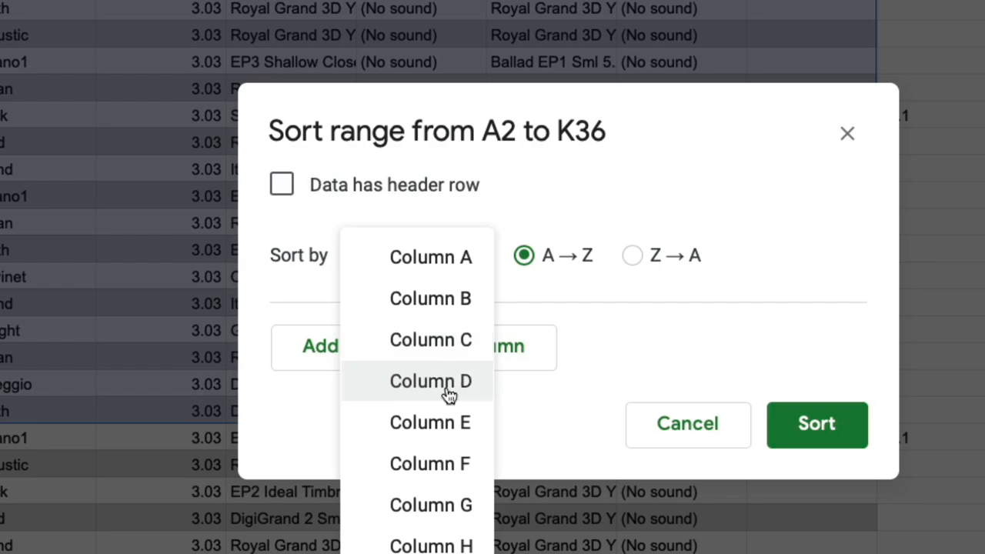
{"action": "left_click", "coordinate": [430, 381]}
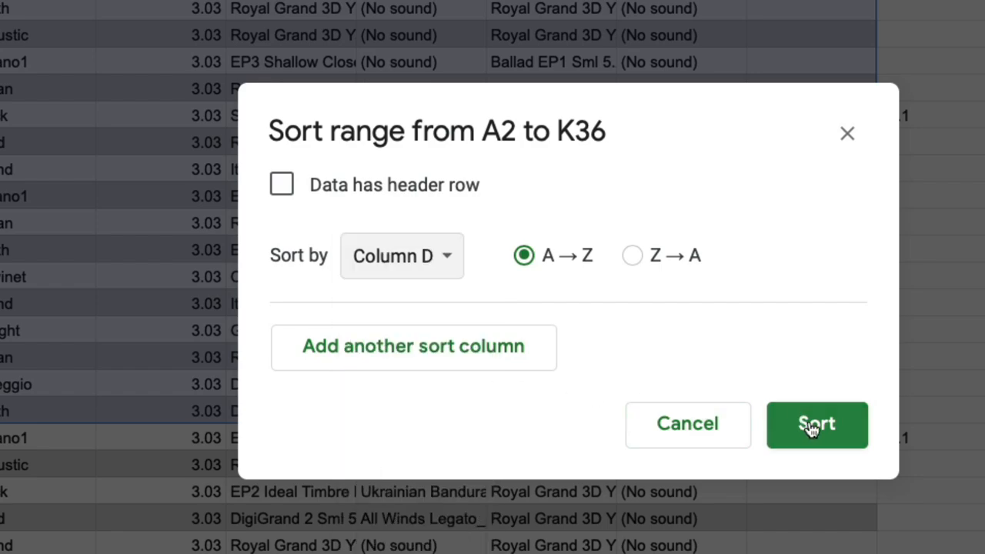
{"action": "left_click", "coordinate": [816, 425]}
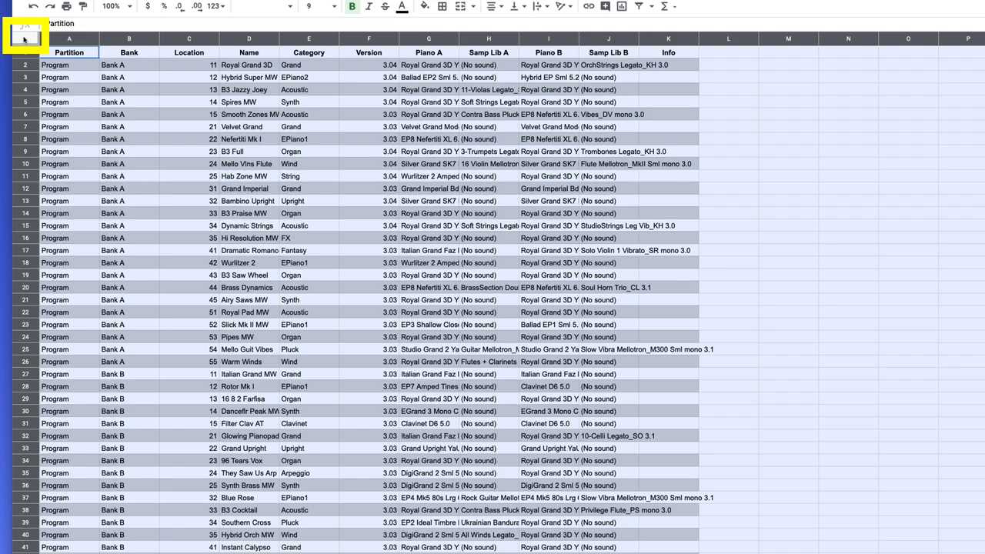
Step: Sort the whole sheet by the Name column, with the first row treated as headers
{"action": "right_click", "coordinate": [369, 114]}
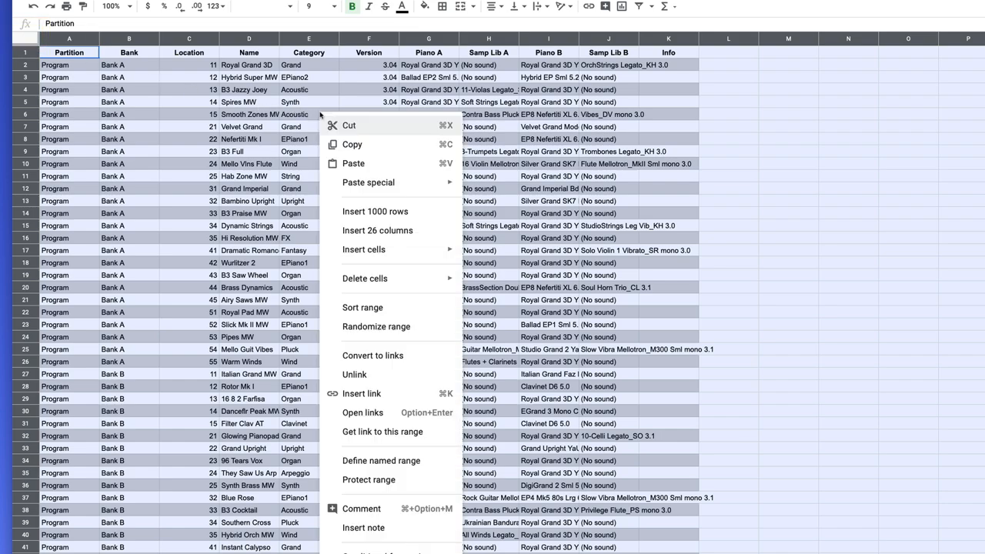
{"action": "left_click", "coordinate": [362, 307]}
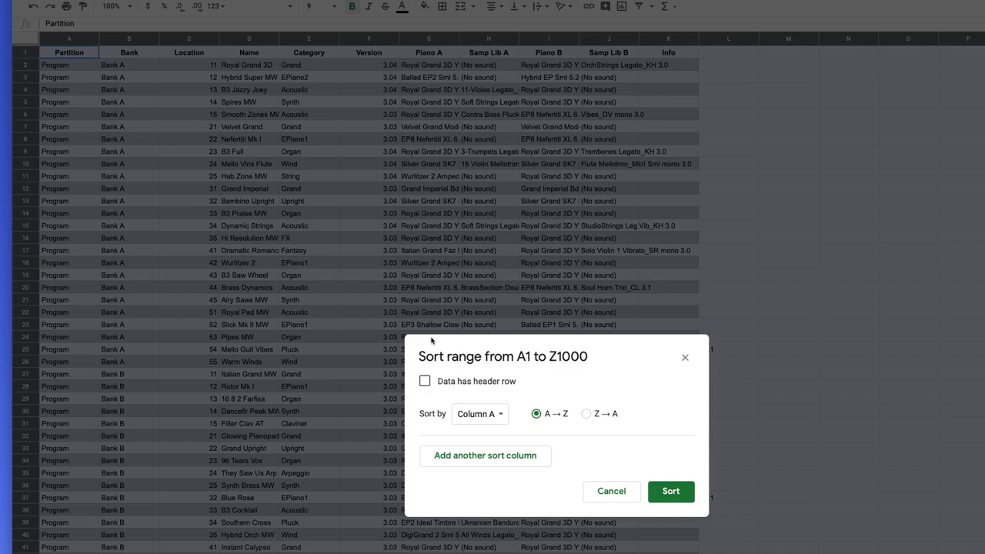
{"action": "left_click", "coordinate": [425, 381]}
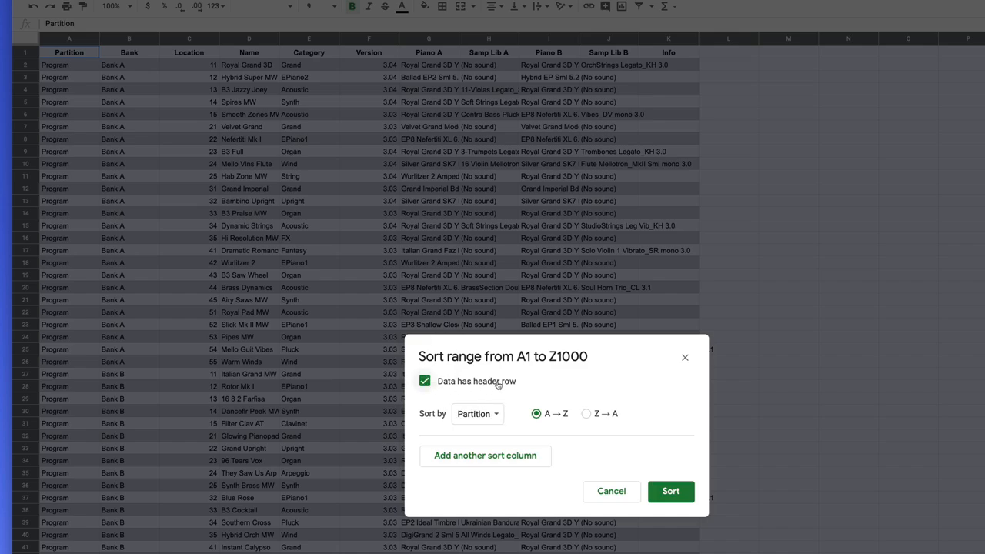
{"action": "mouse_move", "coordinate": [490, 410]}
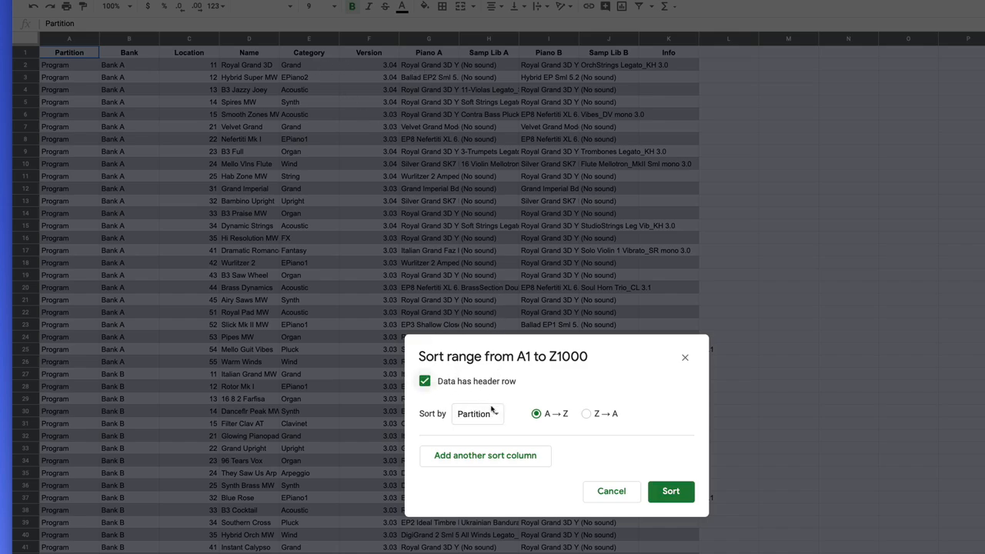
{"action": "left_click", "coordinate": [477, 413]}
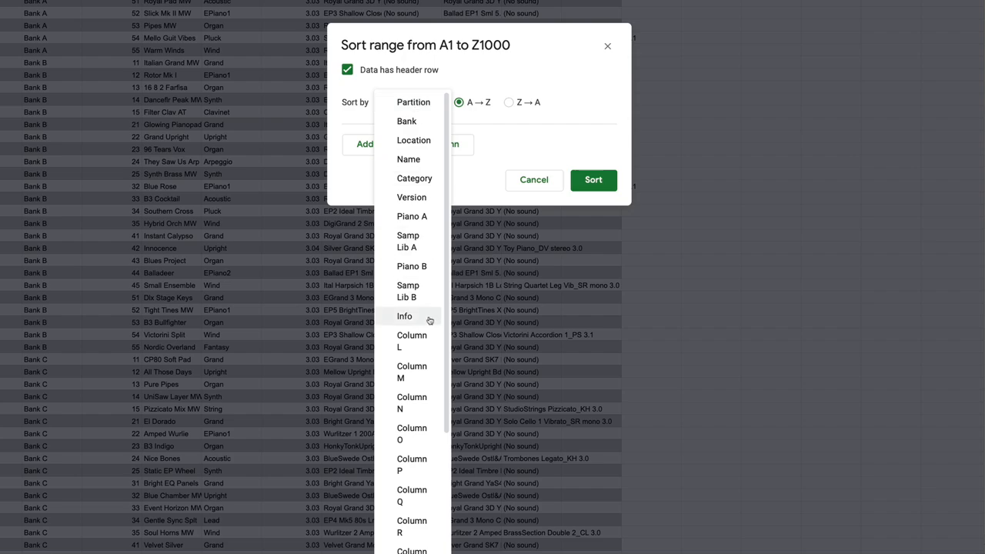
{"action": "mouse_move", "coordinate": [414, 140]}
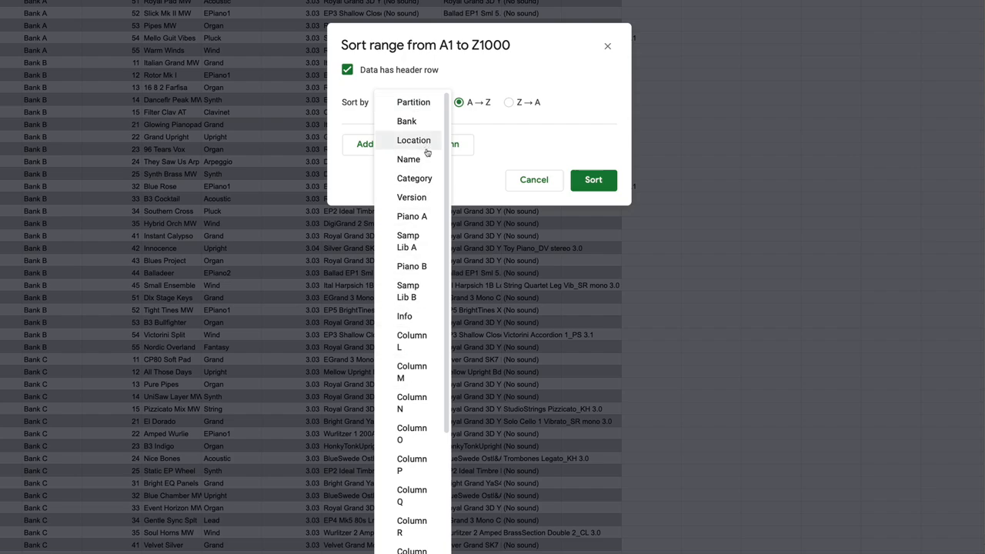
{"action": "mouse_move", "coordinate": [408, 159]}
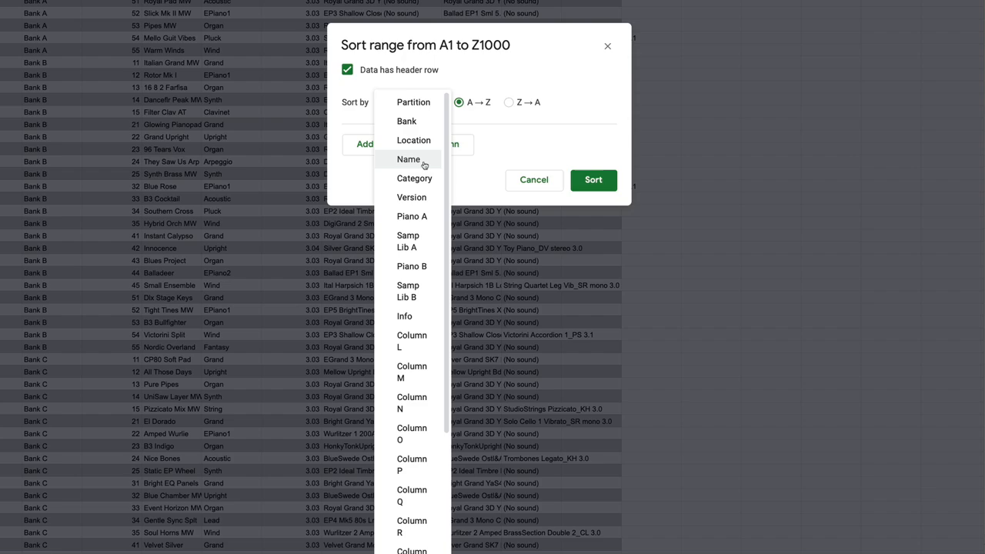
{"action": "left_click", "coordinate": [409, 160]}
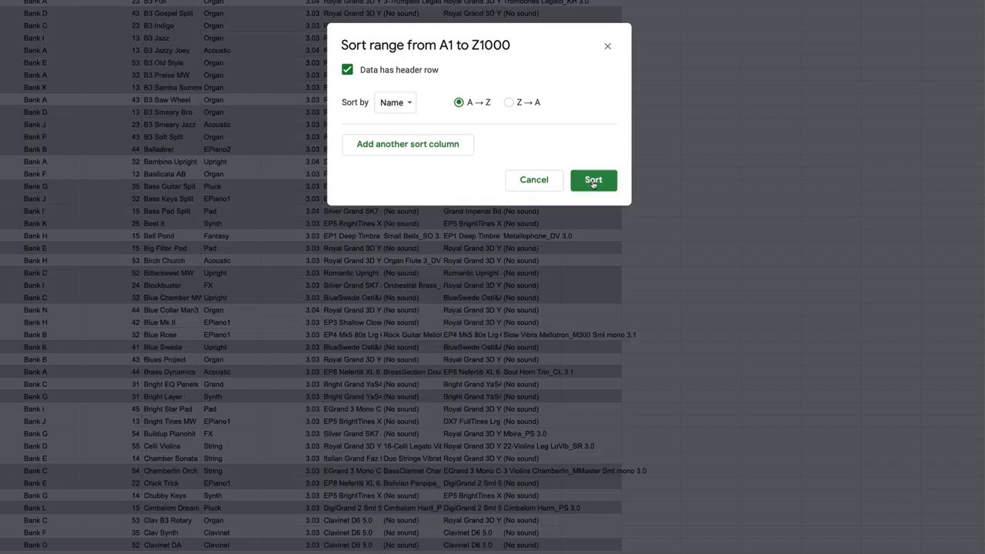
{"action": "left_click", "coordinate": [593, 179]}
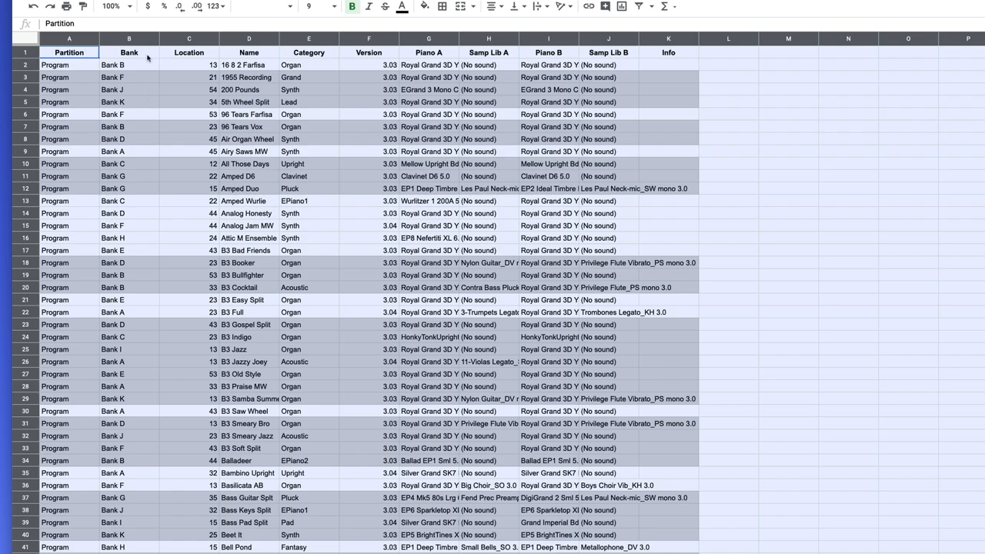
{"action": "mouse_move", "coordinate": [402, 59]}
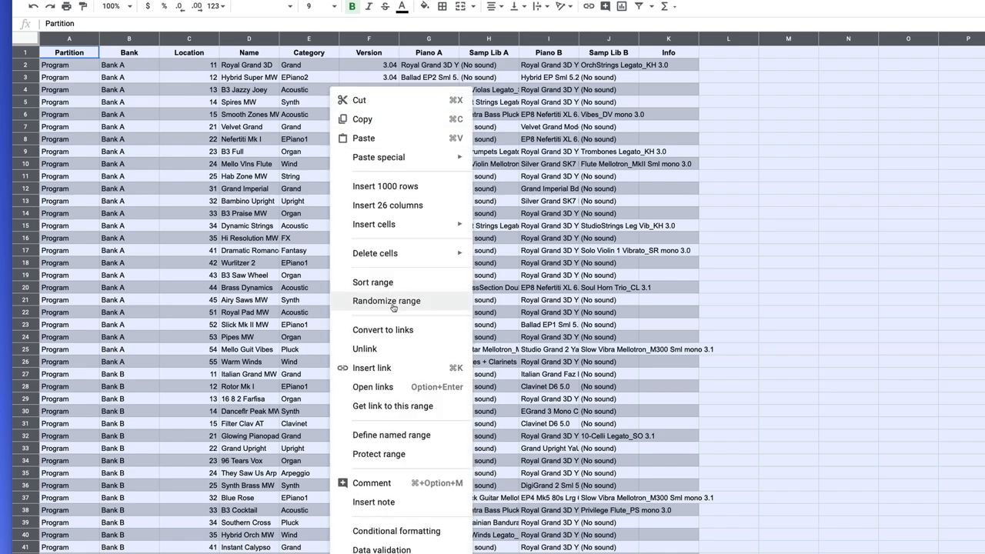
Step: Sort the range by Bank, then by Name, keeping the header row on top
{"action": "left_click", "coordinate": [373, 282]}
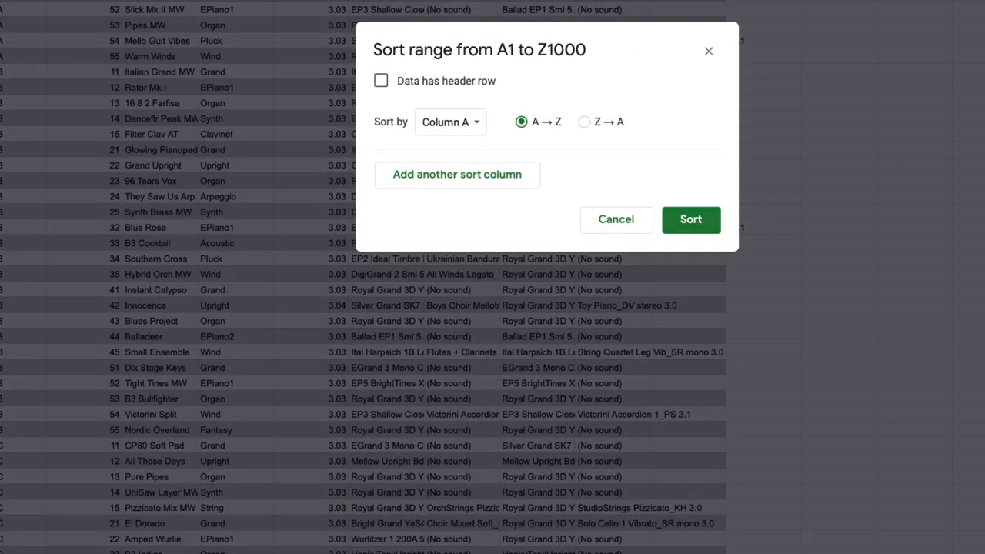
{"action": "left_click", "coordinate": [380, 81]}
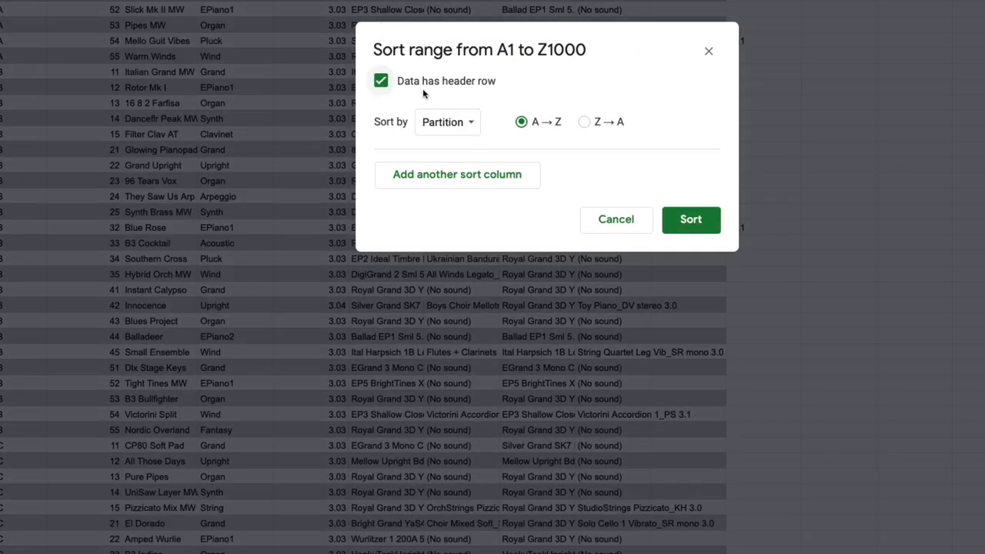
{"action": "left_click", "coordinate": [447, 122]}
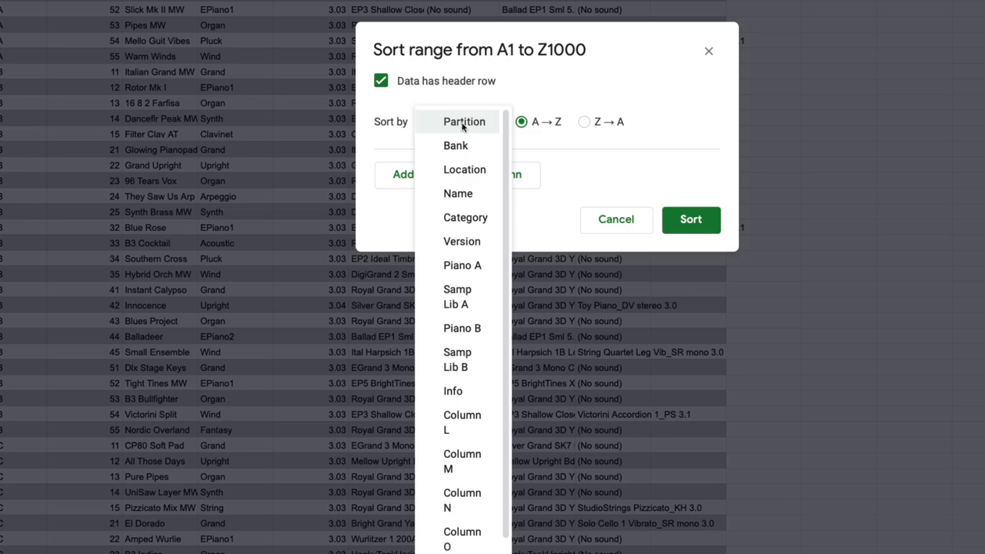
{"action": "mouse_move", "coordinate": [462, 240]}
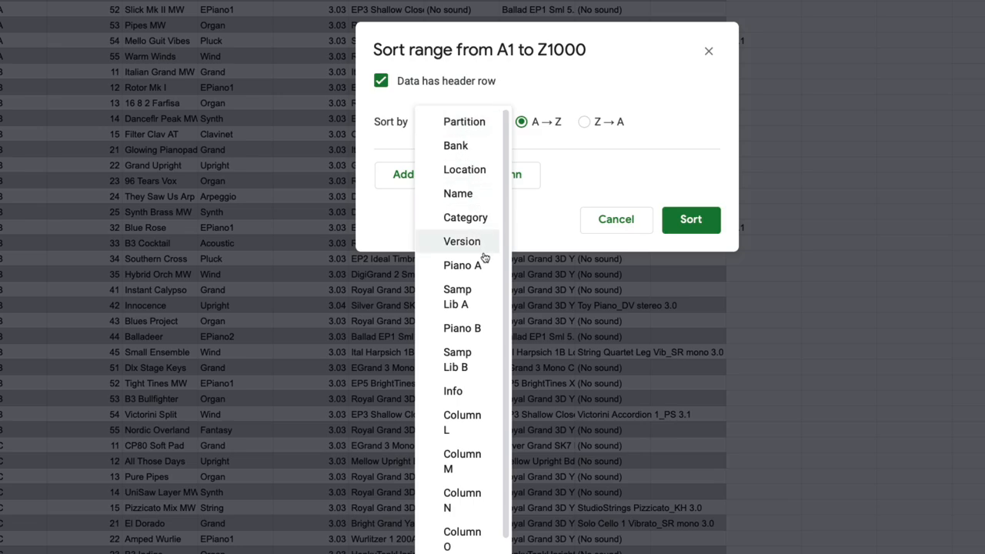
{"action": "left_click", "coordinate": [455, 145]}
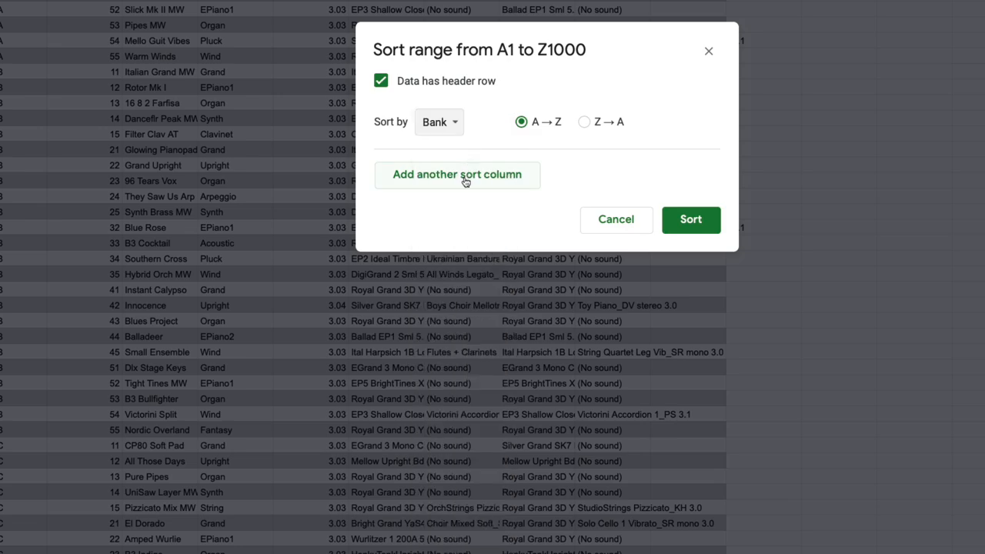
{"action": "left_click", "coordinate": [457, 174]}
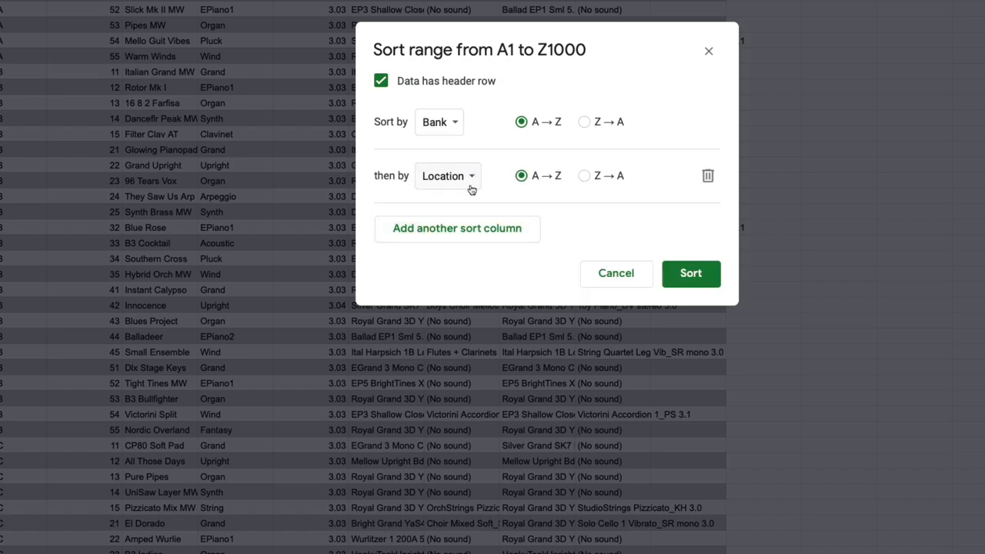
{"action": "left_click", "coordinate": [446, 176]}
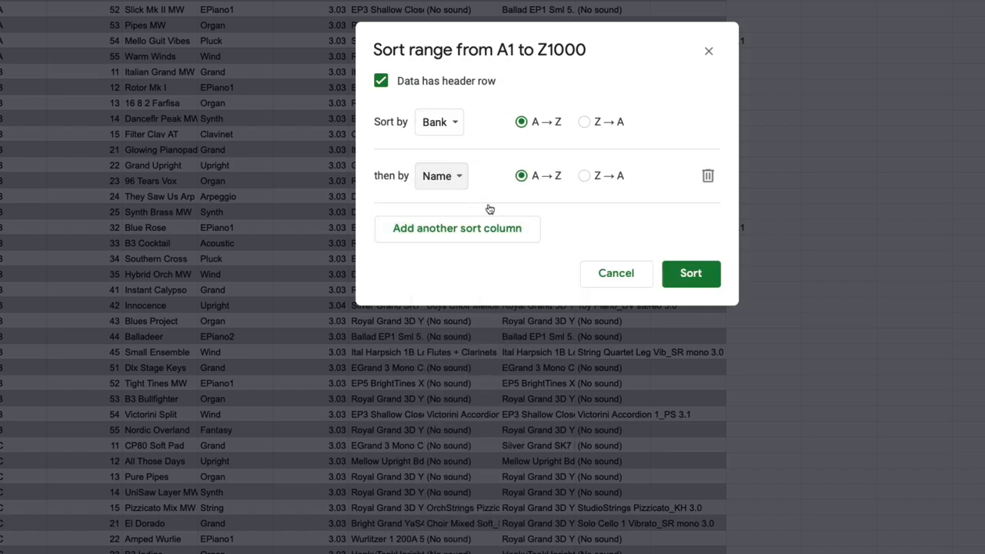
{"action": "left_click", "coordinate": [691, 273]}
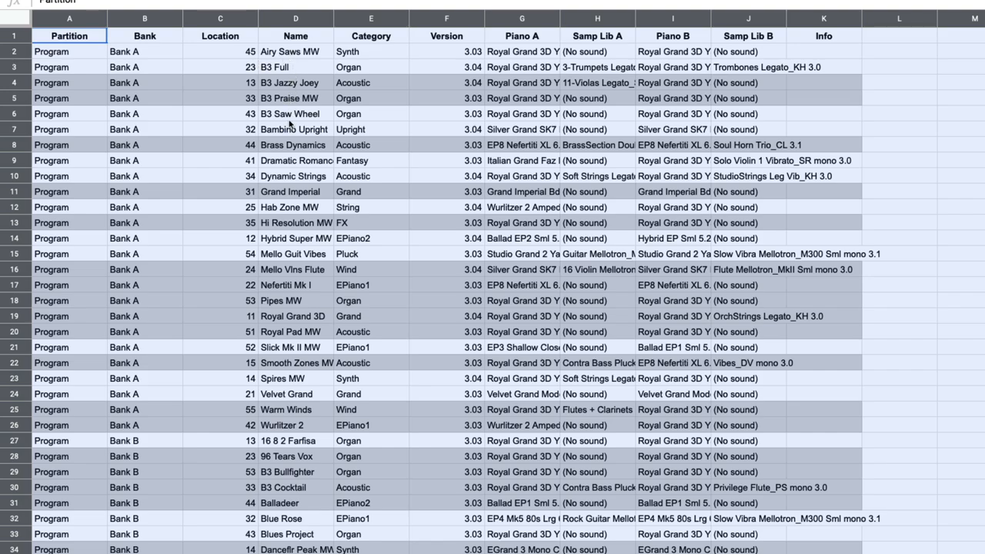
{"action": "mouse_move", "coordinate": [548, 331]}
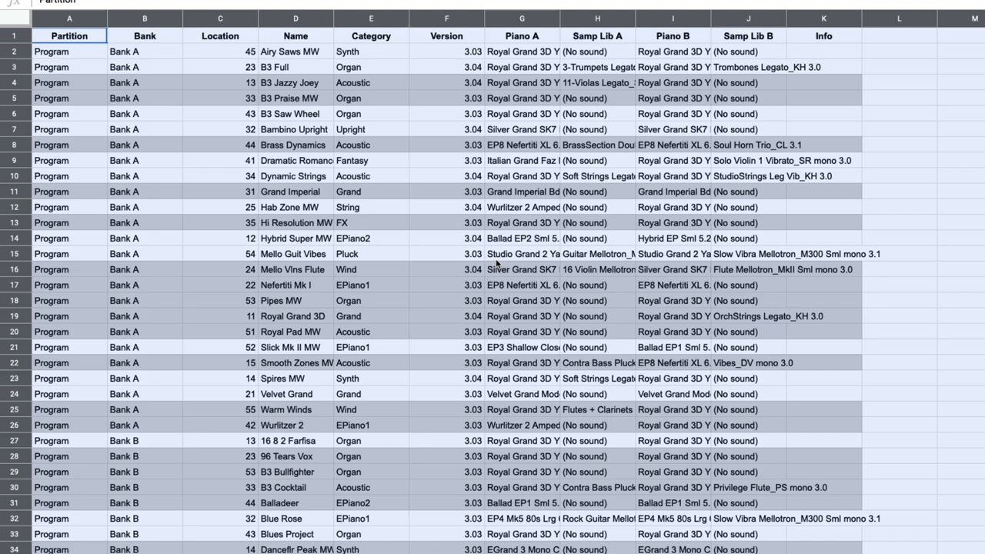
{"action": "mouse_move", "coordinate": [496, 261]}
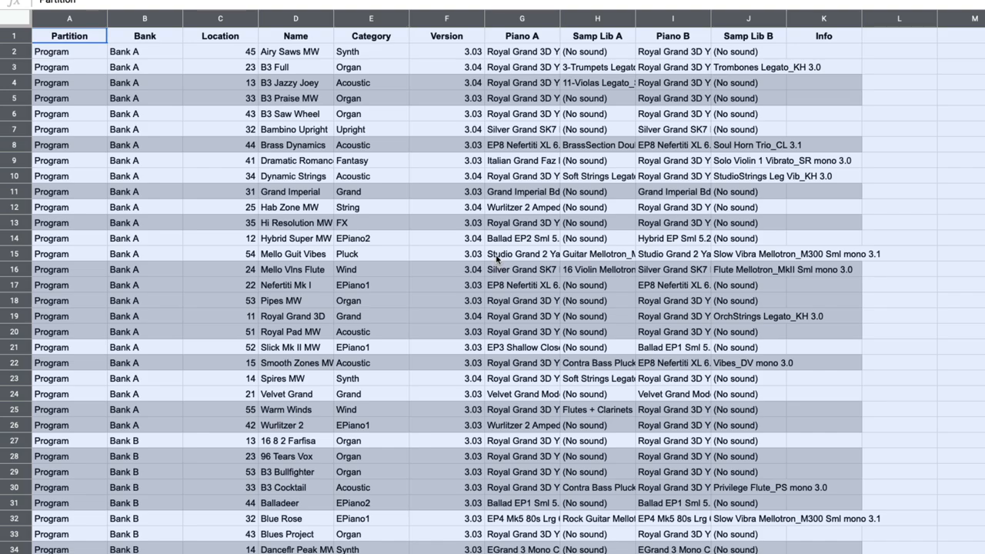
{"action": "mouse_move", "coordinate": [396, 244]}
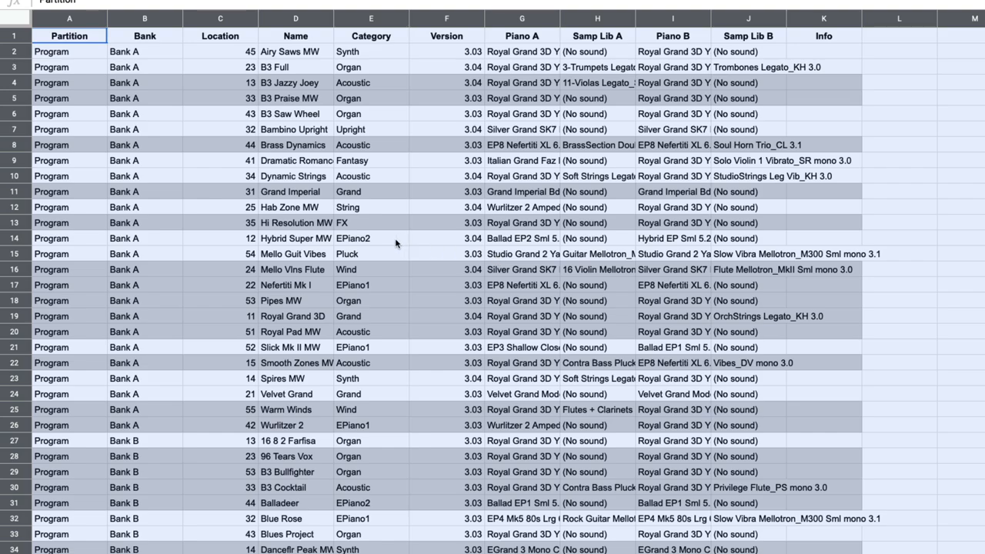
Step: Re-sort the programs by Bank, then by Location number ascending
{"action": "left_click", "coordinate": [69, 160]}
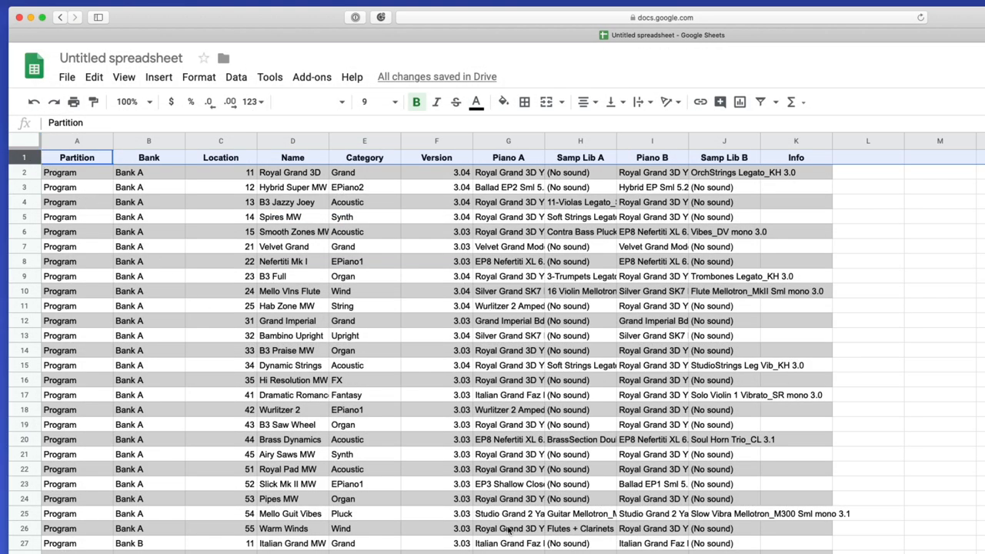
{"action": "mouse_move", "coordinate": [797, 356]}
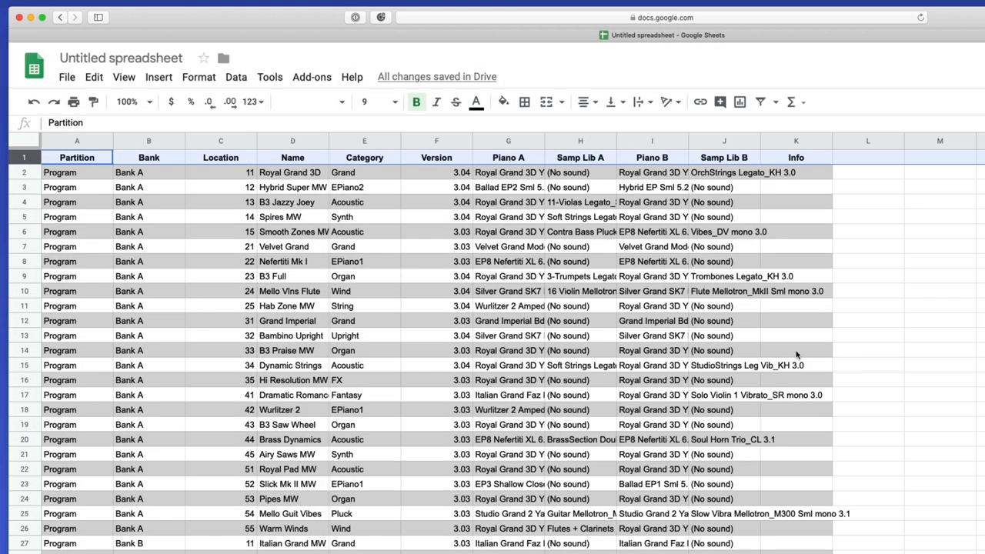
Step: Delete all program rows after the ten Bank A programs at locations 11–25
{"action": "left_click", "coordinate": [796, 306]}
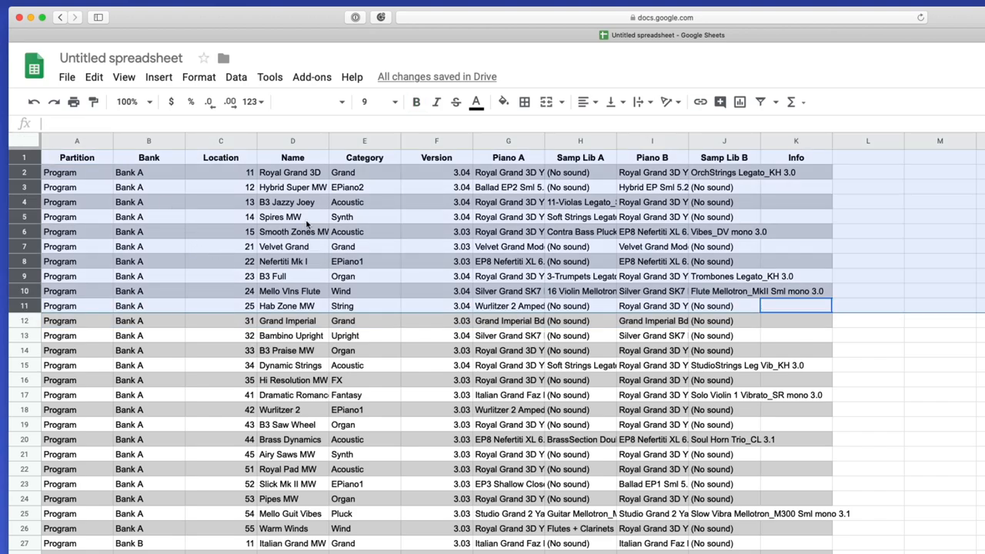
{"action": "left_click", "coordinate": [76, 157]}
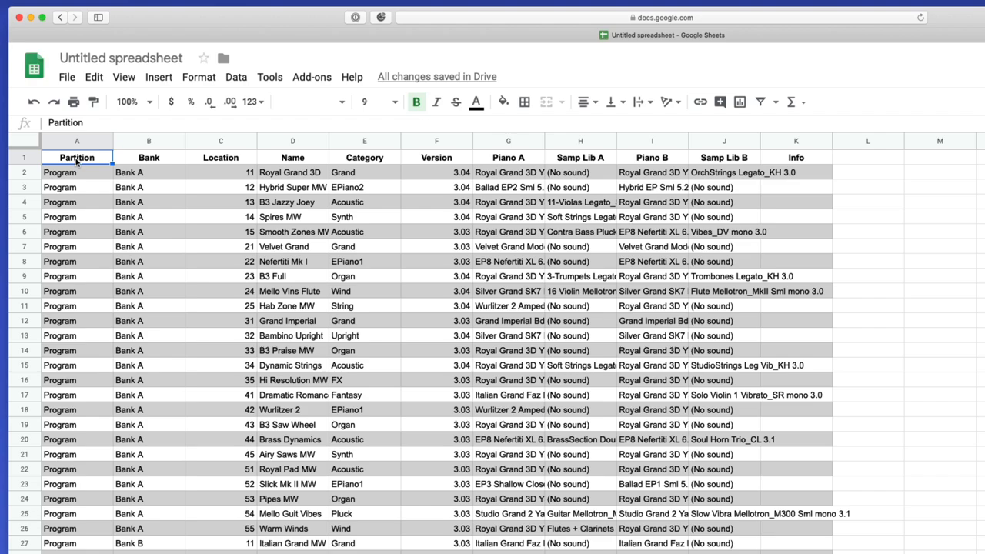
{"action": "mouse_move", "coordinate": [785, 312]}
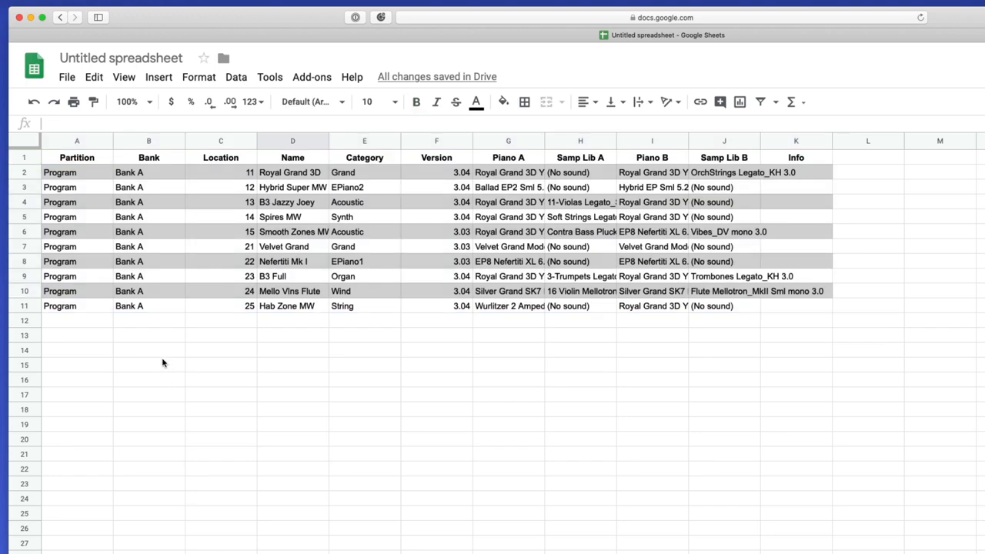
Step: Enter Song 1, Song 2, Lovin' You and One Sunday into cells A2 through A5
{"action": "left_click", "coordinate": [77, 171]}
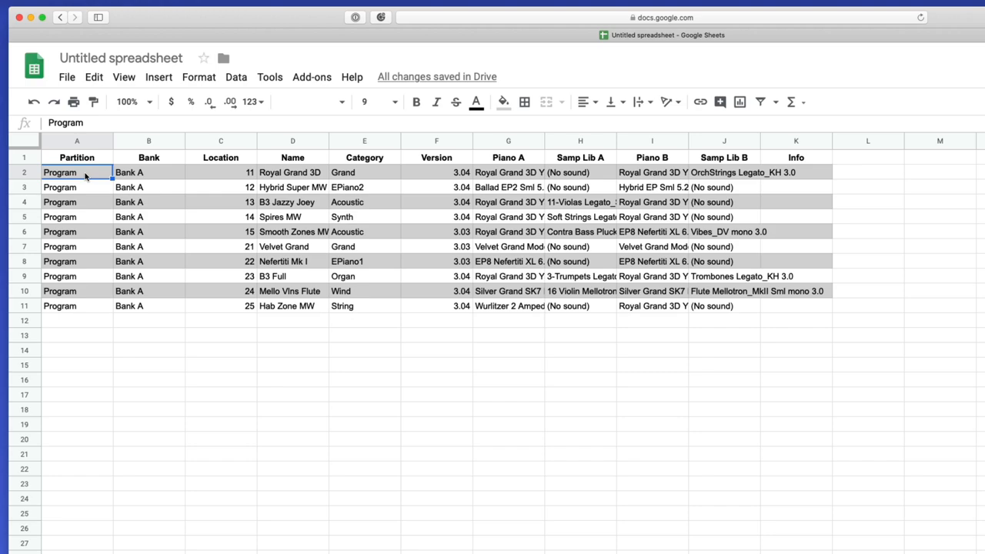
{"action": "type", "text": "Song"}
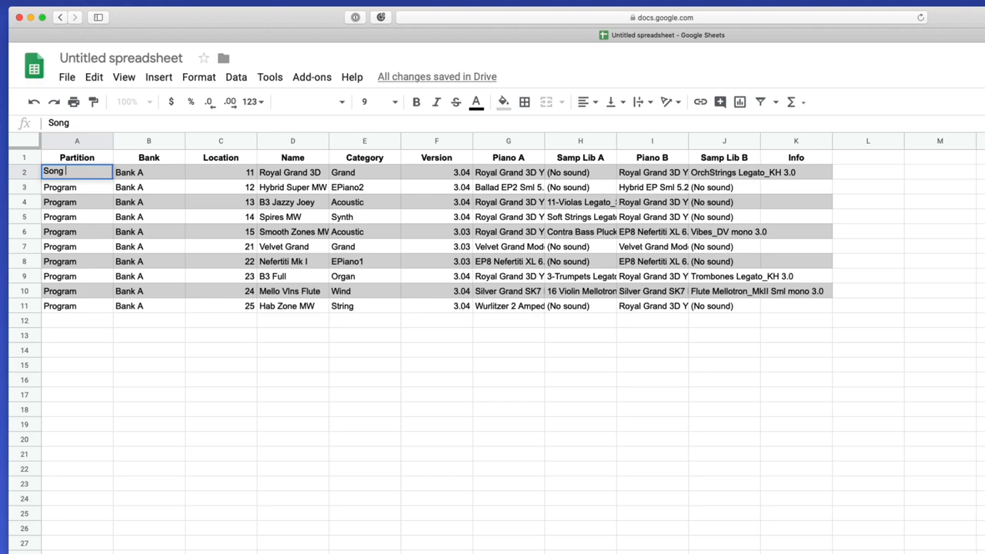
{"action": "type", "text": "Song 2"}
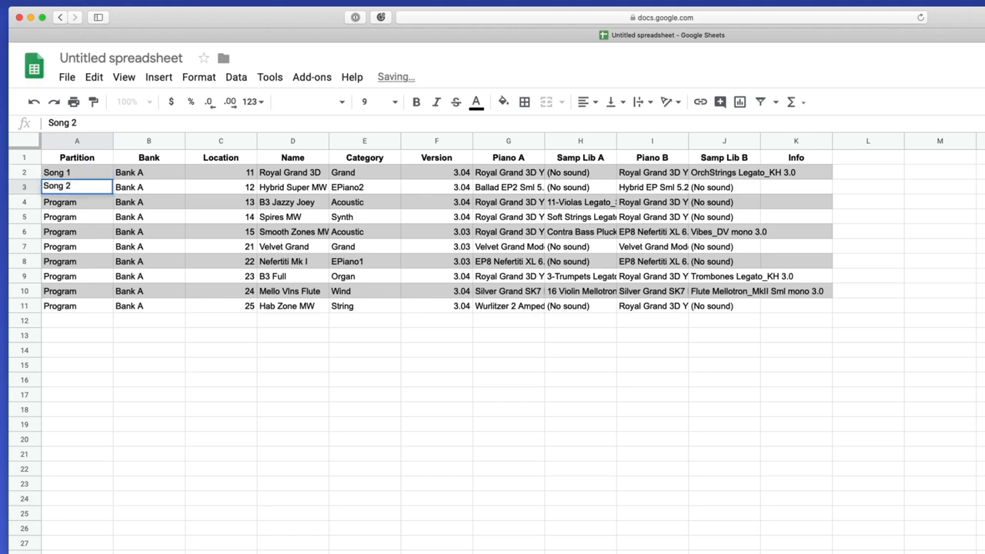
{"action": "type", "text": "Lovin' You"}
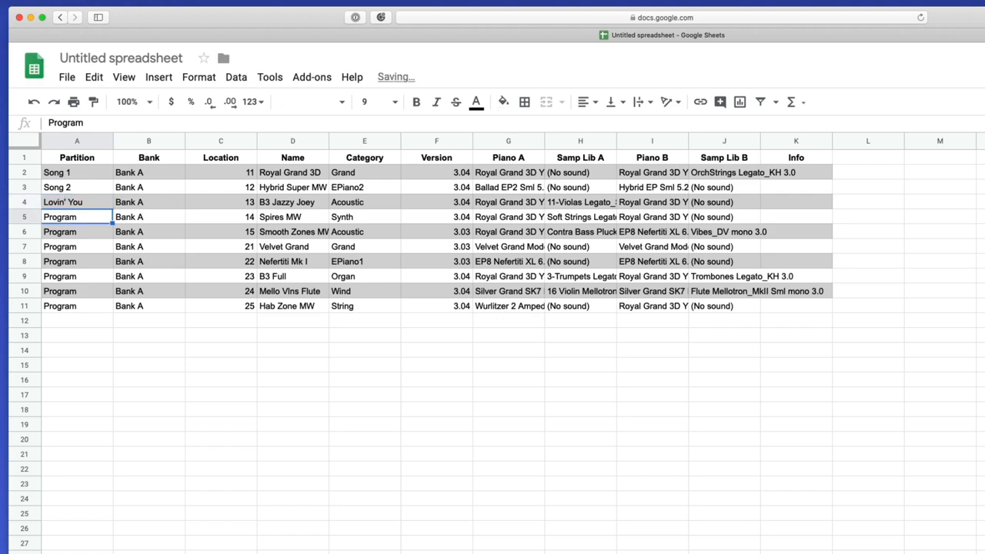
{"action": "type", "text": "One Sunday"}
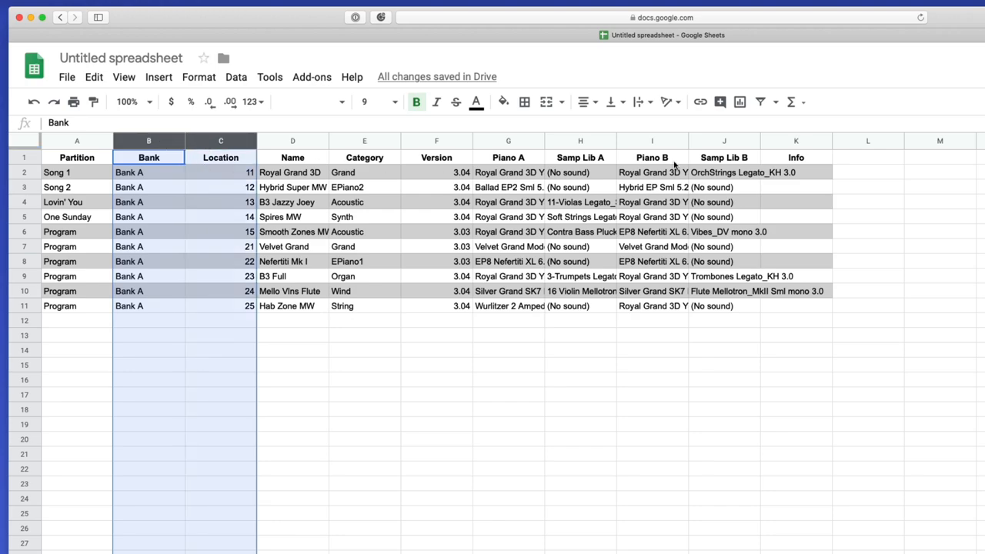
Step: Narrow Bank and Location, delete the Version column, and widen Samp Lib to show full names
{"action": "left_click", "coordinate": [586, 101]}
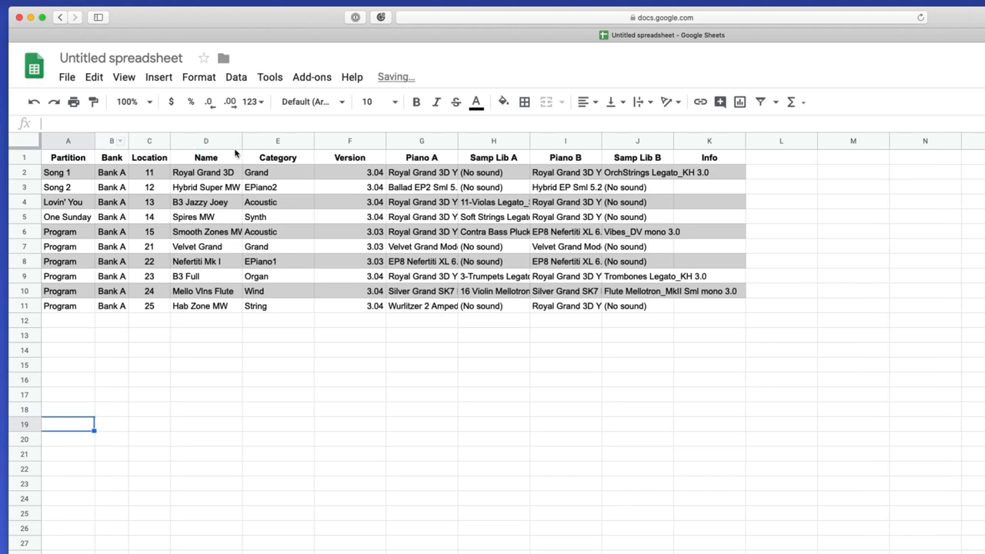
{"action": "left_click", "coordinate": [206, 141]}
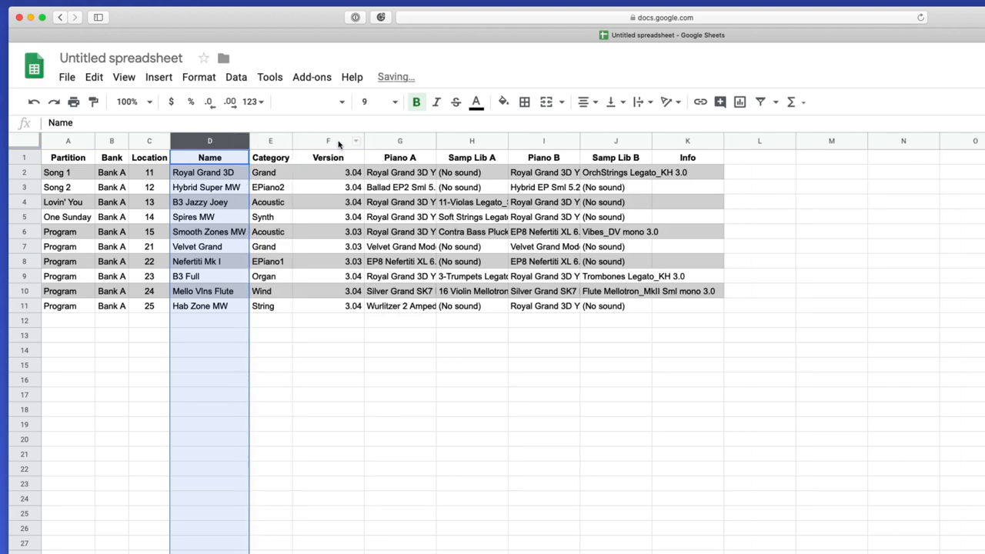
{"action": "left_click", "coordinate": [328, 141]}
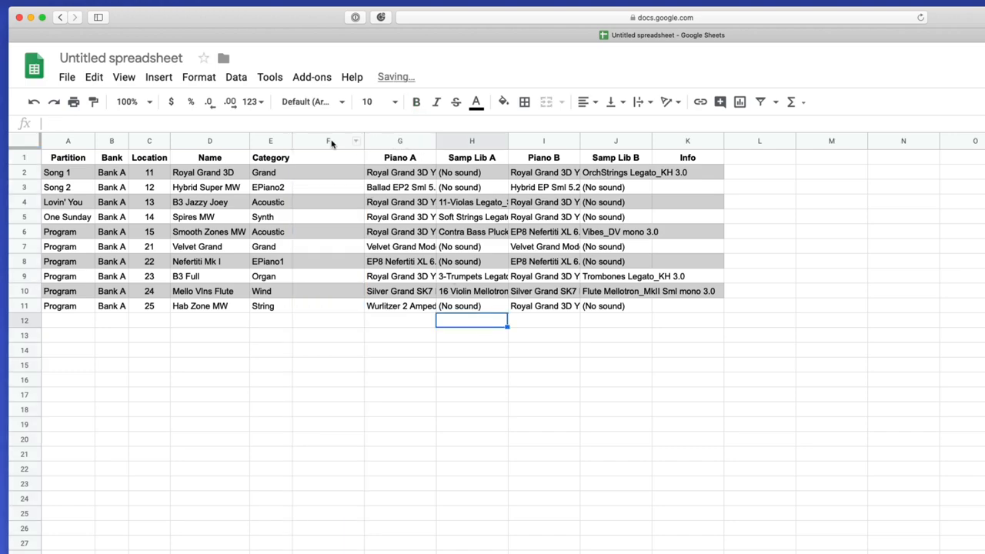
{"action": "right_click", "coordinate": [329, 141]}
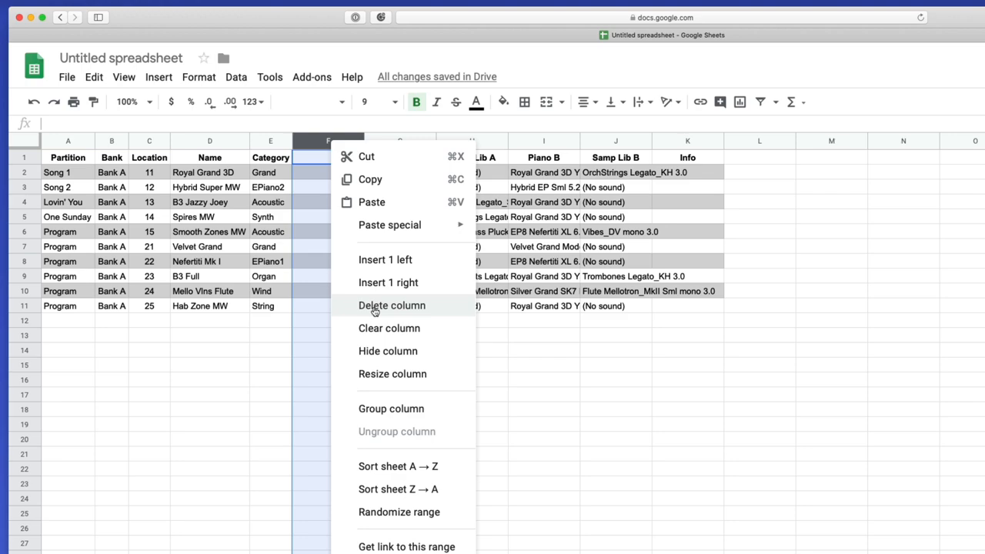
{"action": "left_click", "coordinate": [392, 305]}
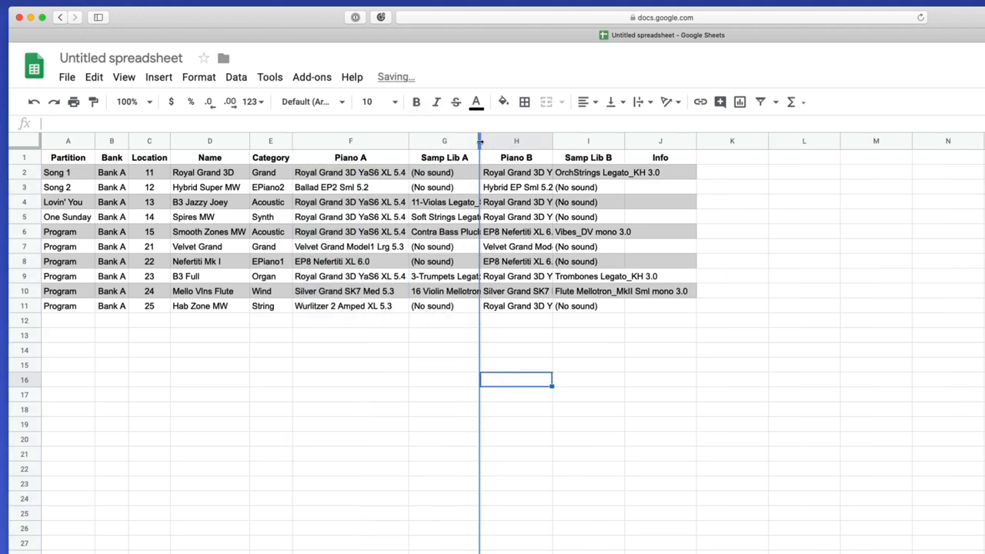
{"action": "left_click_drag", "start_coordinate": [481, 141], "coordinate": [569, 141]}
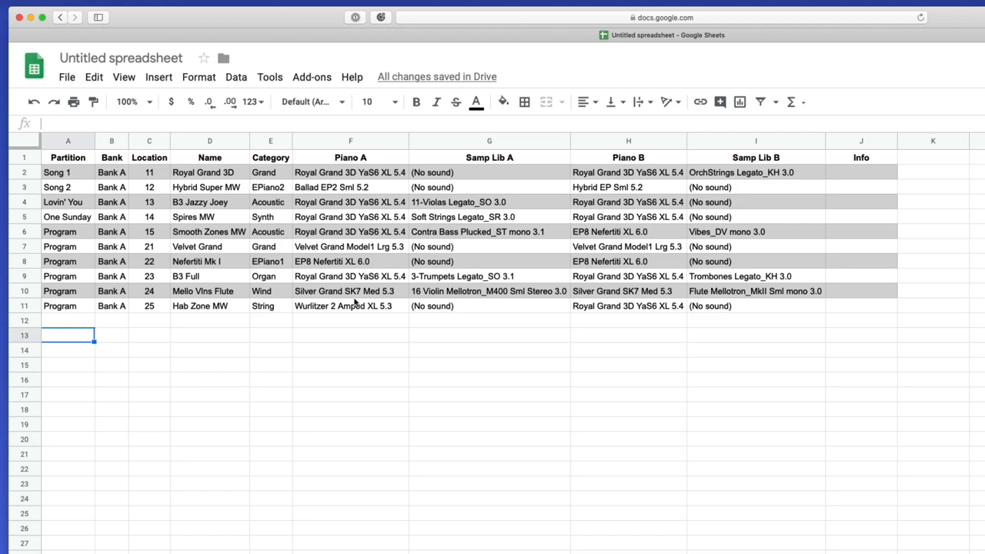
{"action": "mouse_move", "coordinate": [134, 241]}
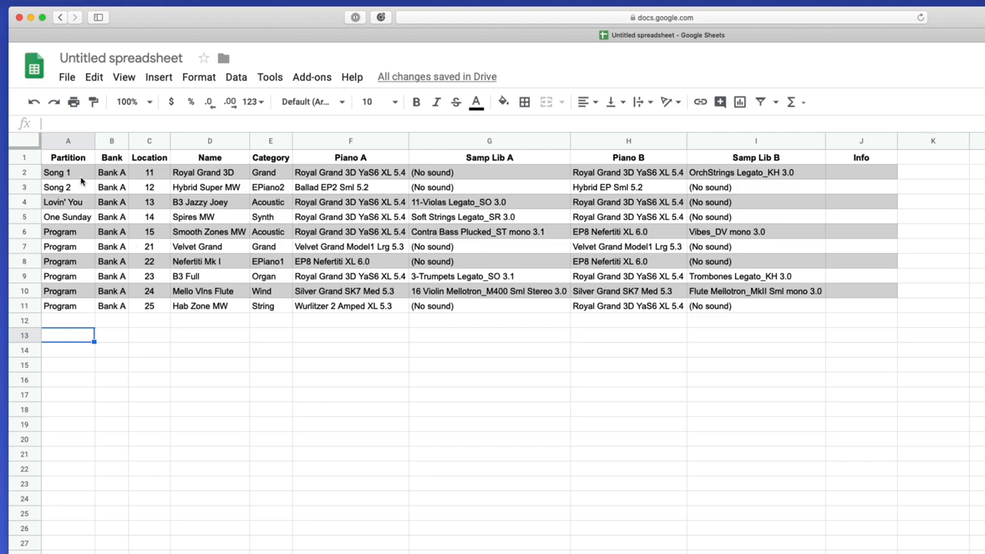
{"action": "mouse_move", "coordinate": [87, 231]}
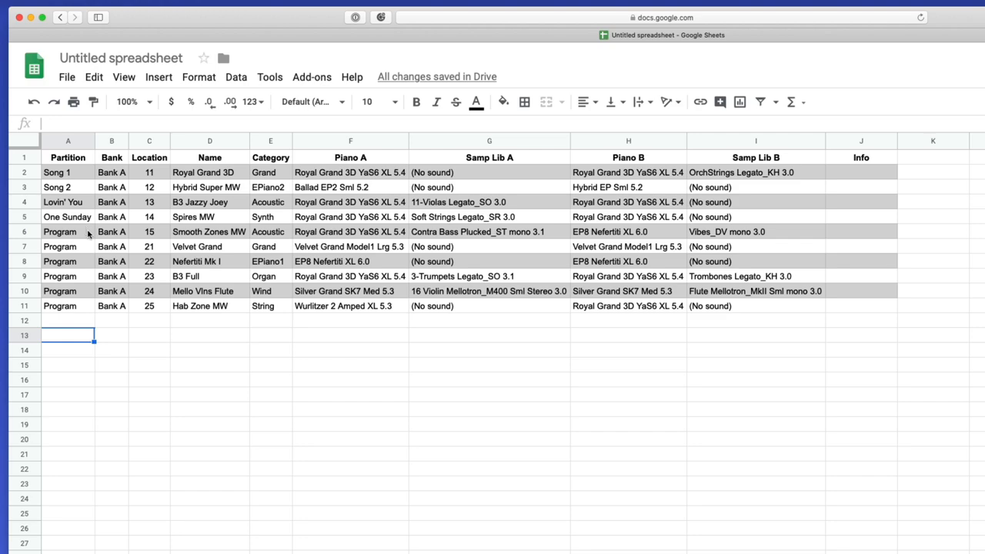
{"action": "mouse_move", "coordinate": [56, 239]}
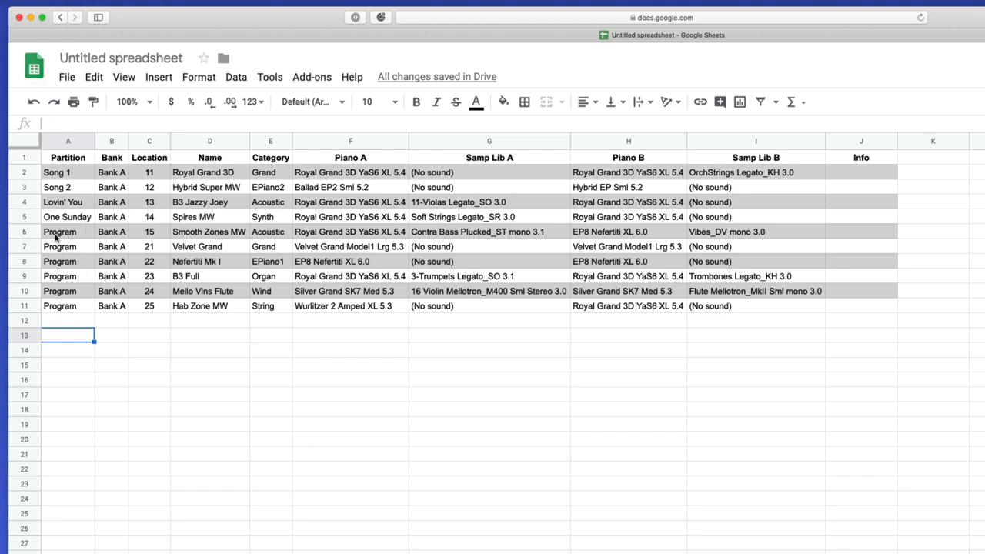
Step: Paste the ten programs at row 14 under a bold 'Short Set' heading, moving Lovin' You last
{"action": "left_click", "coordinate": [68, 172]}
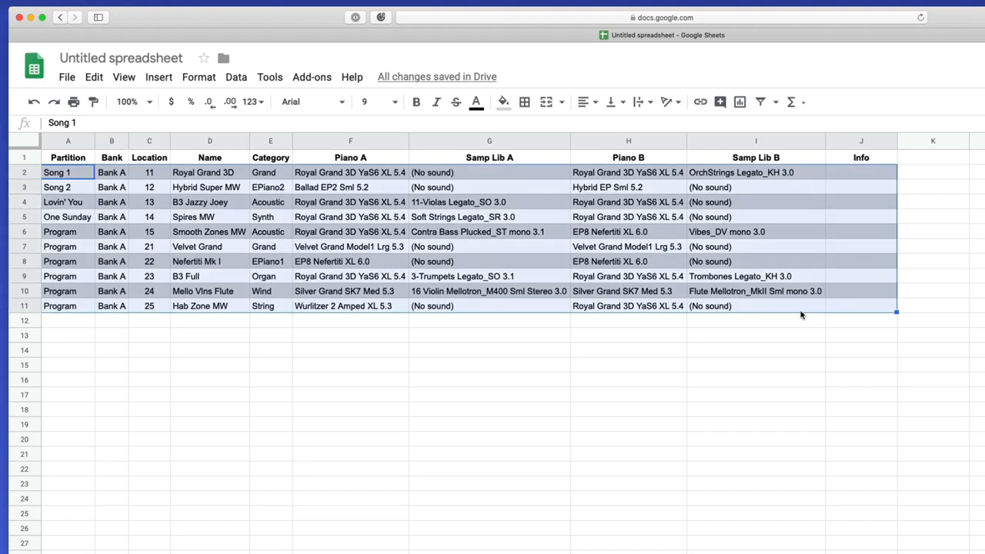
{"action": "key", "text": "cmd+v"}
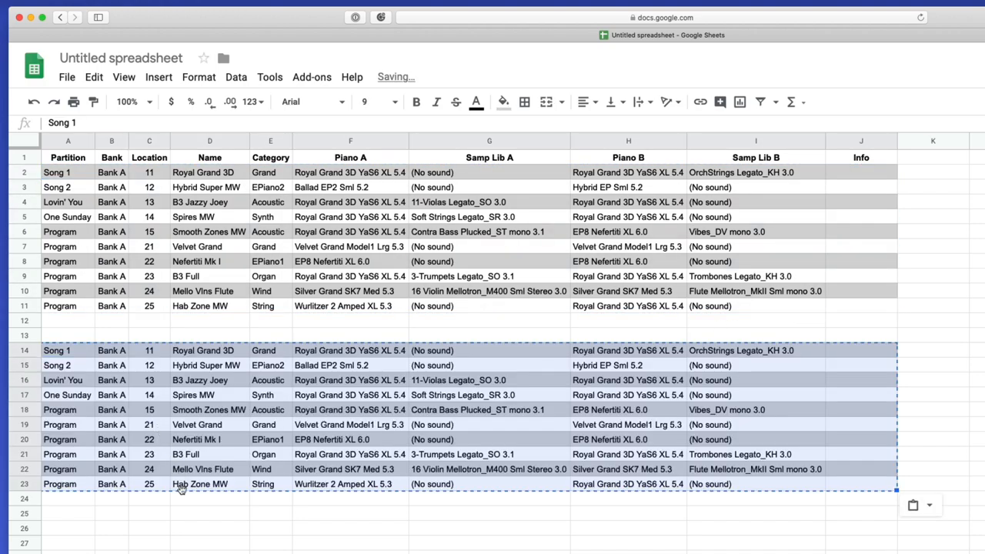
{"action": "type", "text": "Short Set"}
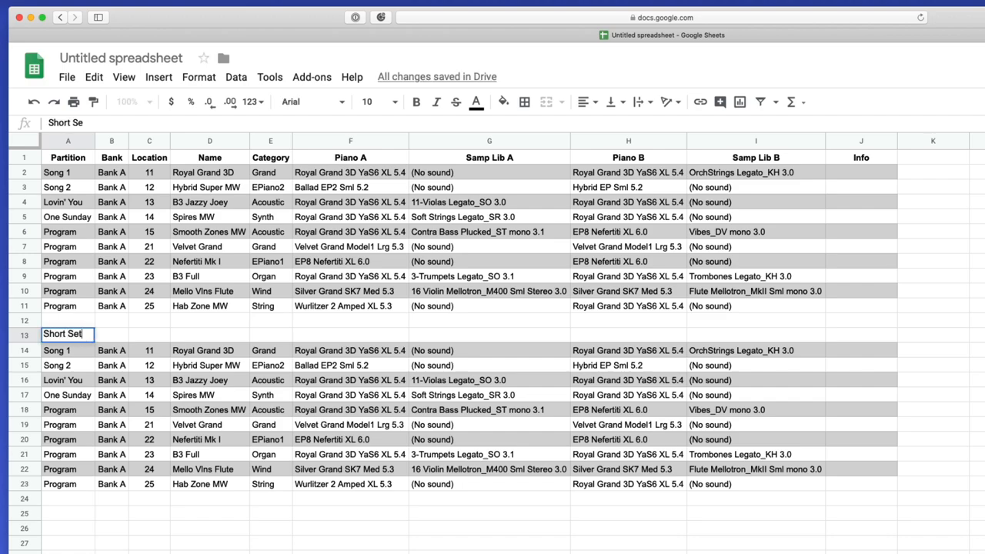
{"action": "type", "text": "Short Set"}
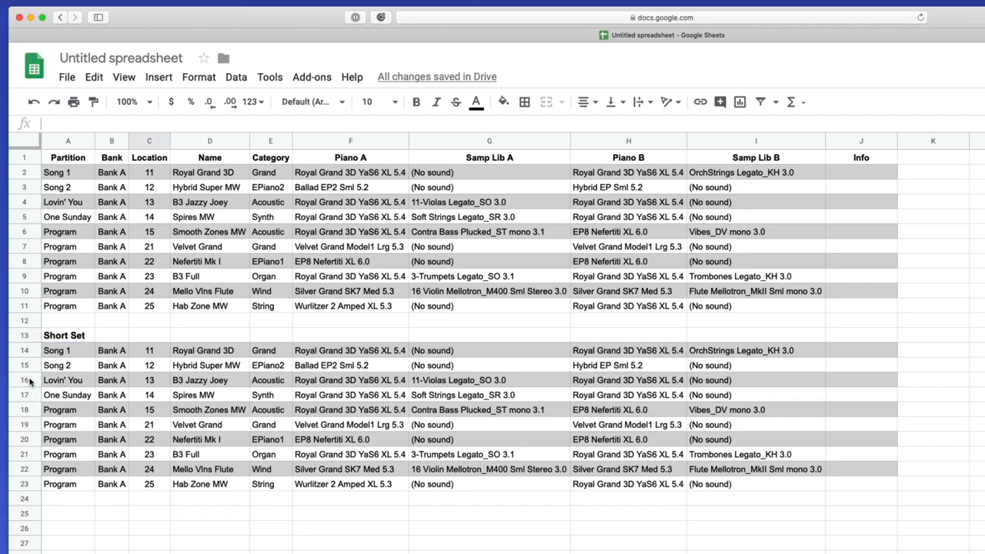
{"action": "left_click", "coordinate": [67, 379]}
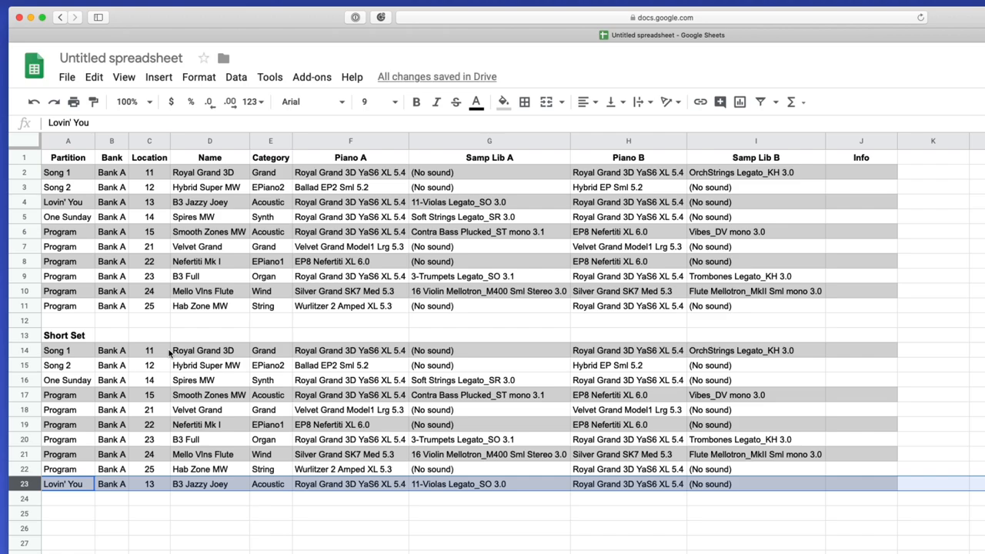
{"action": "mouse_move", "coordinate": [358, 550]}
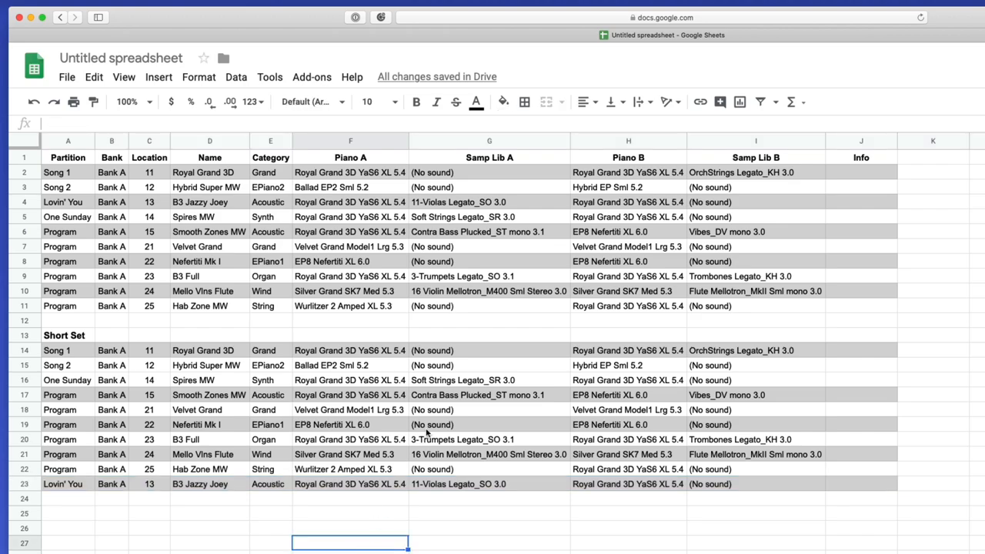
{"action": "left_click", "coordinate": [488, 351]}
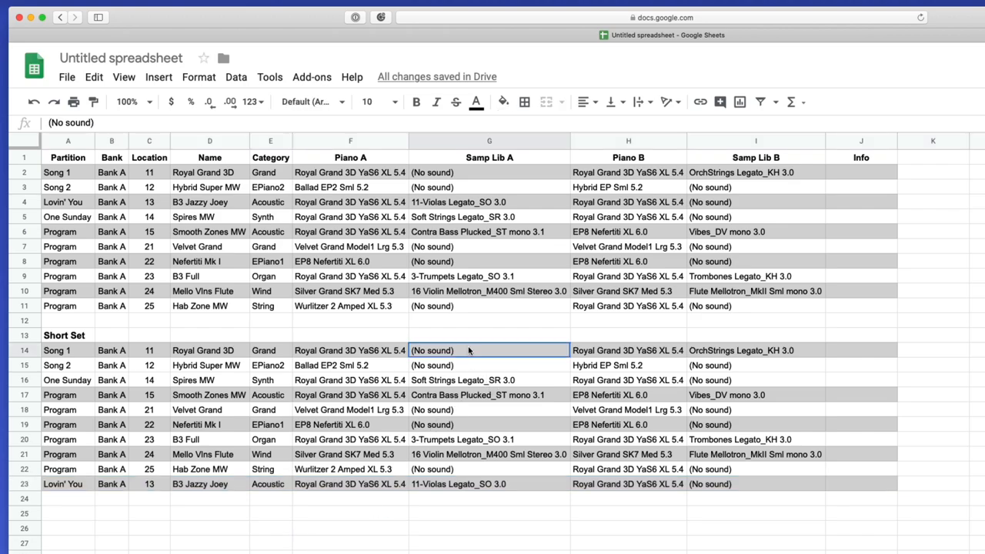
Step: Delete the empty columns G through J beside the set list tables
{"action": "left_click_drag", "start_coordinate": [468, 350], "coordinate": [805, 469]}
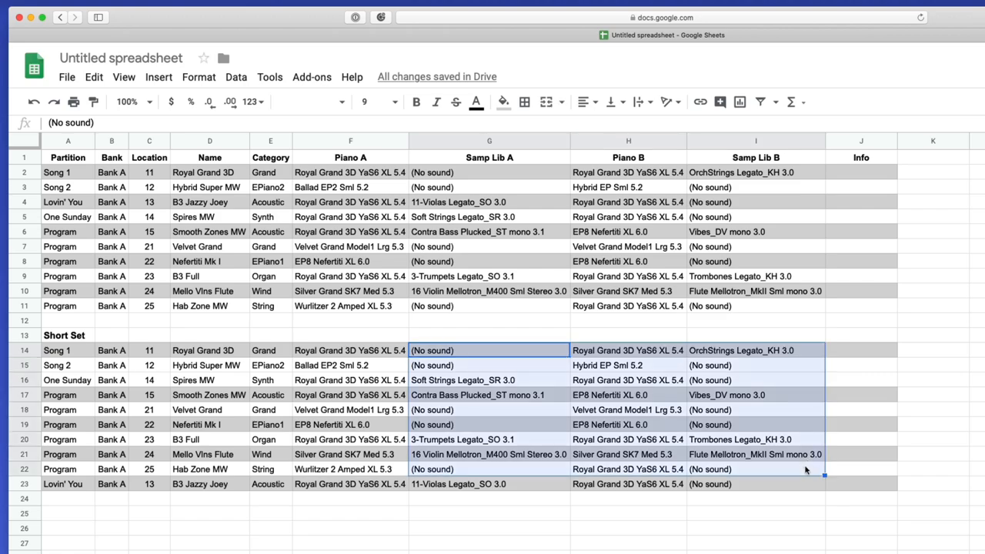
{"action": "mouse_move", "coordinate": [454, 152]}
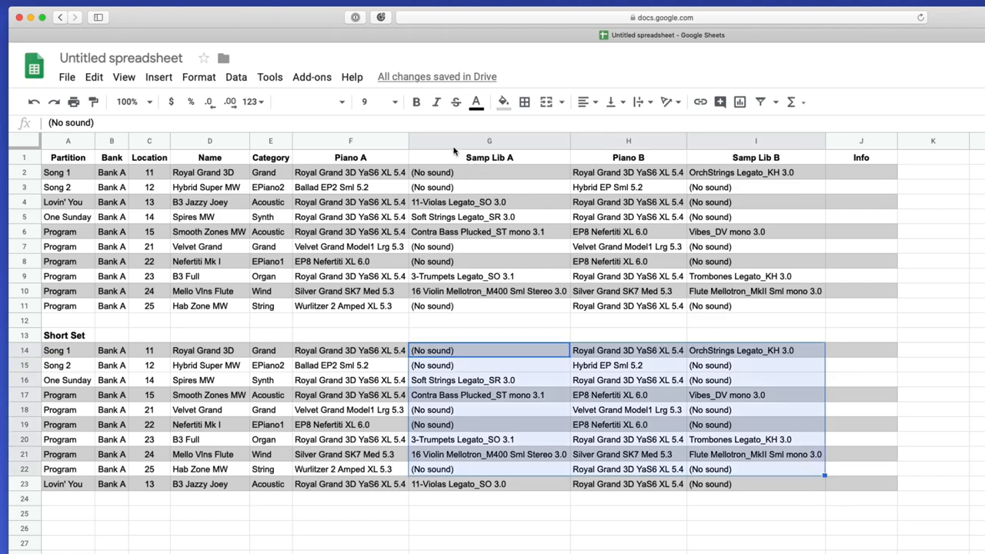
{"action": "left_click", "coordinate": [489, 157]}
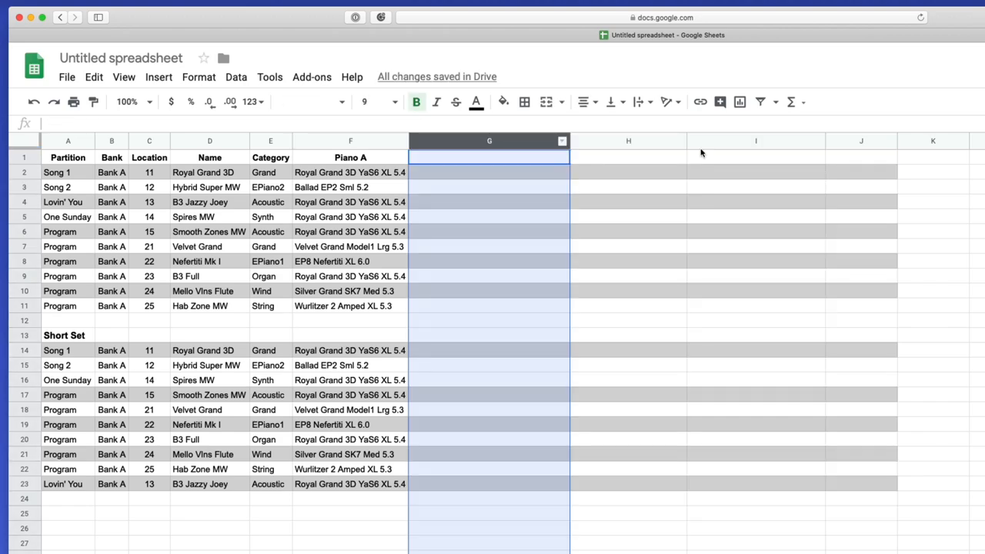
{"action": "right_click", "coordinate": [628, 141]}
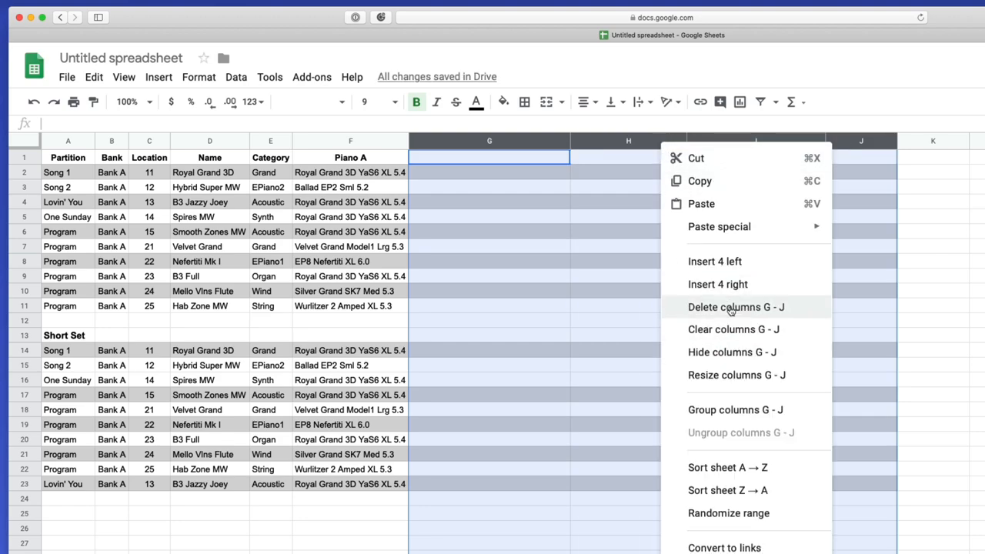
{"action": "left_click", "coordinate": [736, 306]}
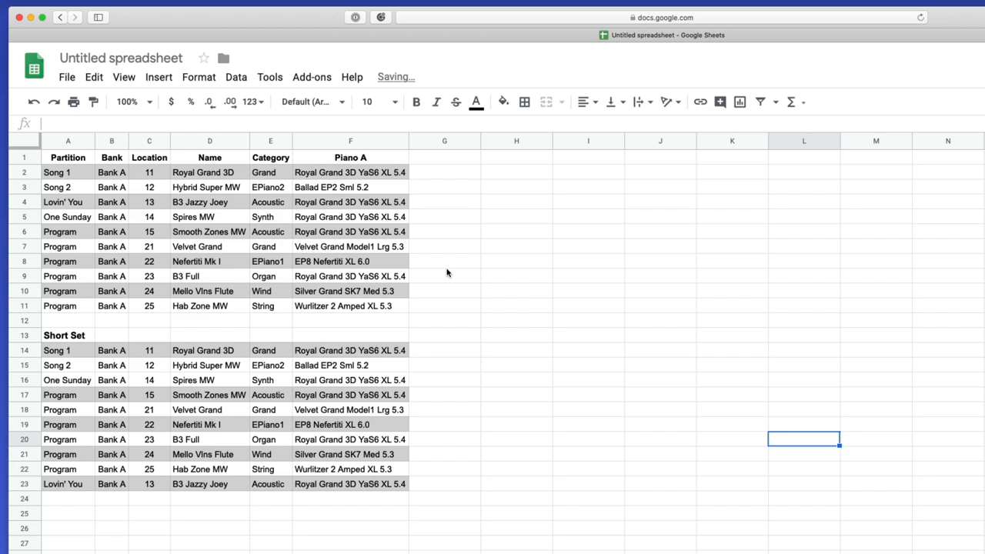
{"action": "left_click", "coordinate": [67, 335]}
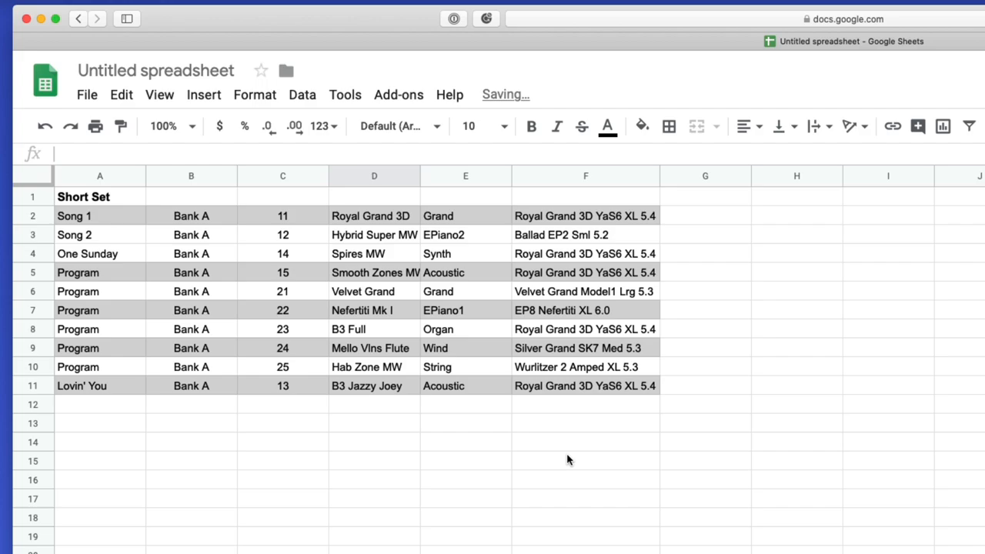
Step: Add blank rows around the Short Set title so the programs start at row 4
{"action": "left_click", "coordinate": [585, 516]}
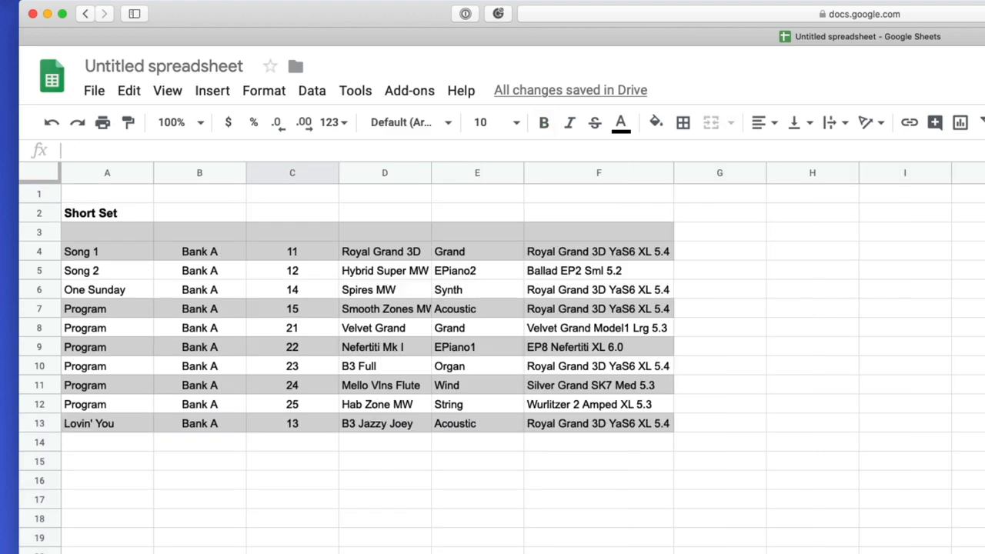
Step: Paste the header row above the Short Set songs and rename Partition to 'Song'
{"action": "left_click", "coordinate": [107, 213]}
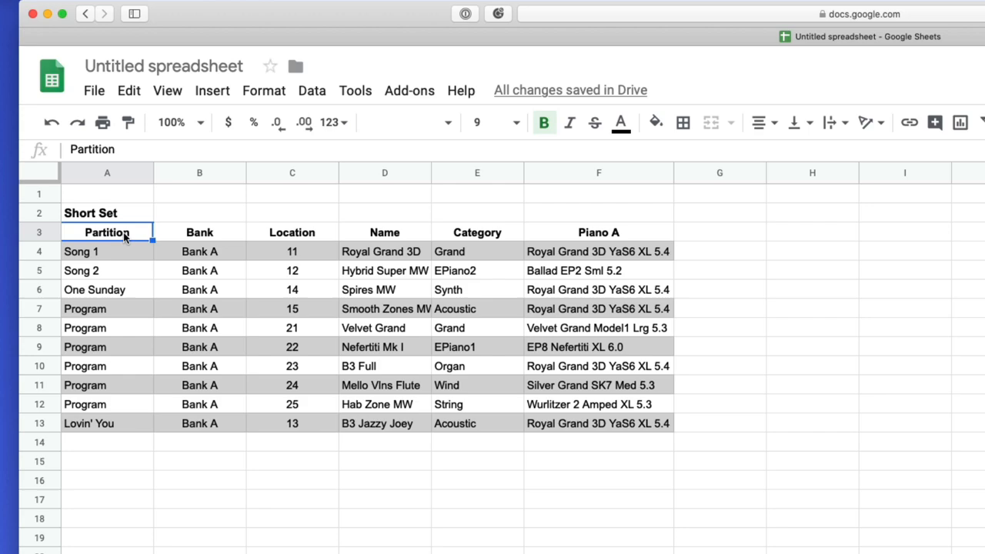
{"action": "double_click", "coordinate": [107, 231]}
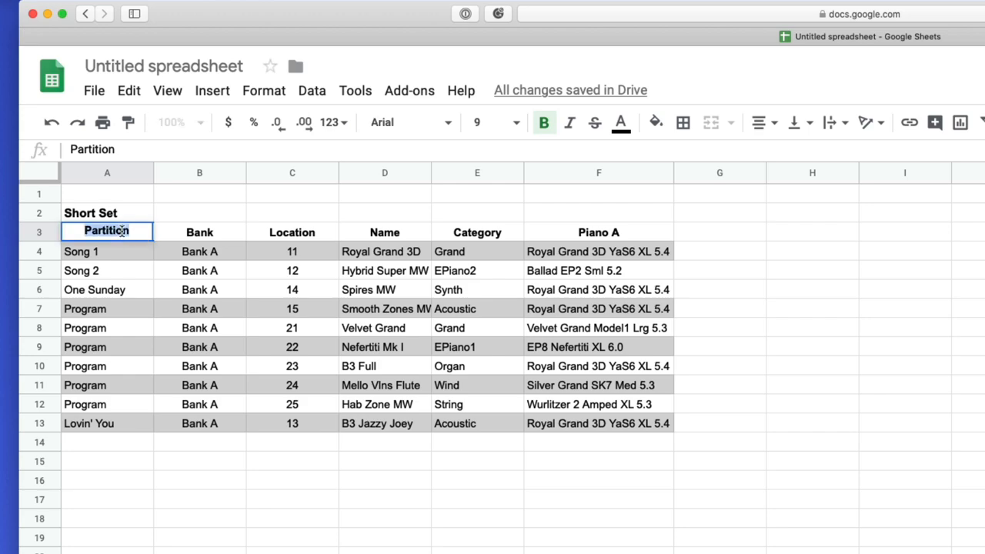
{"action": "type", "text": "Song"}
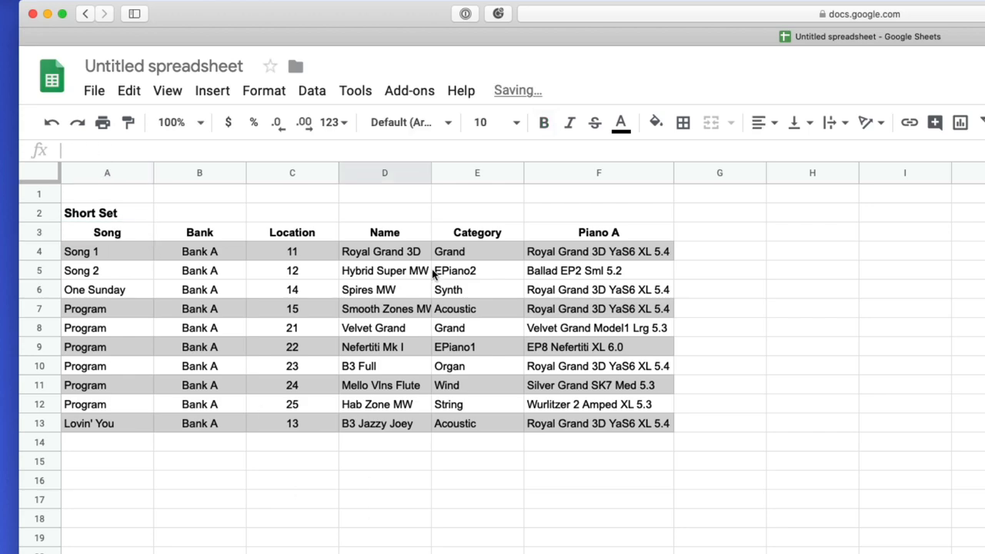
{"action": "left_click", "coordinate": [598, 172]}
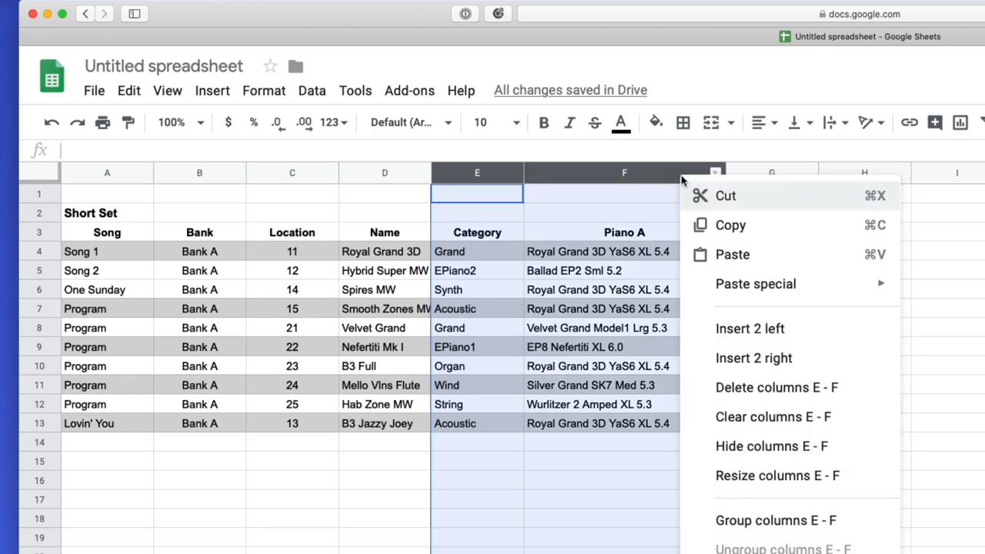
Step: Delete the Category and Piano A columns and add a 'Control Pedal' heading in E3
{"action": "left_click", "coordinate": [776, 387]}
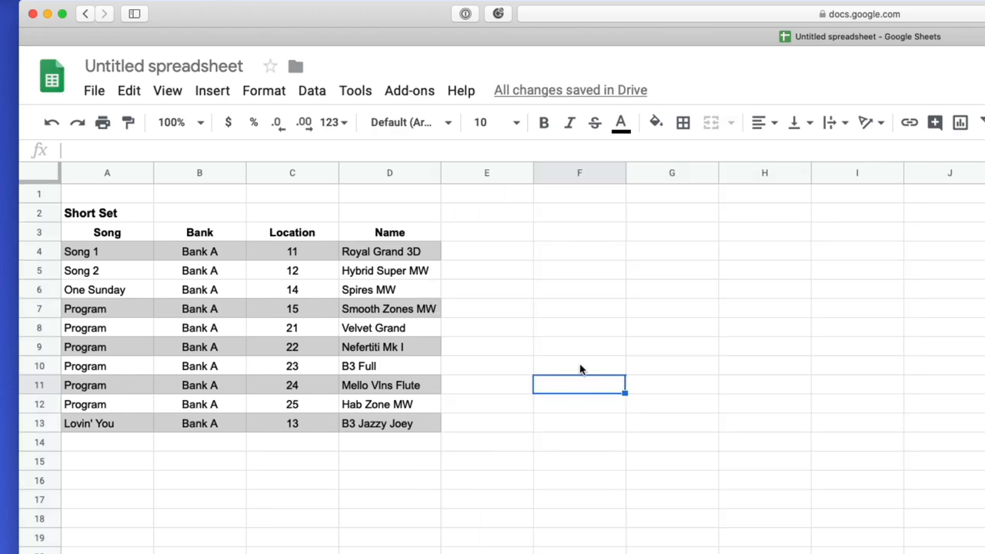
{"action": "mouse_move", "coordinate": [522, 300]}
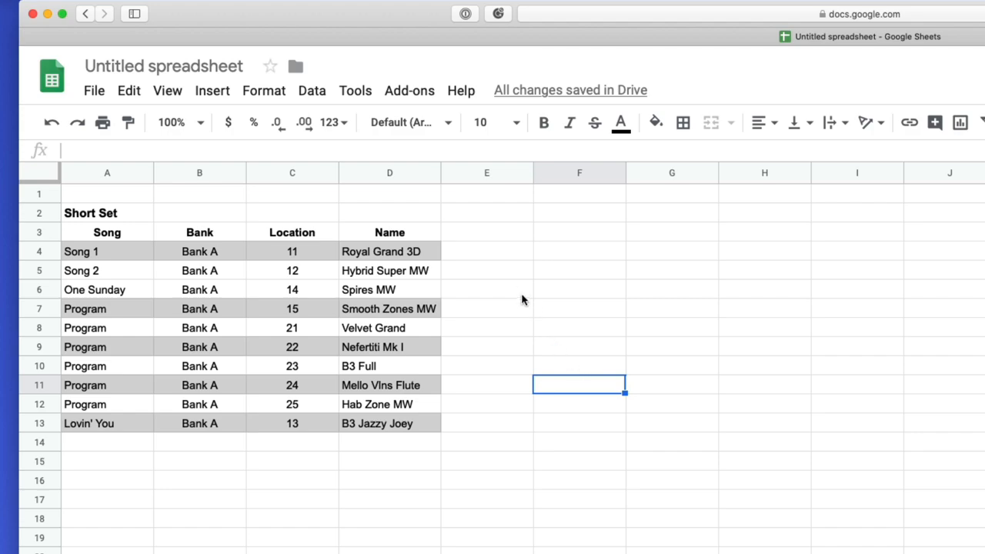
{"action": "left_click", "coordinate": [390, 232]}
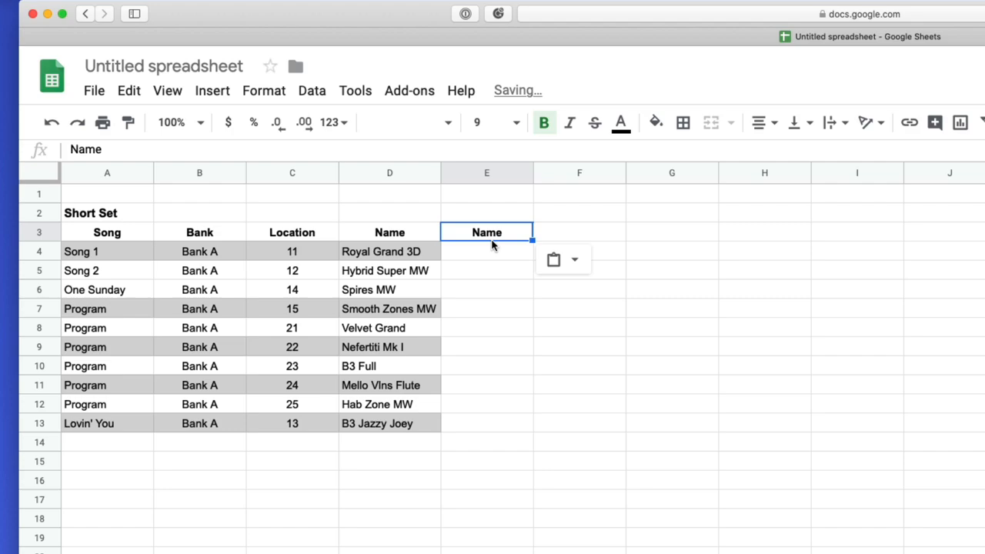
{"action": "type", "text": "Co"}
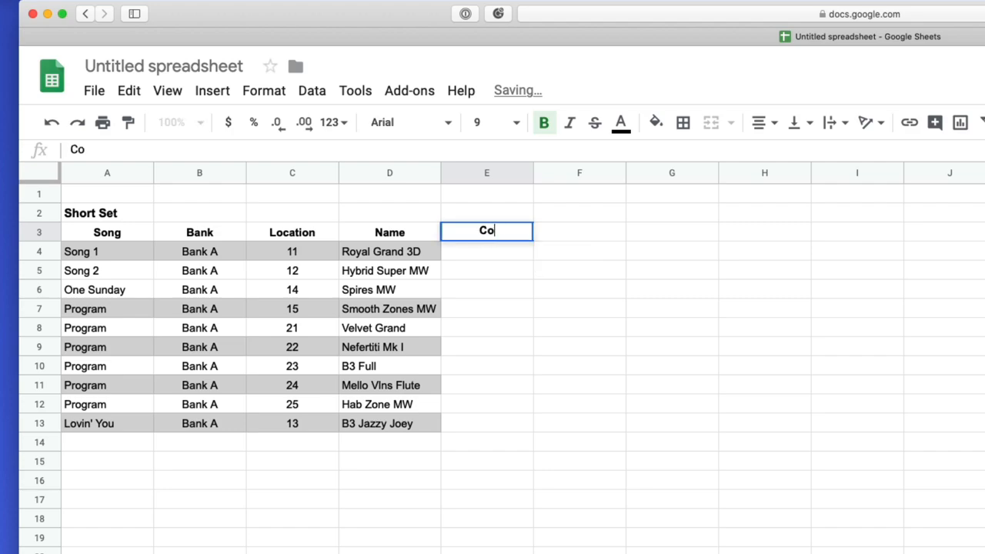
{"action": "key", "text": "enter"}
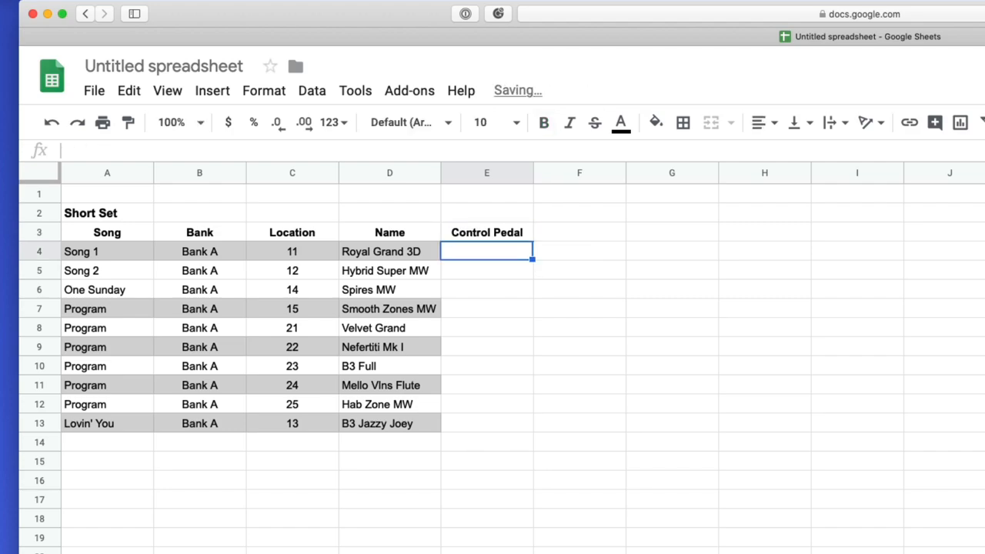
{"action": "mouse_move", "coordinate": [498, 313]}
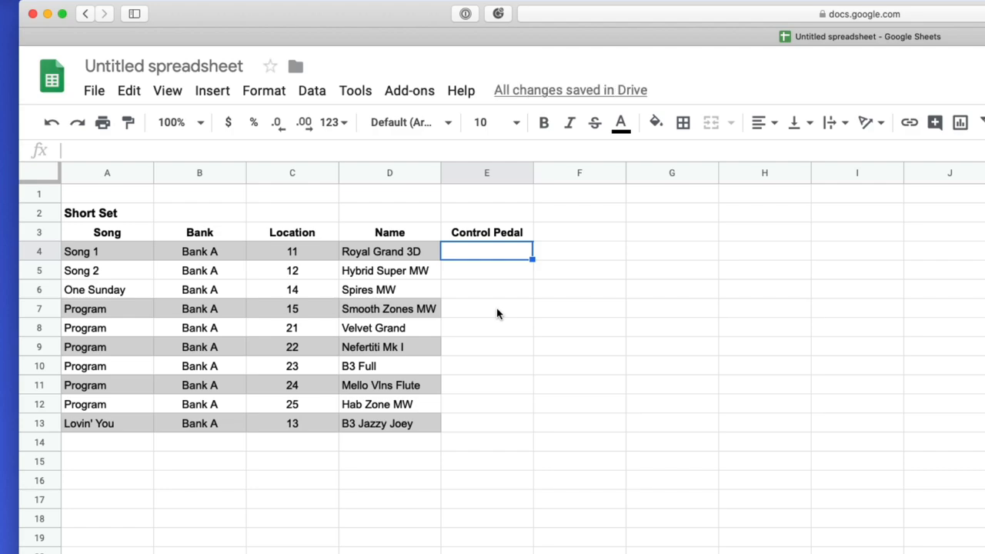
{"action": "mouse_move", "coordinate": [498, 295]}
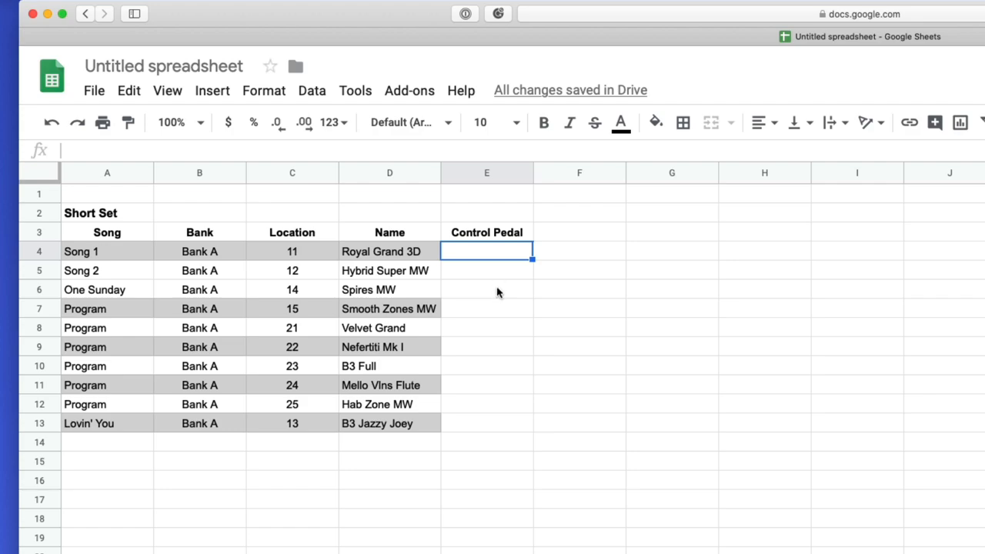
Step: Insert checkboxes in Control Pedal cells E4:E13 and tick One Sunday and another song
{"action": "left_click_drag", "start_coordinate": [487, 251], "coordinate": [486, 423]}
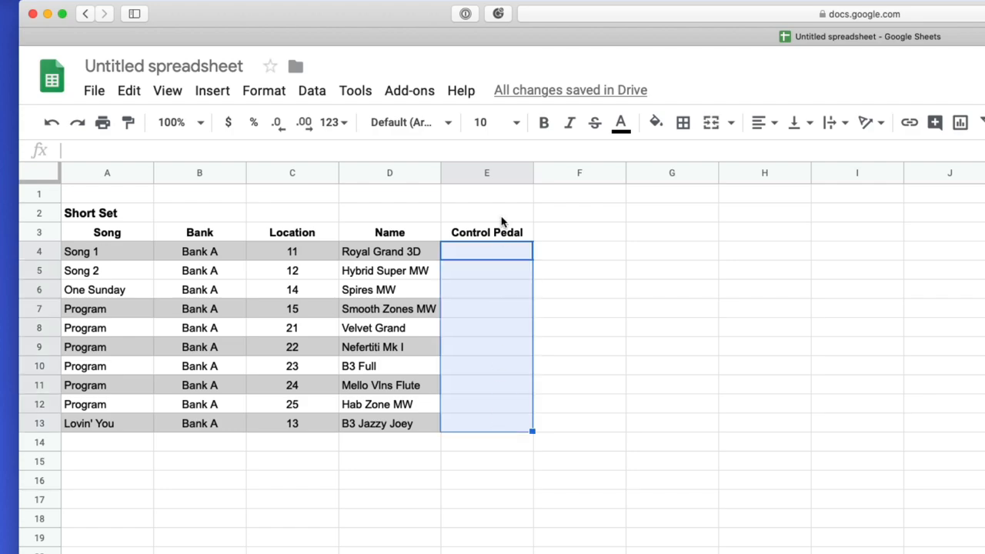
{"action": "left_click", "coordinate": [486, 251]}
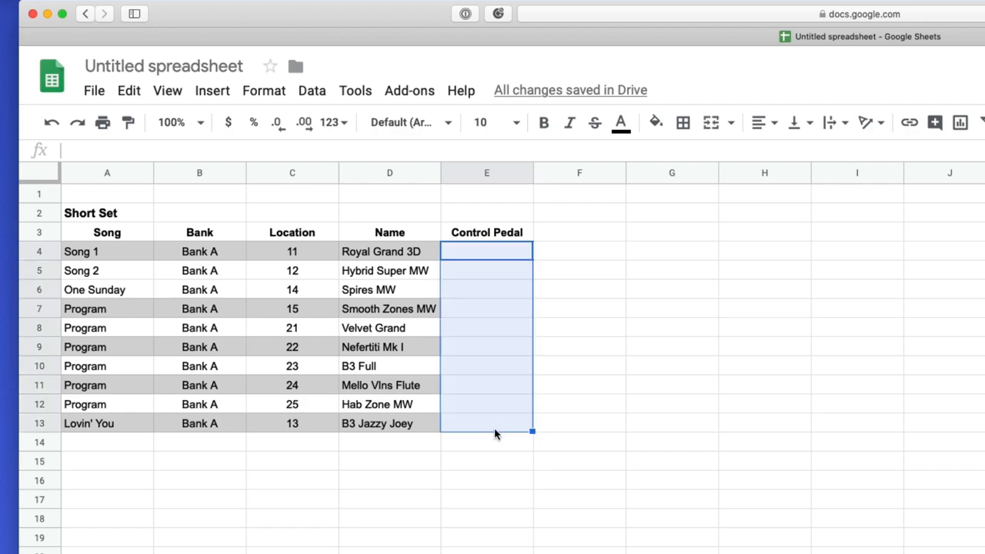
{"action": "mouse_move", "coordinate": [100, 148]}
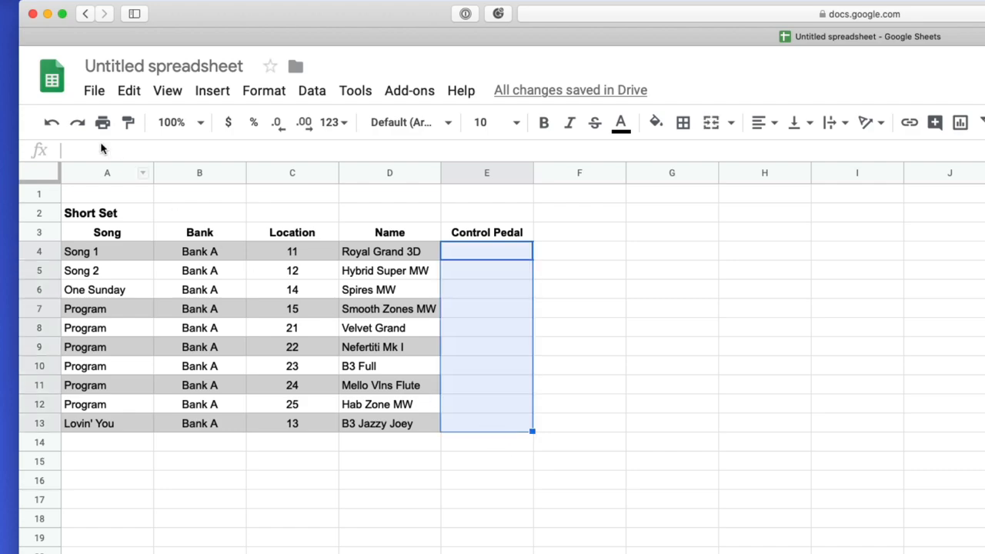
{"action": "left_click", "coordinate": [212, 90]}
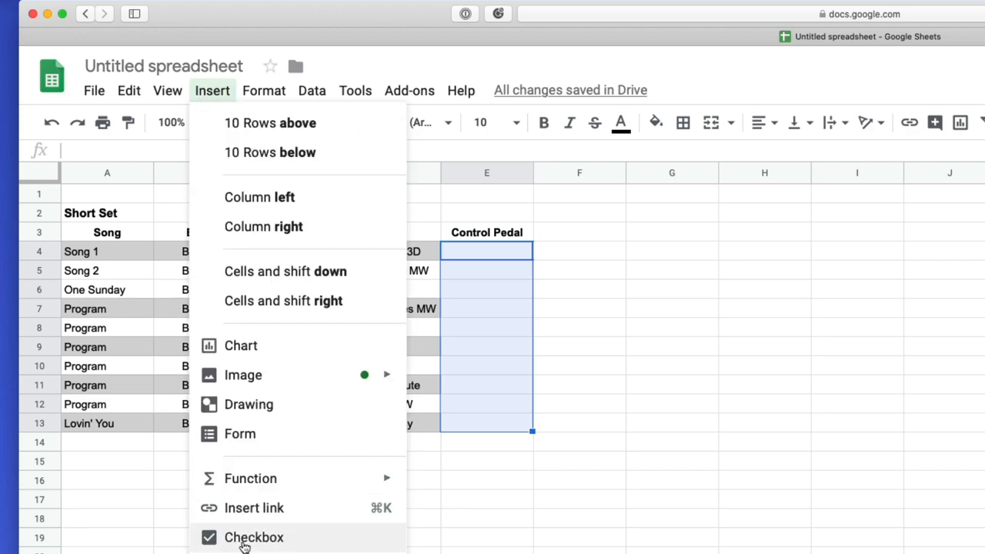
{"action": "left_click", "coordinate": [254, 538]}
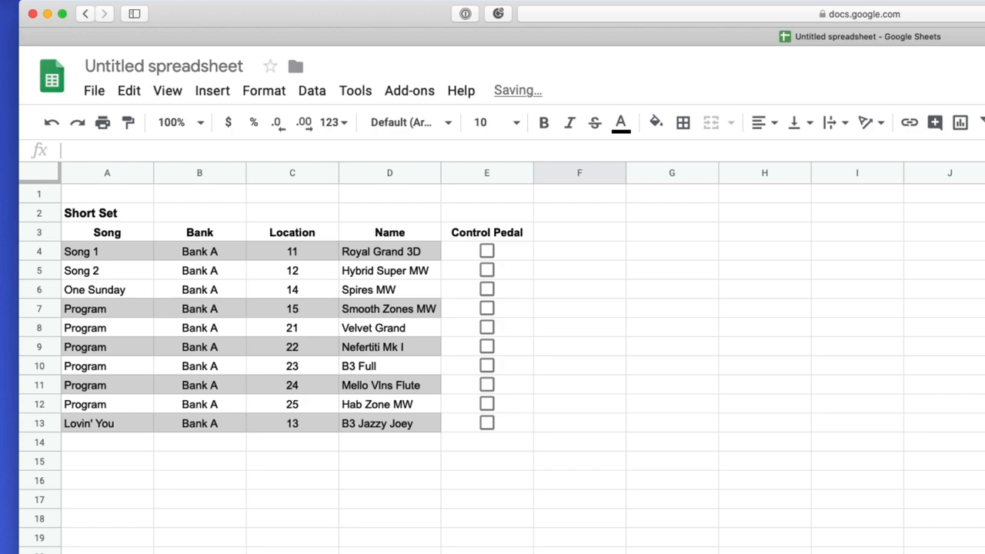
{"action": "left_click", "coordinate": [487, 289]}
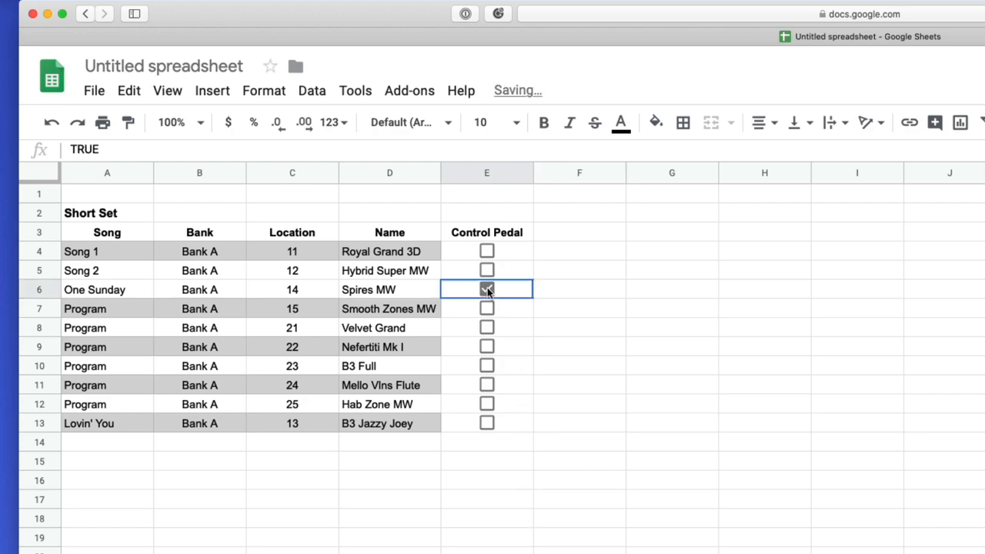
{"action": "left_click", "coordinate": [486, 327]}
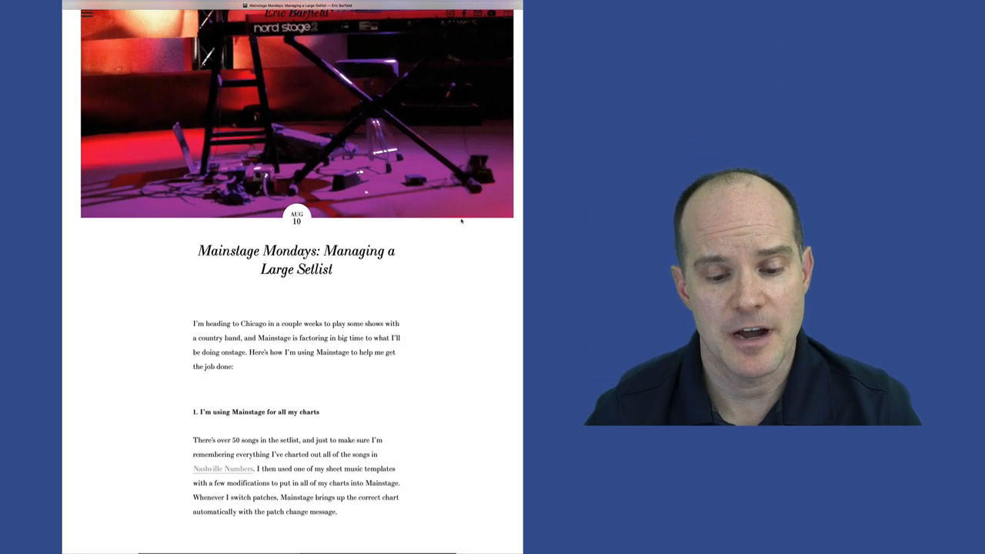
Step: Scroll through the Mainstage Mondays post on managing a large setlist
{"action": "scroll", "scroll_direction": "down", "scroll_amount": 3}
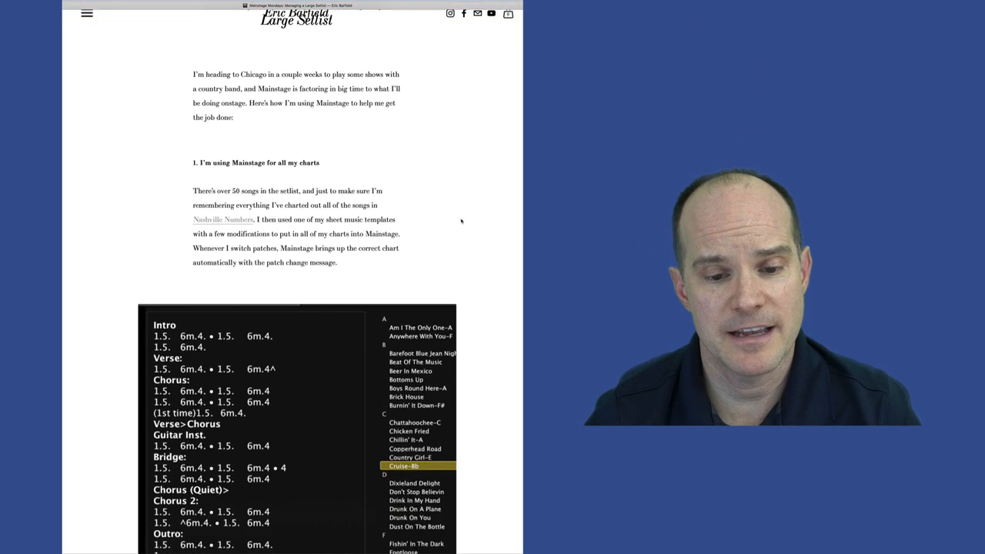
{"action": "scroll", "scroll_direction": "down", "scroll_amount": 3}
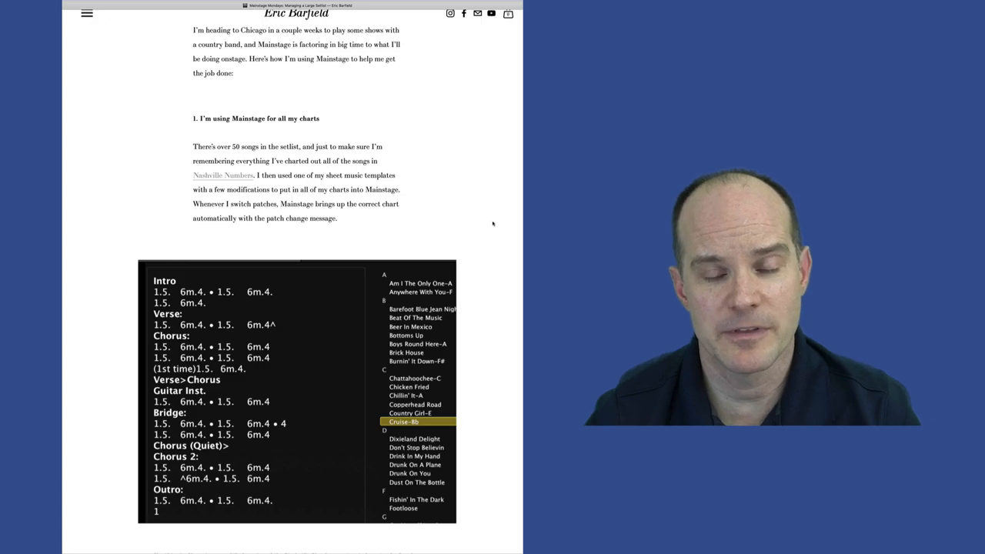
{"action": "scroll", "scroll_direction": "down", "scroll_amount": 3}
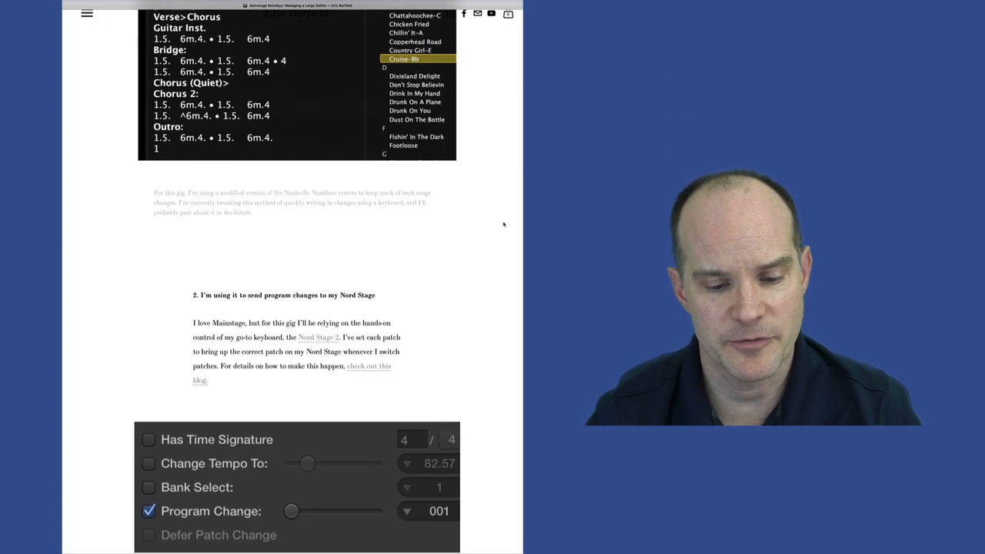
{"action": "scroll", "scroll_direction": "down", "scroll_amount": 3}
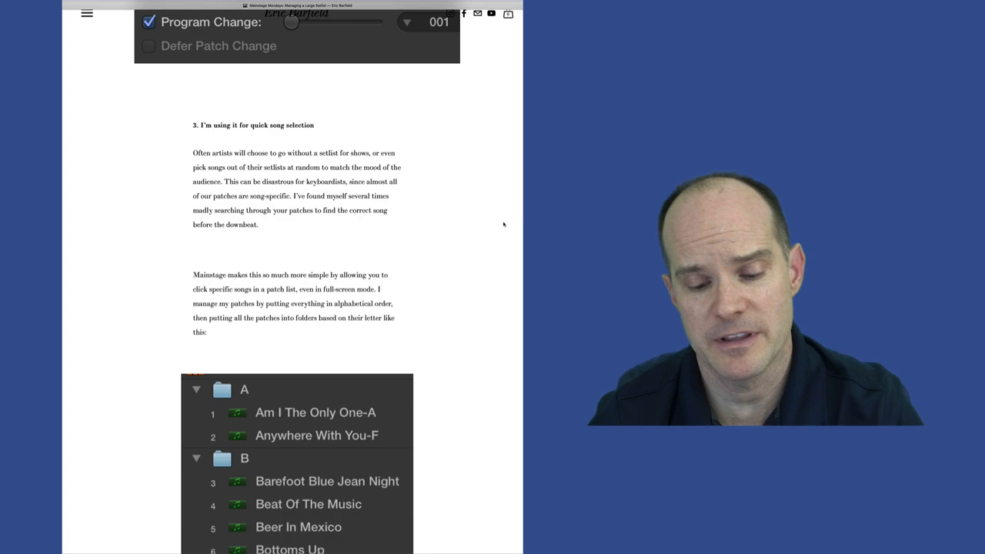
{"action": "scroll", "scroll_direction": "down", "scroll_amount": 3}
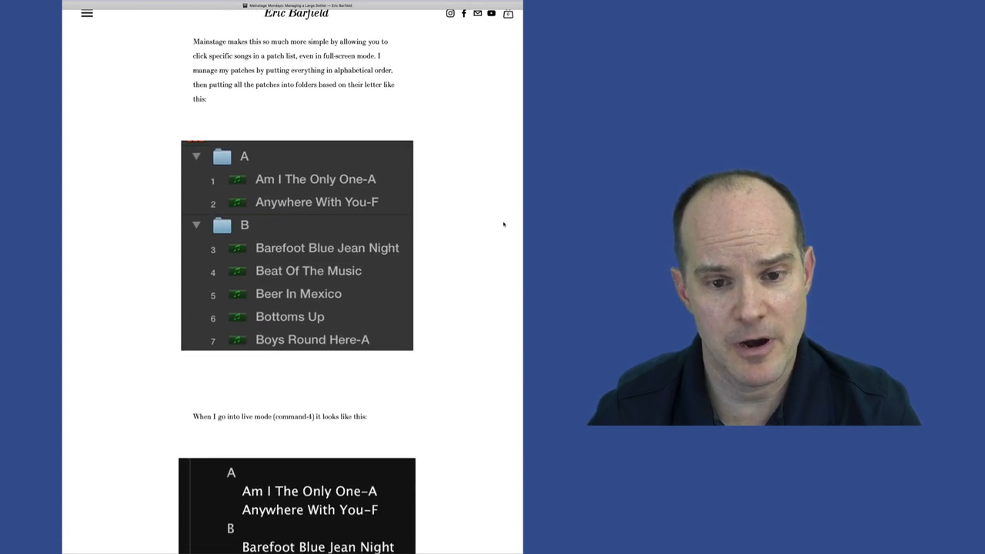
{"action": "scroll", "scroll_direction": "down", "scroll_amount": 3}
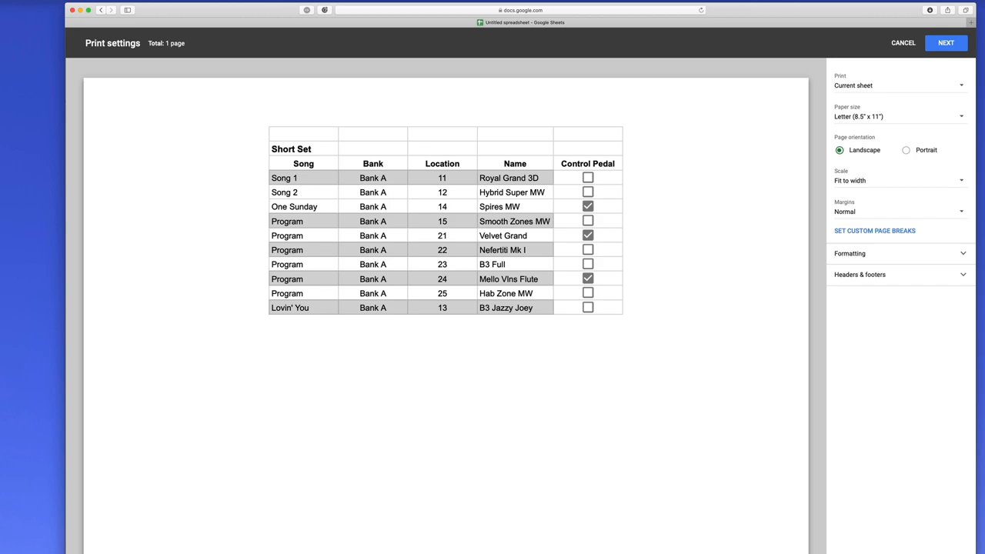
Step: Close the print preview and bring up fill colour choices for the A3:E3 header row
{"action": "left_click", "coordinate": [903, 42]}
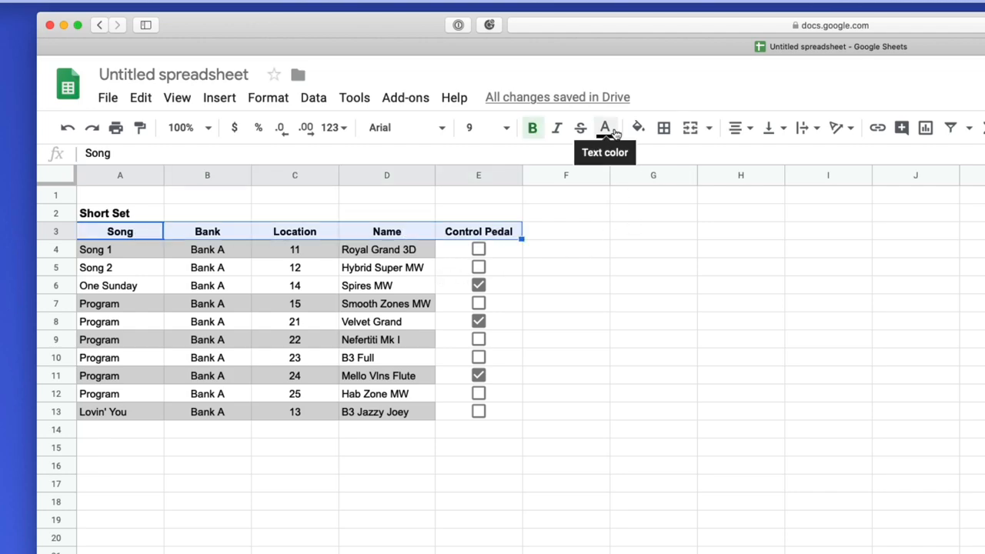
{"action": "left_click", "coordinate": [638, 127]}
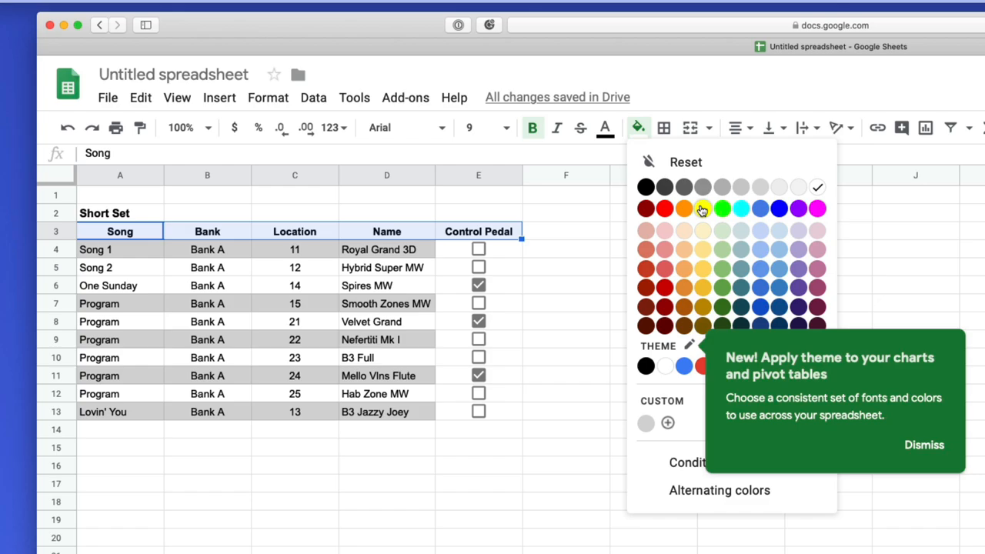